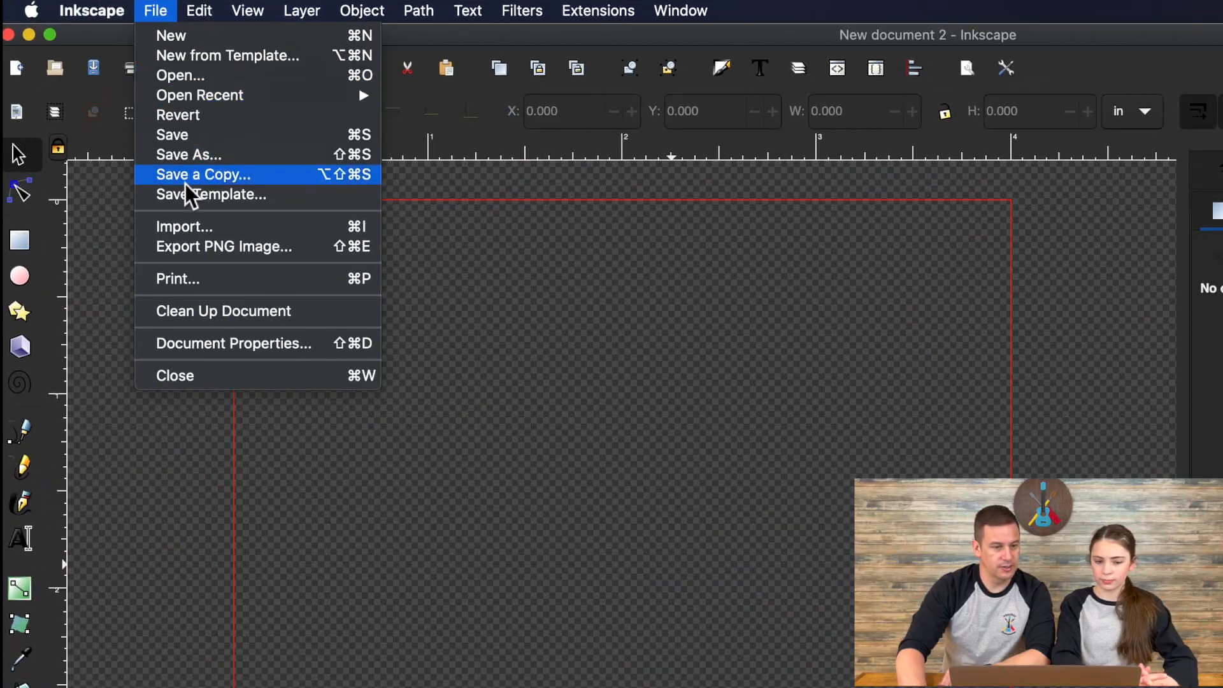
- Import Fish.png from the Desktop and embed it in the document
click(185, 226)
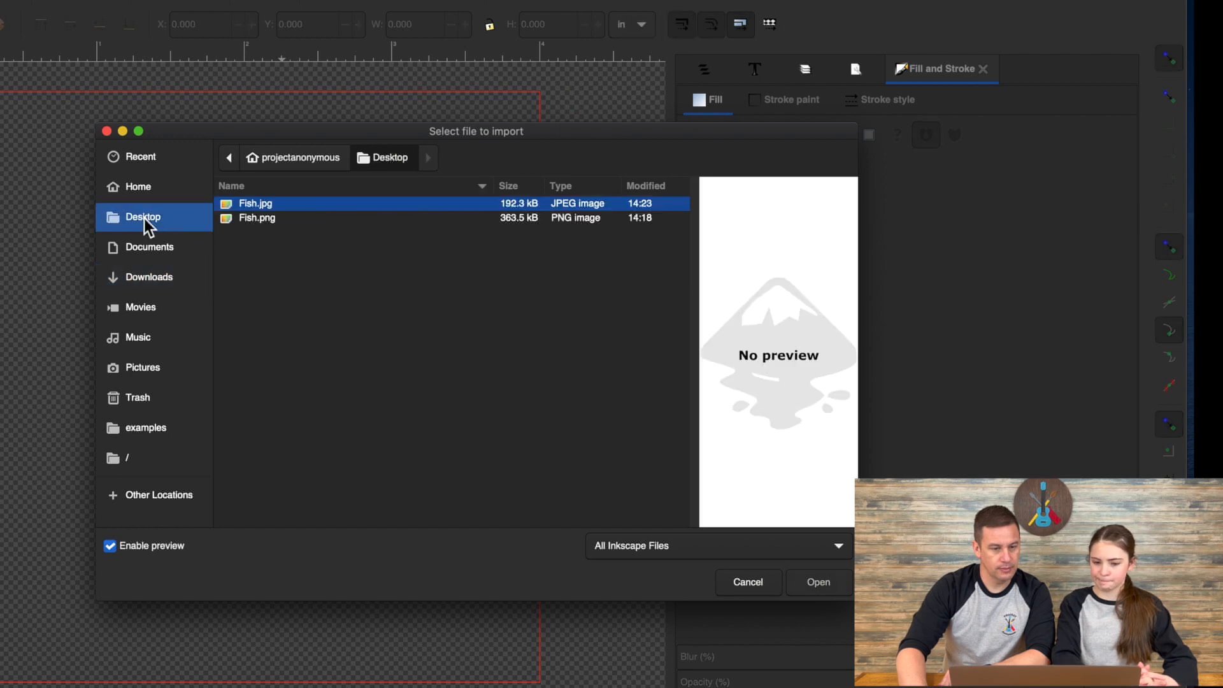
click(256, 217)
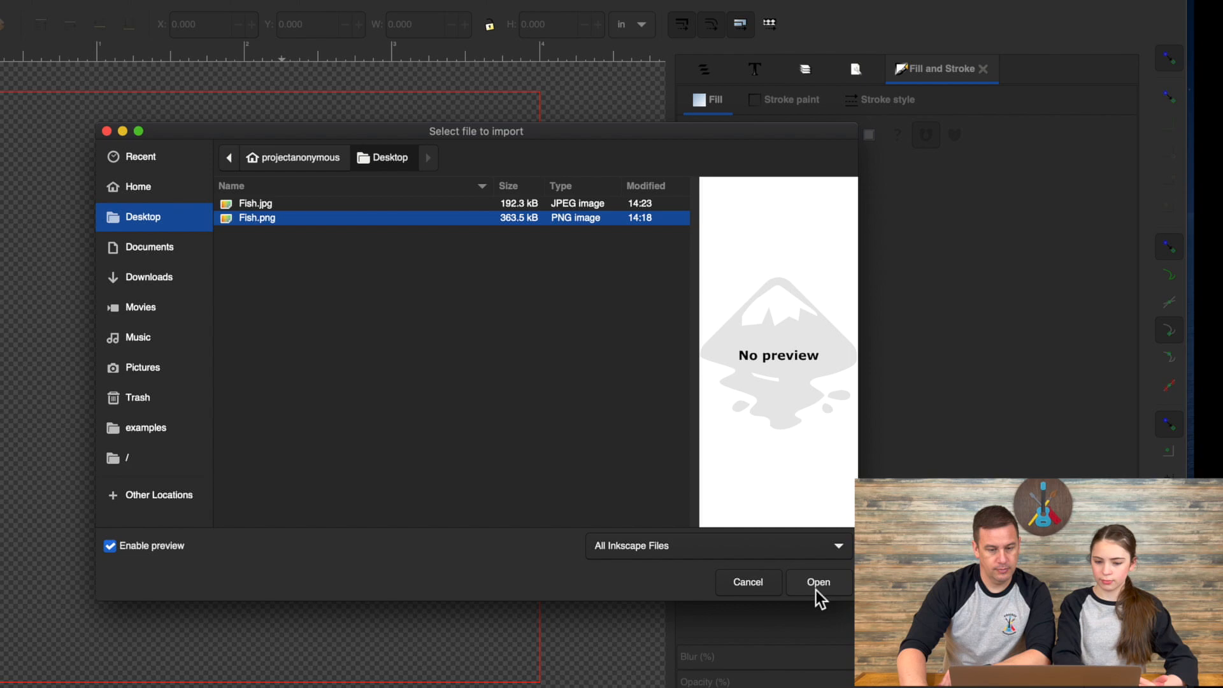
click(818, 583)
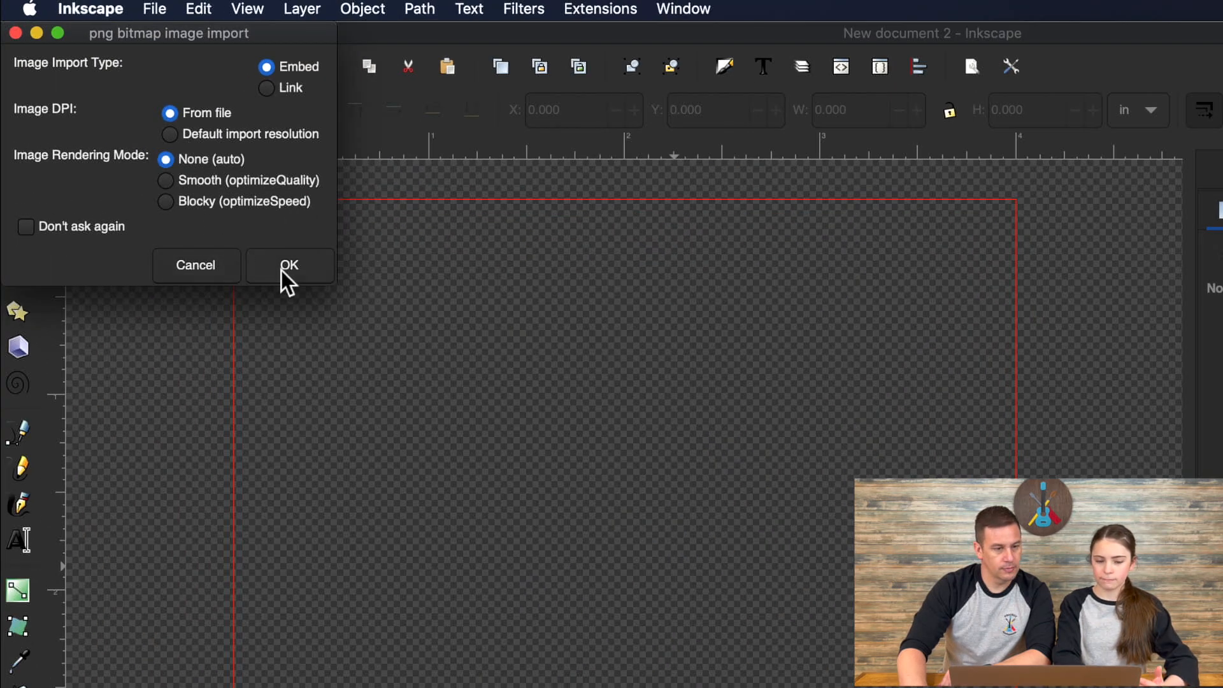
click(290, 265)
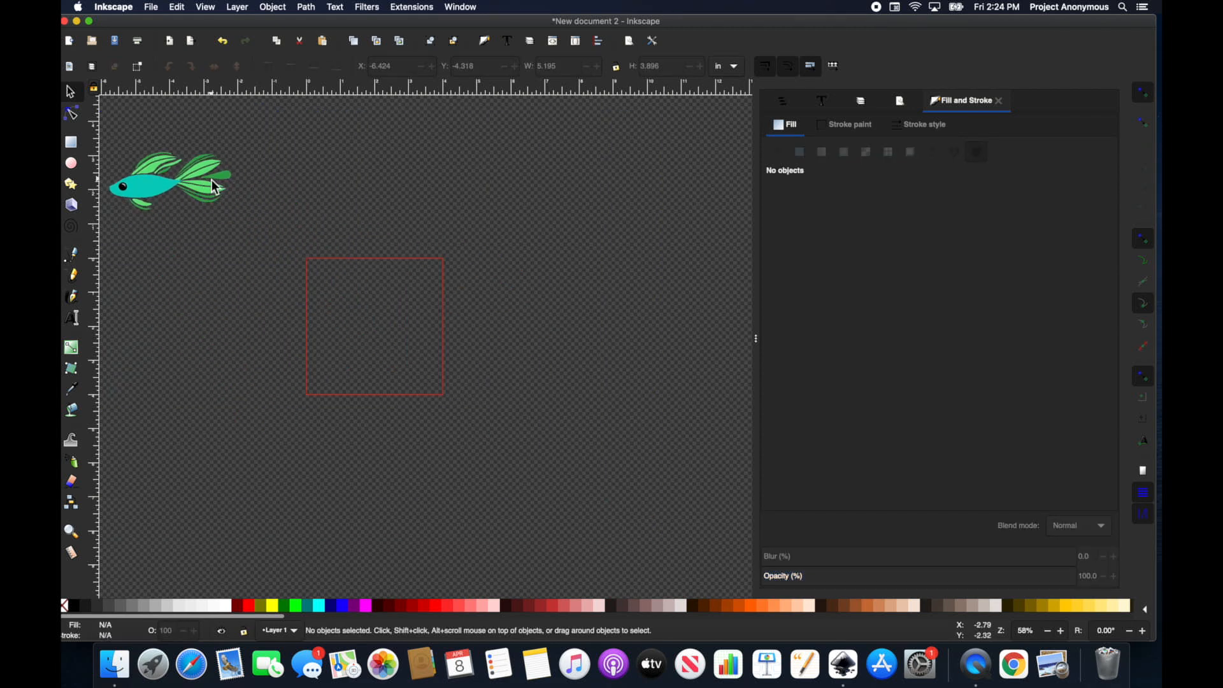
- Drag the fish picture onto the canvas and position it just above the page
drag(168, 183, 375, 327)
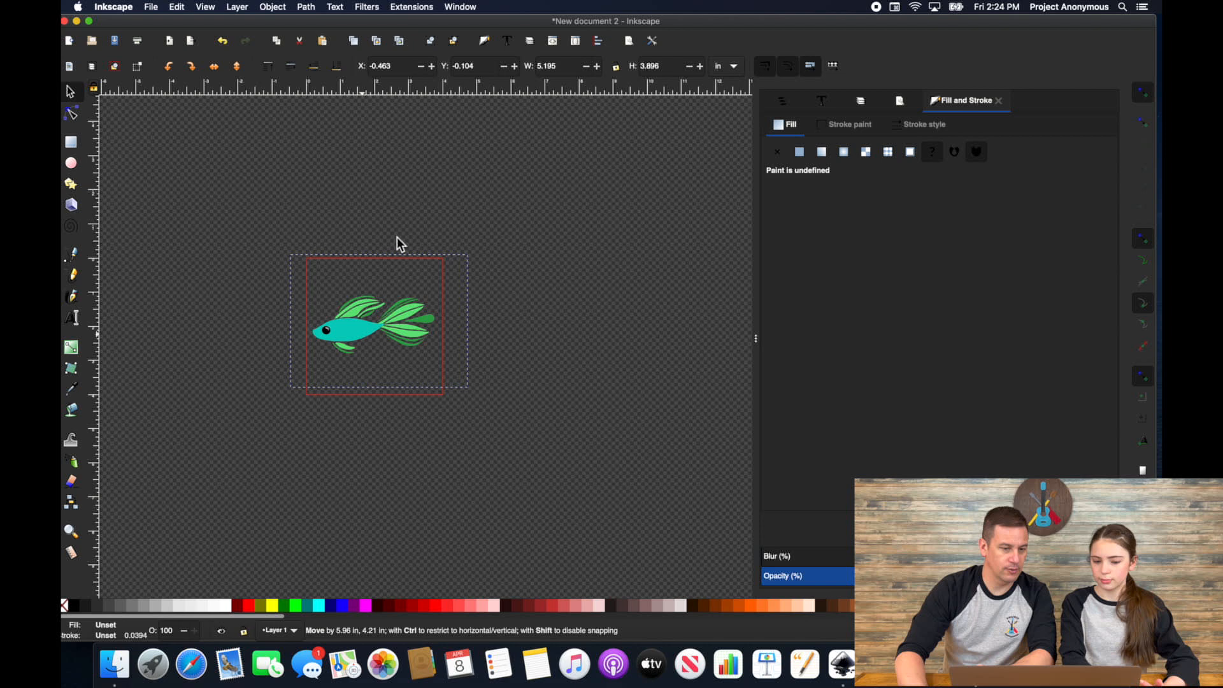
drag(374, 324, 395, 195)
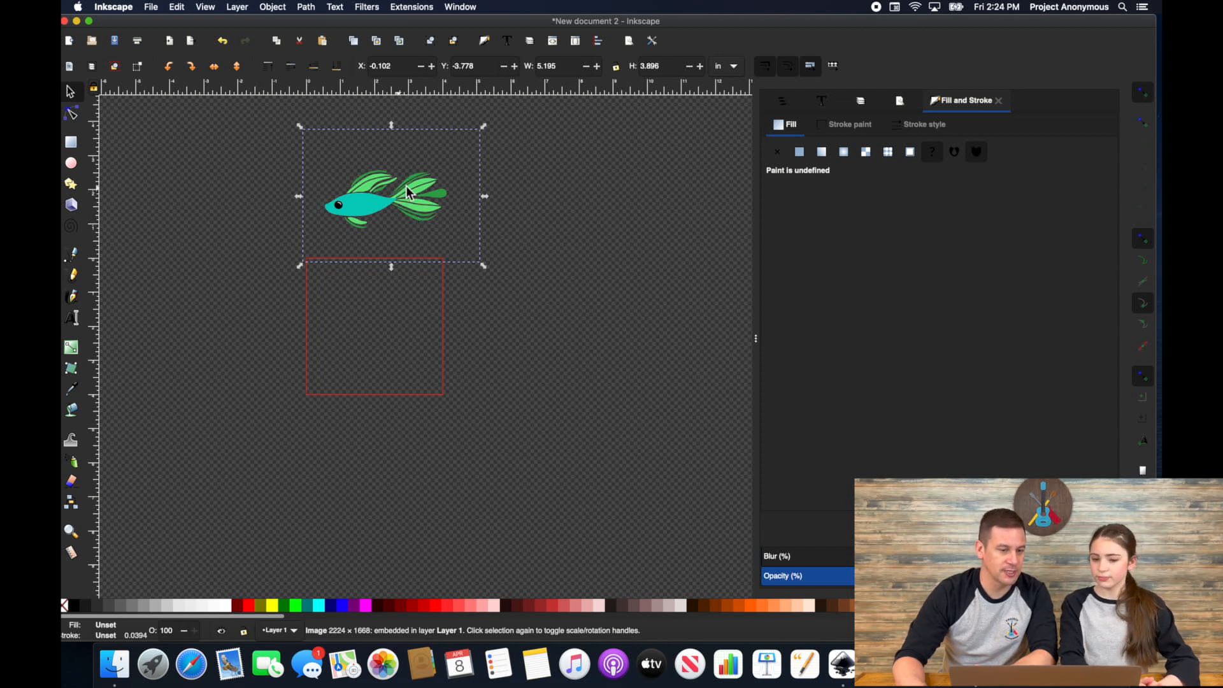
mouse_move(428, 182)
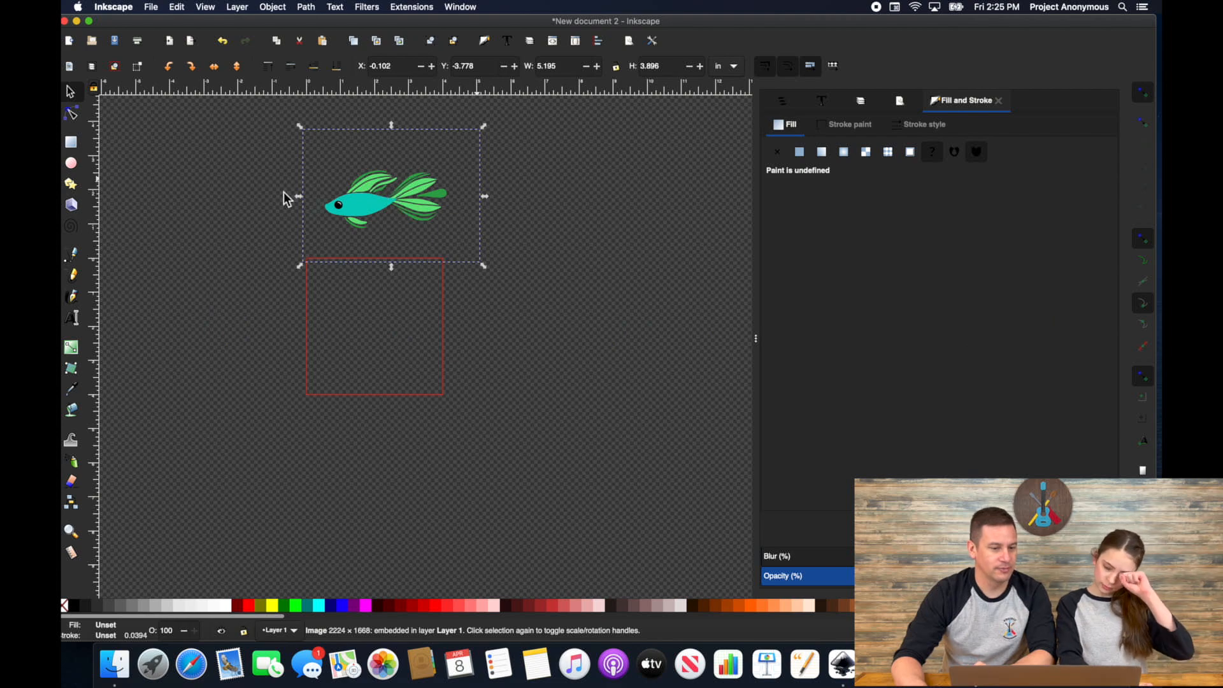
- Trace Bitmap with multiple colour scans, background removed, and drag the traced fish onto the page
click(305, 6)
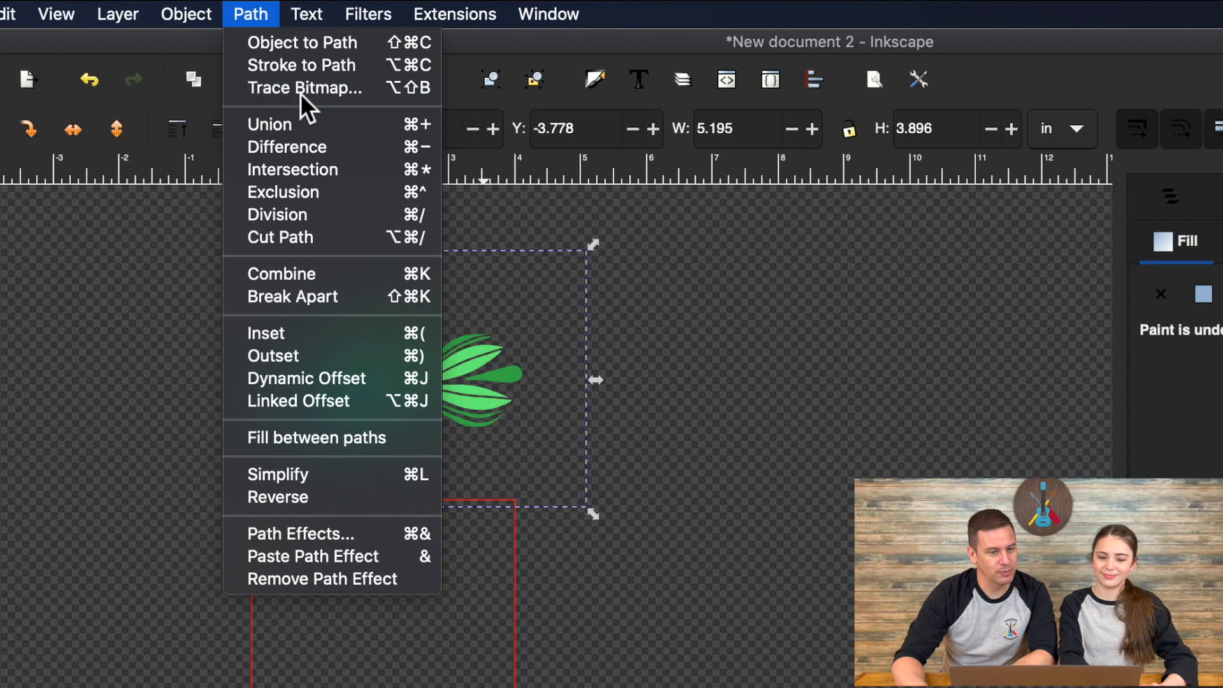
click(304, 88)
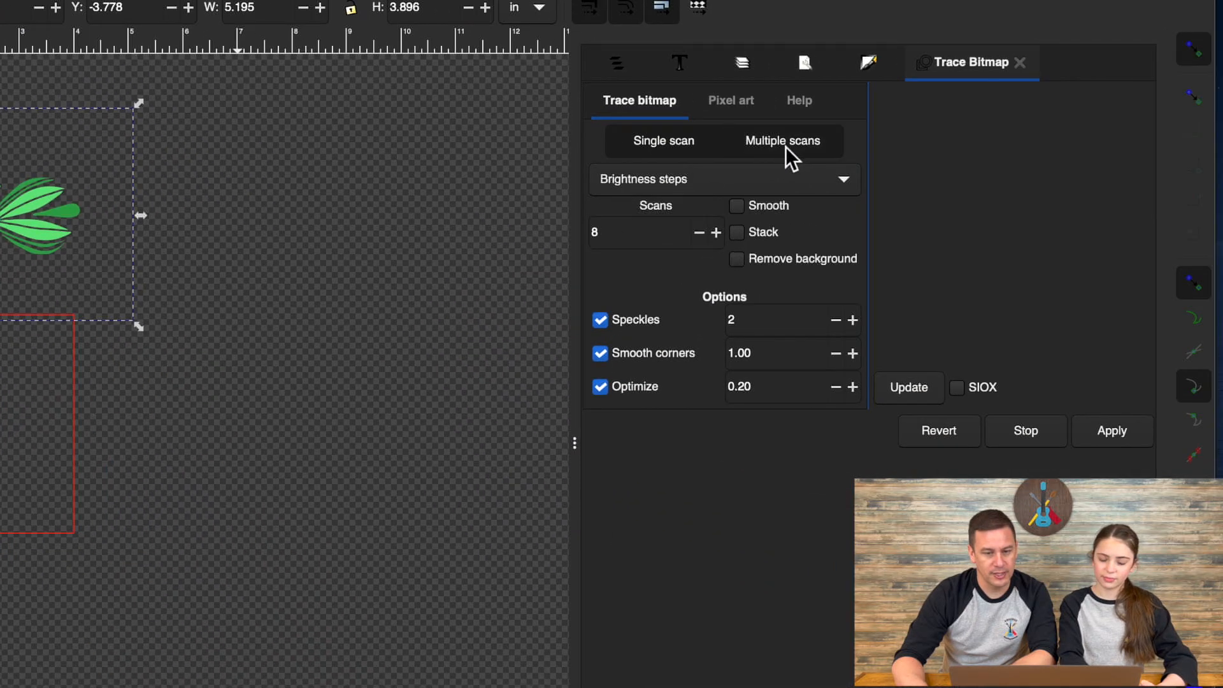
click(721, 180)
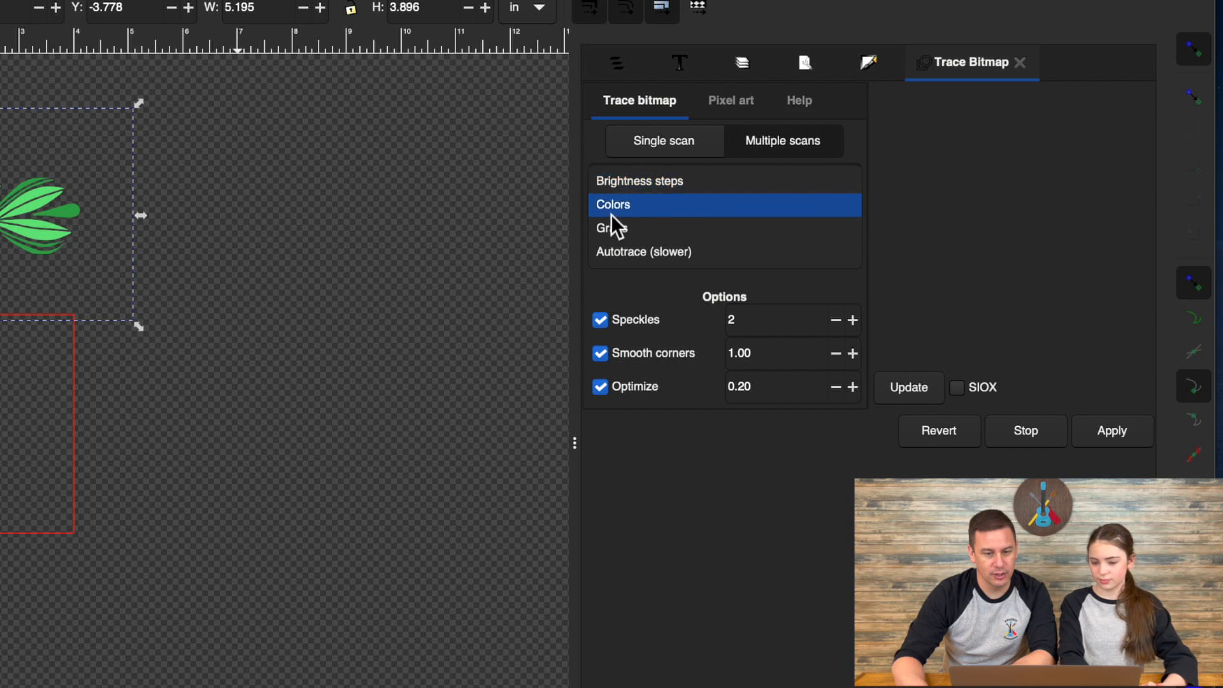
click(613, 204)
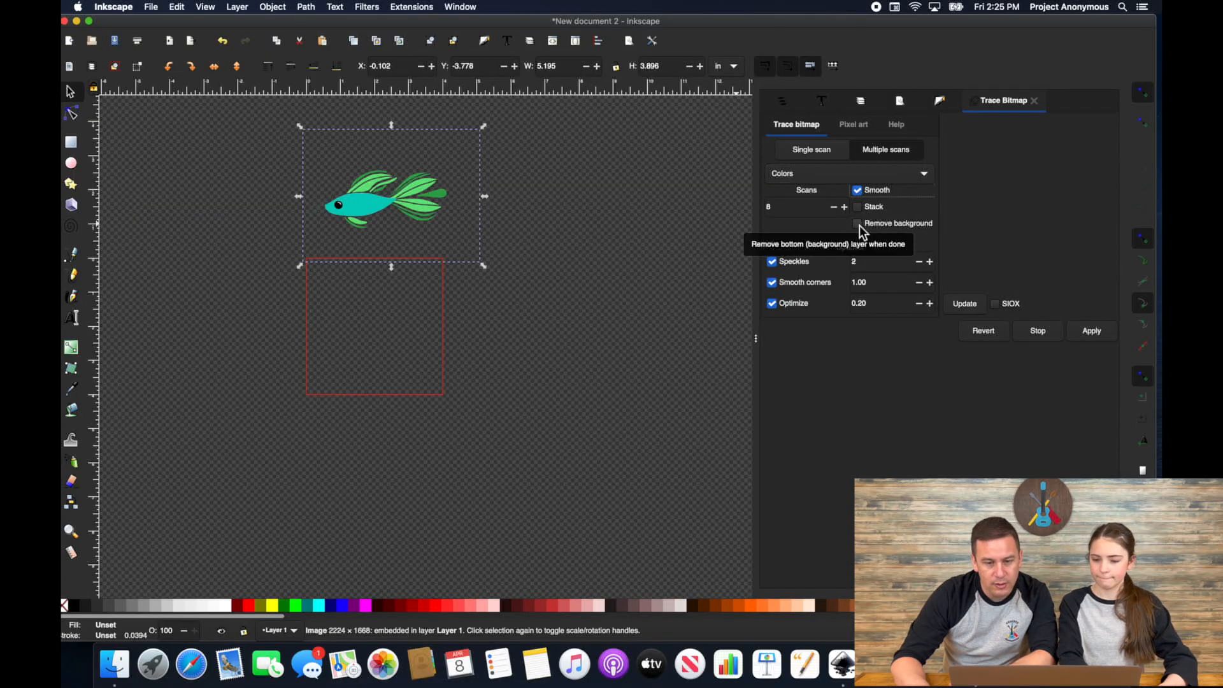
click(858, 223)
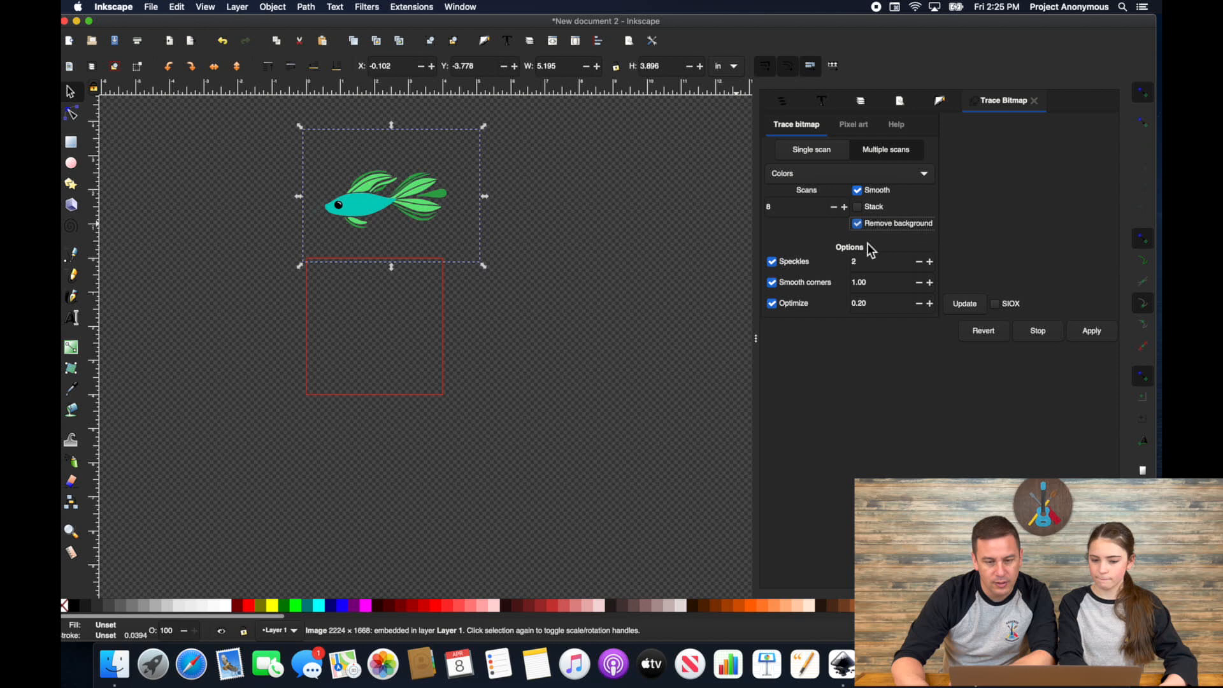
click(1092, 330)
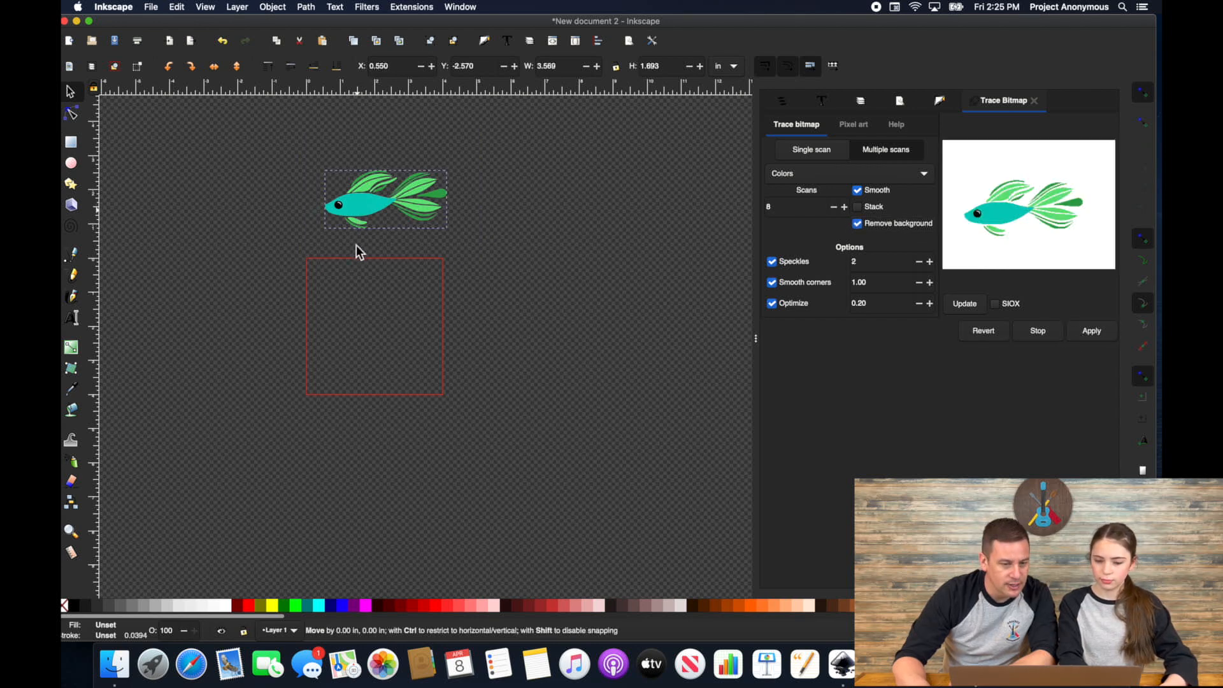
drag(384, 199, 374, 325)
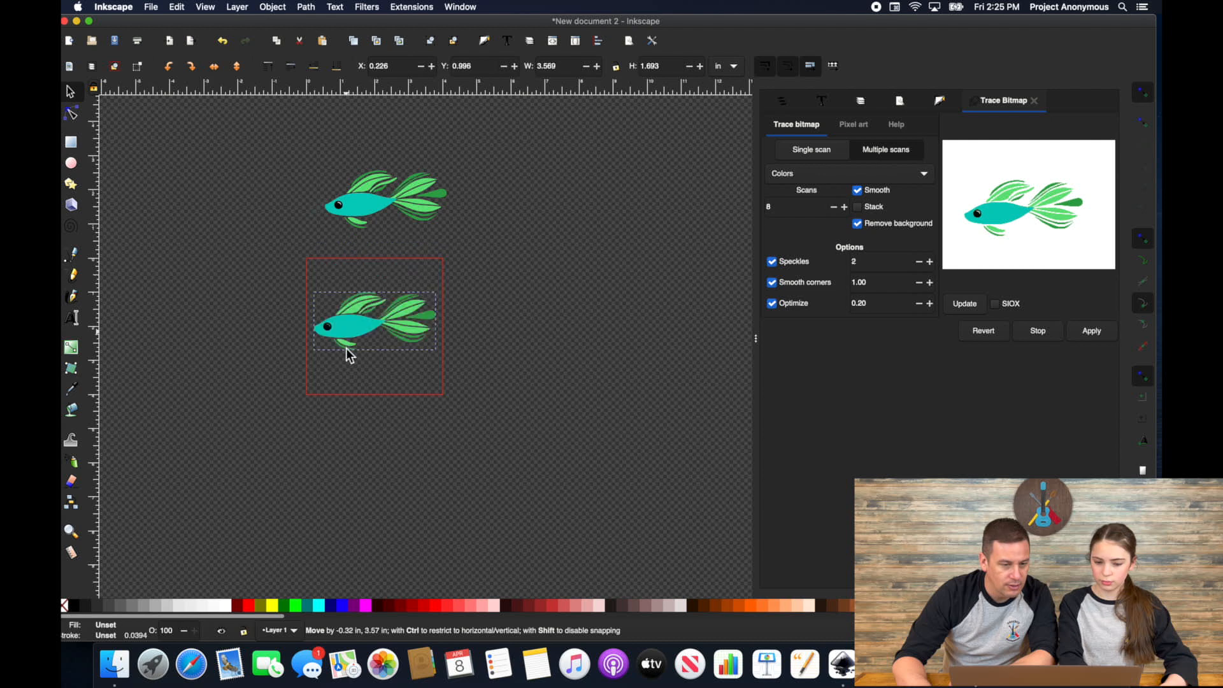
click(374, 326)
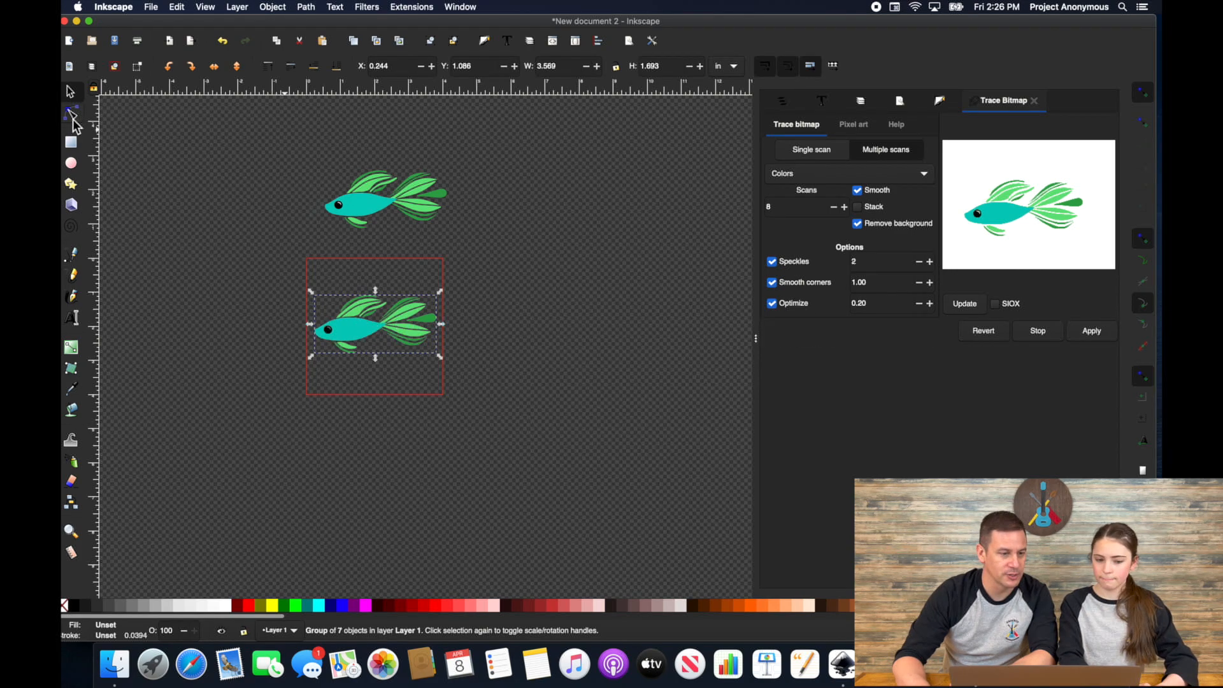
click(71, 113)
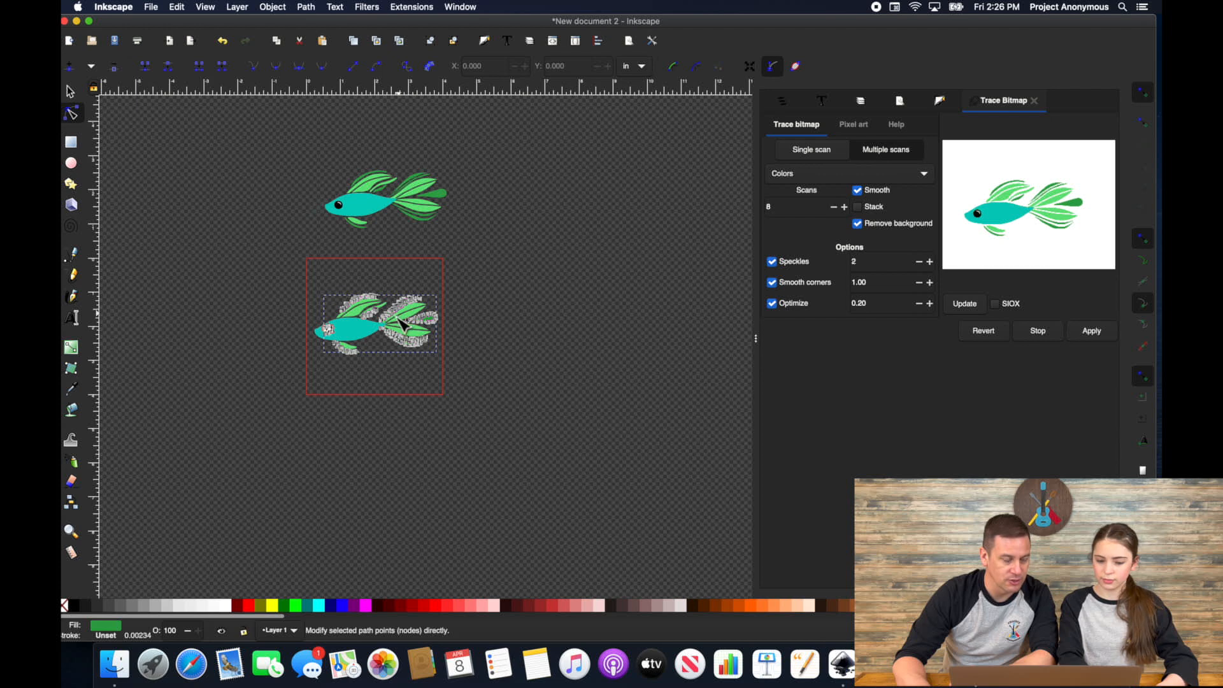
mouse_move(270, 275)
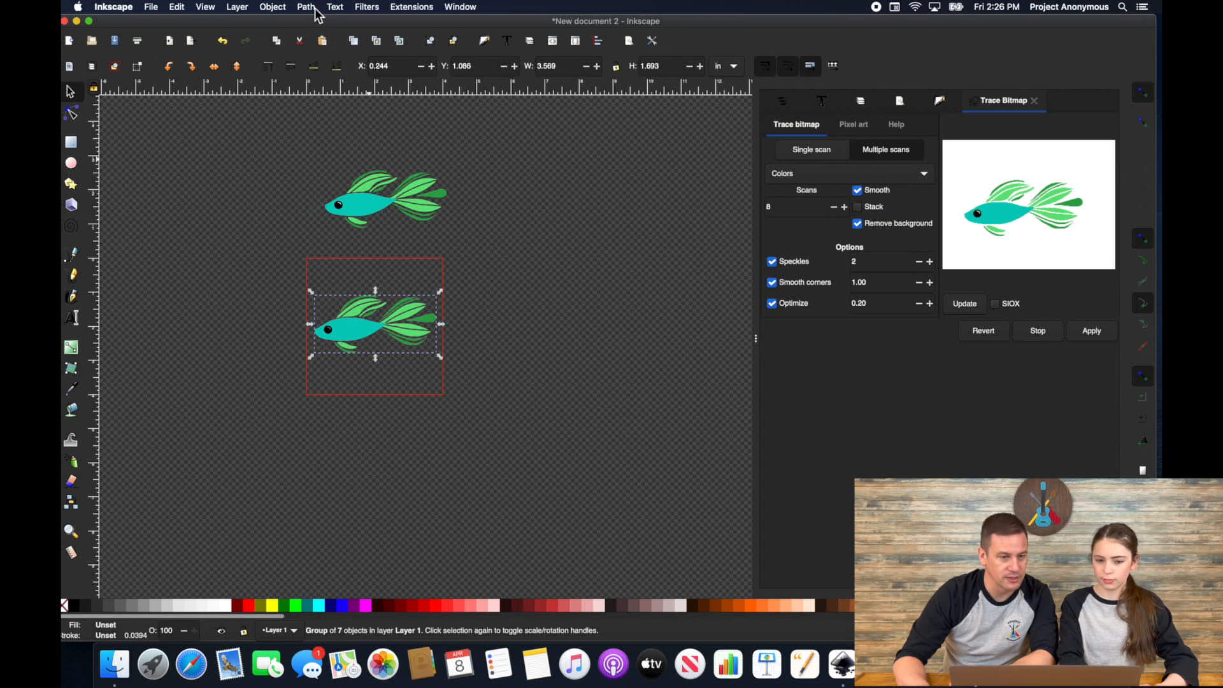
mouse_move(371, 339)
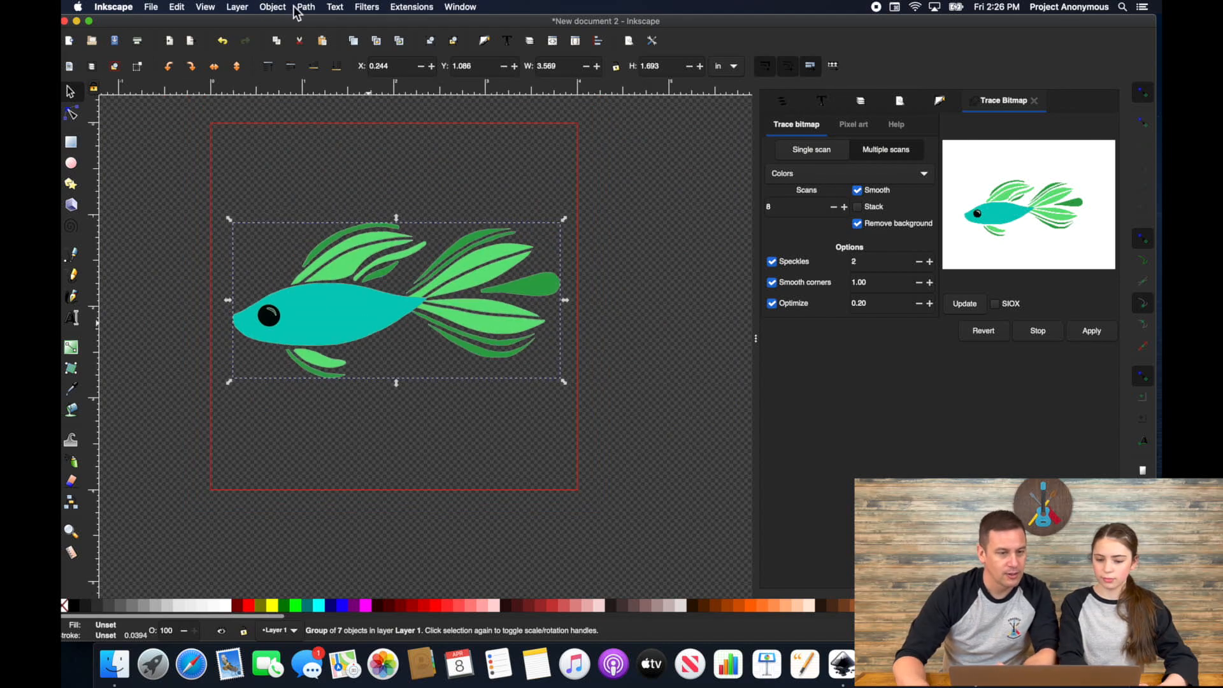
- Simplify the traced fish group's paths via Path > Simplify
click(305, 8)
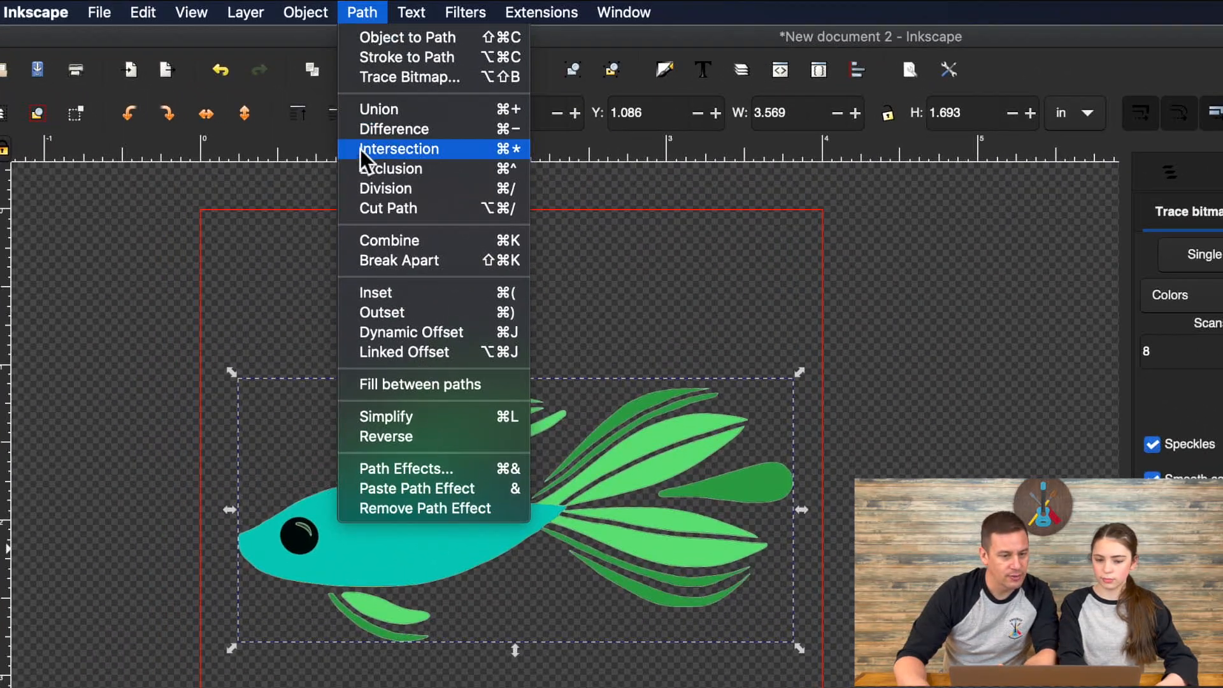
click(399, 149)
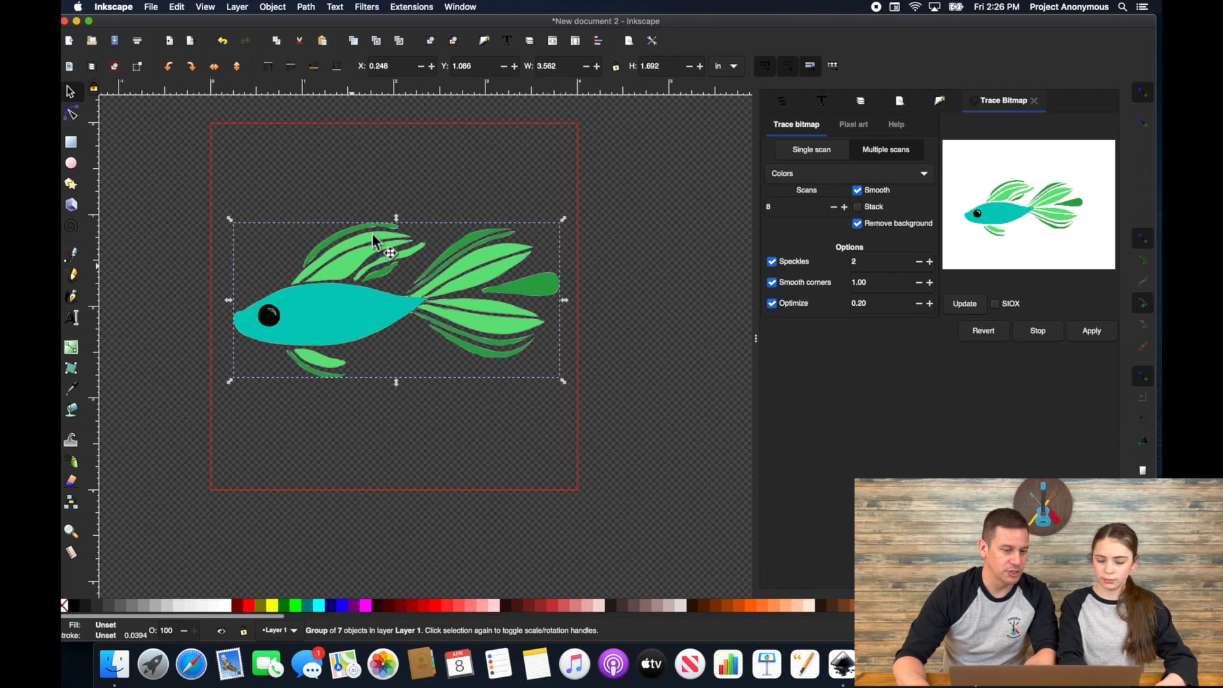
mouse_move(491, 262)
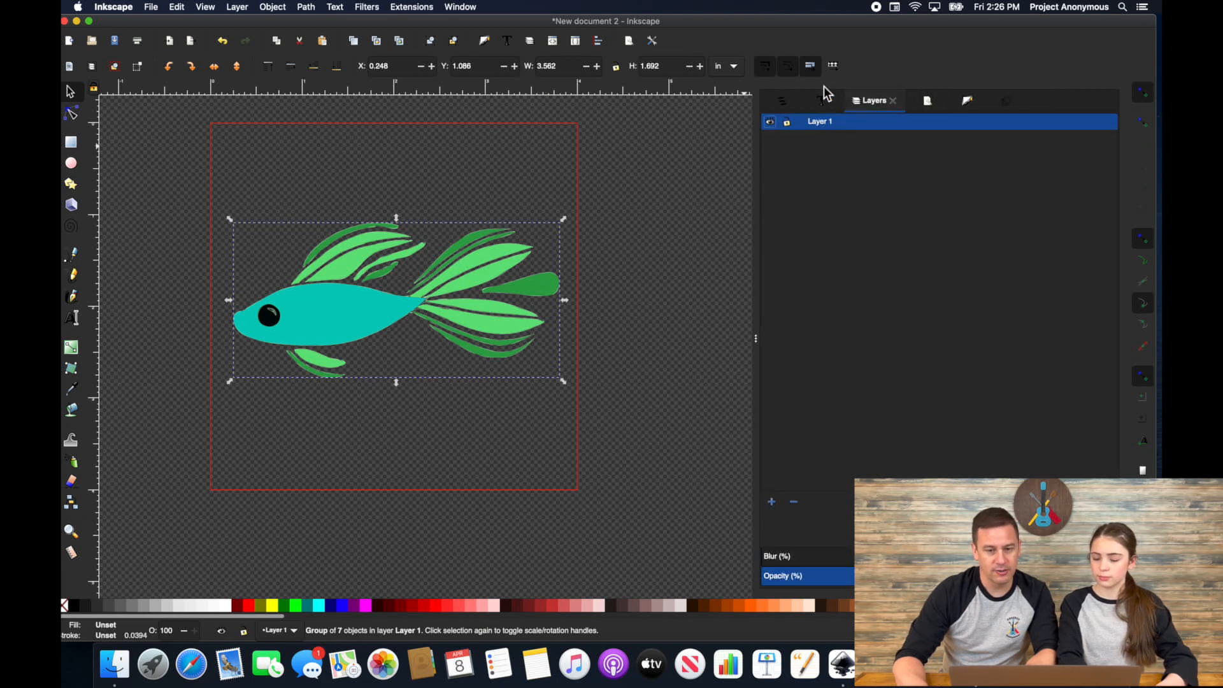
- Rename the existing layer to 'Tr' (Tracing) and add an Image Layer below it
double_click(820, 121)
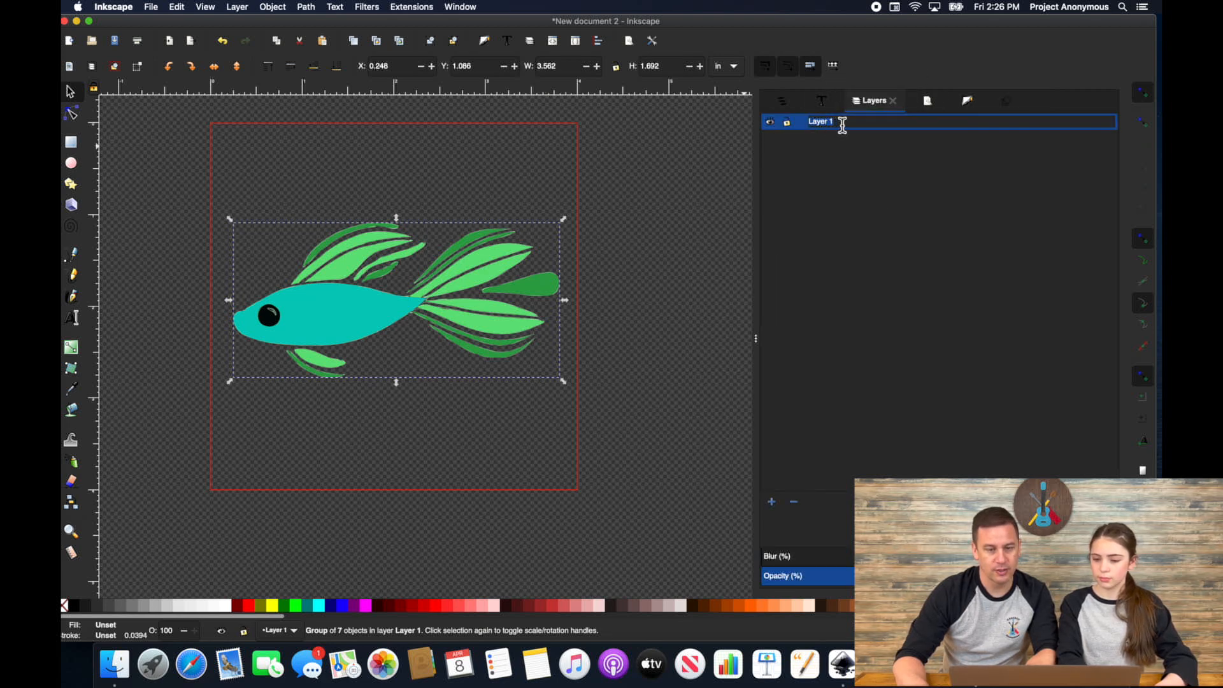
text(Tracing l)
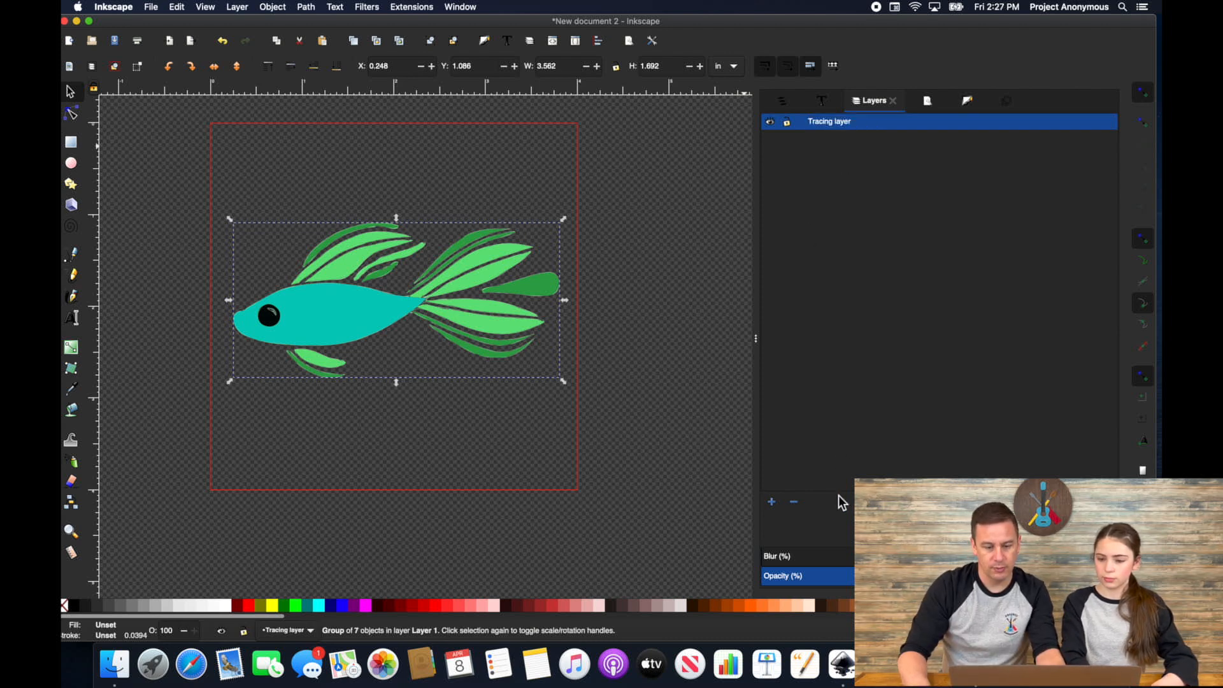
click(770, 502)
text(Image Layer)
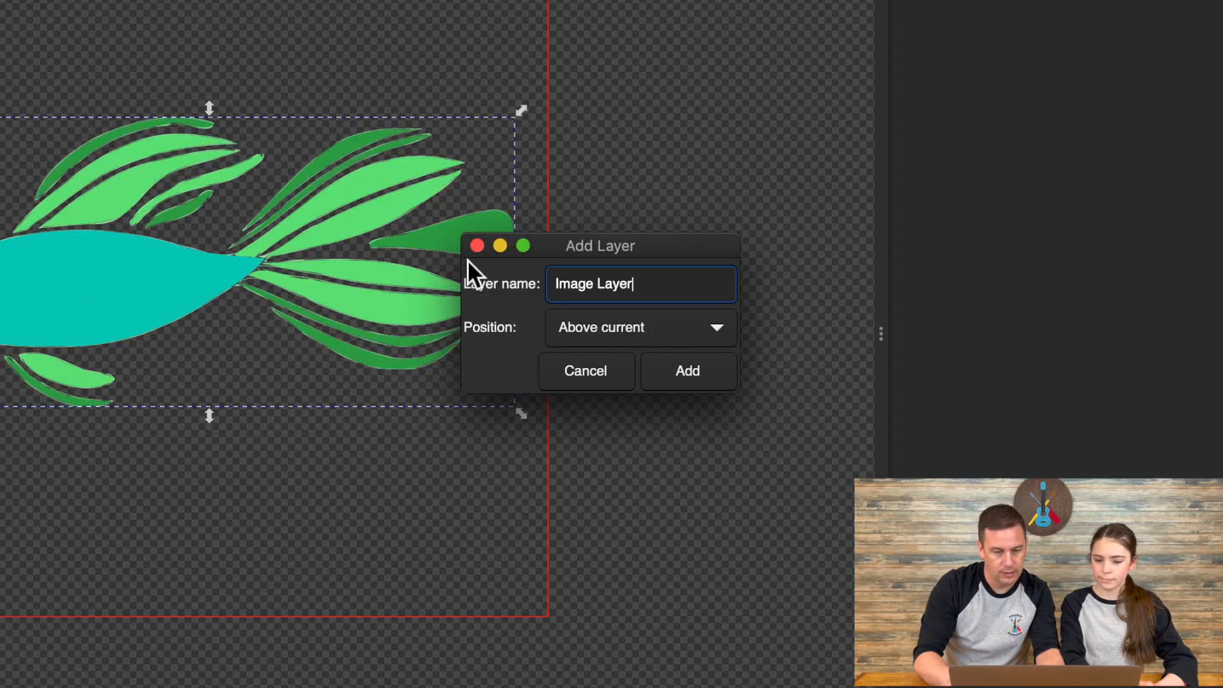
click(638, 328)
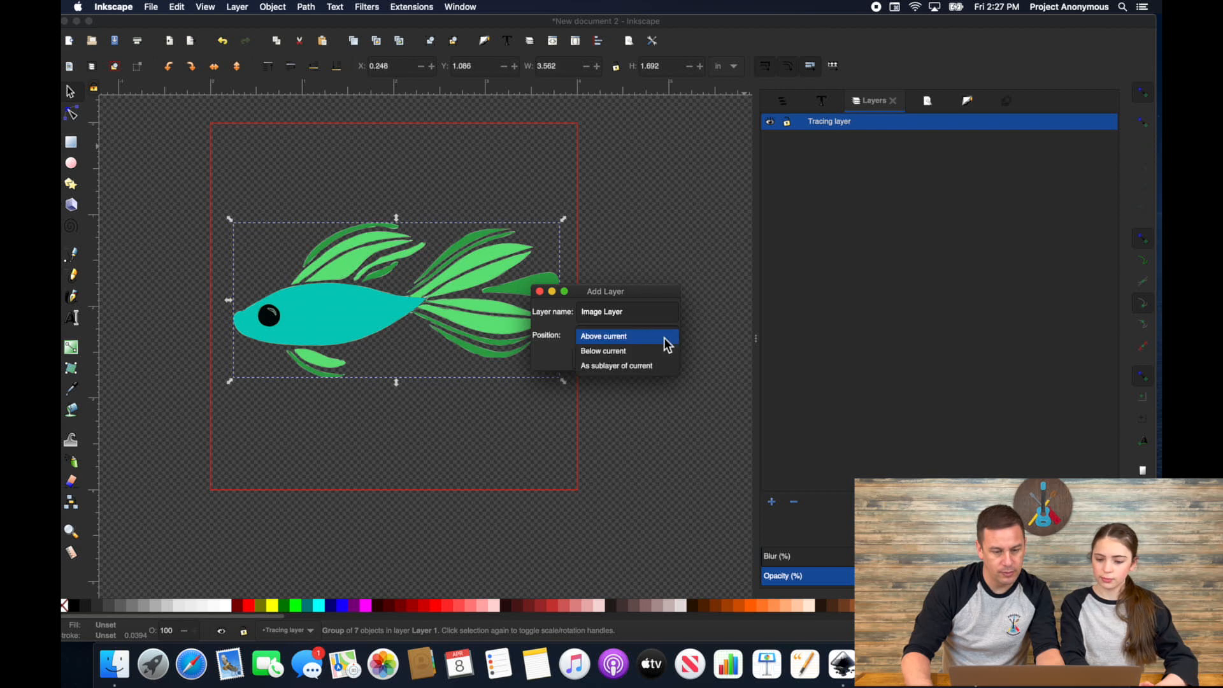
click(602, 351)
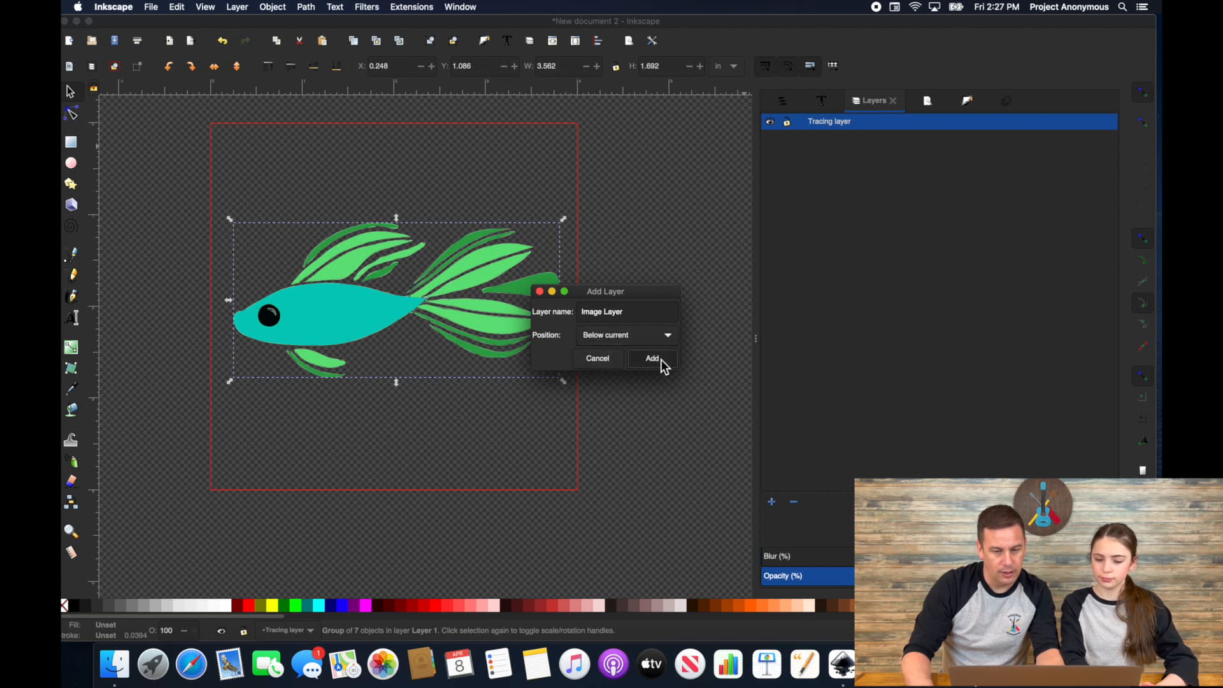
click(652, 358)
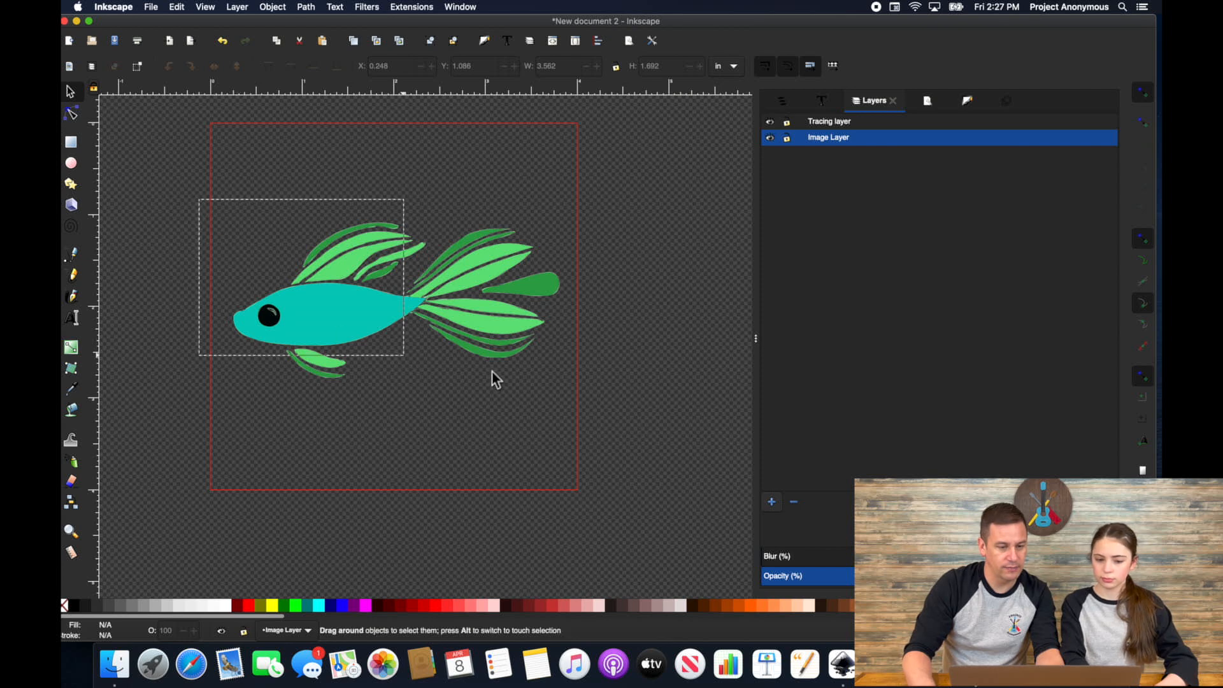
- Move the seven-shape traced fish group onto the Image Layer
click(828, 121)
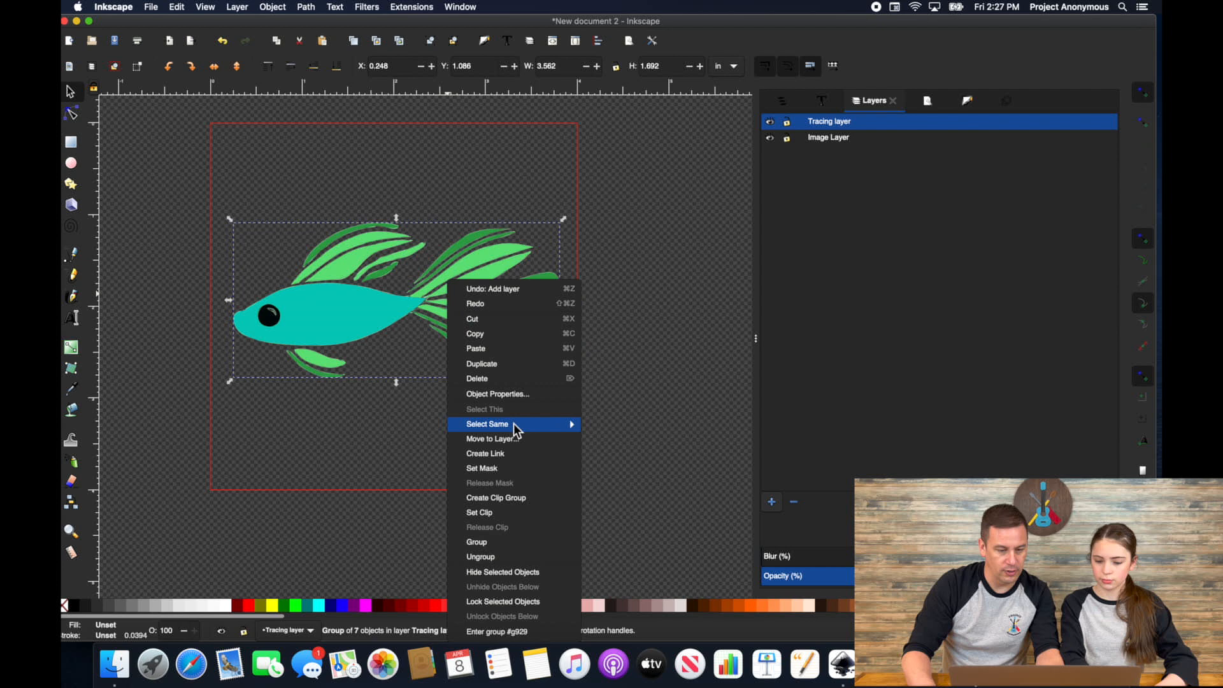
click(491, 438)
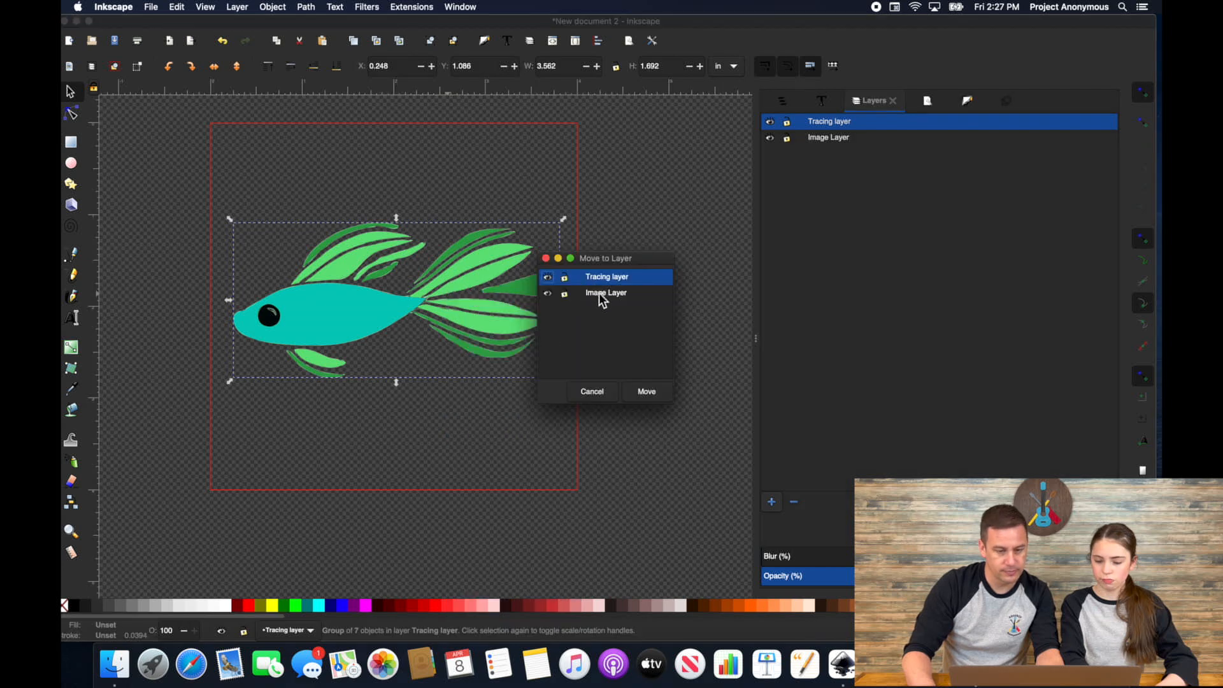
click(606, 293)
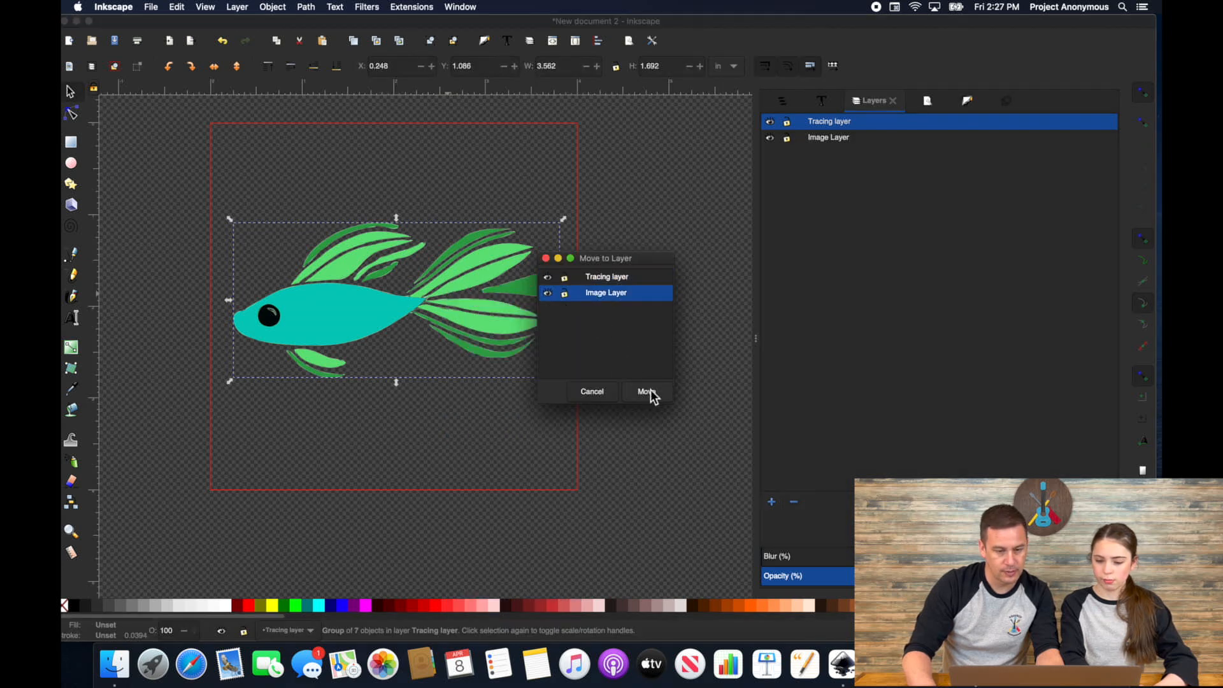
click(647, 391)
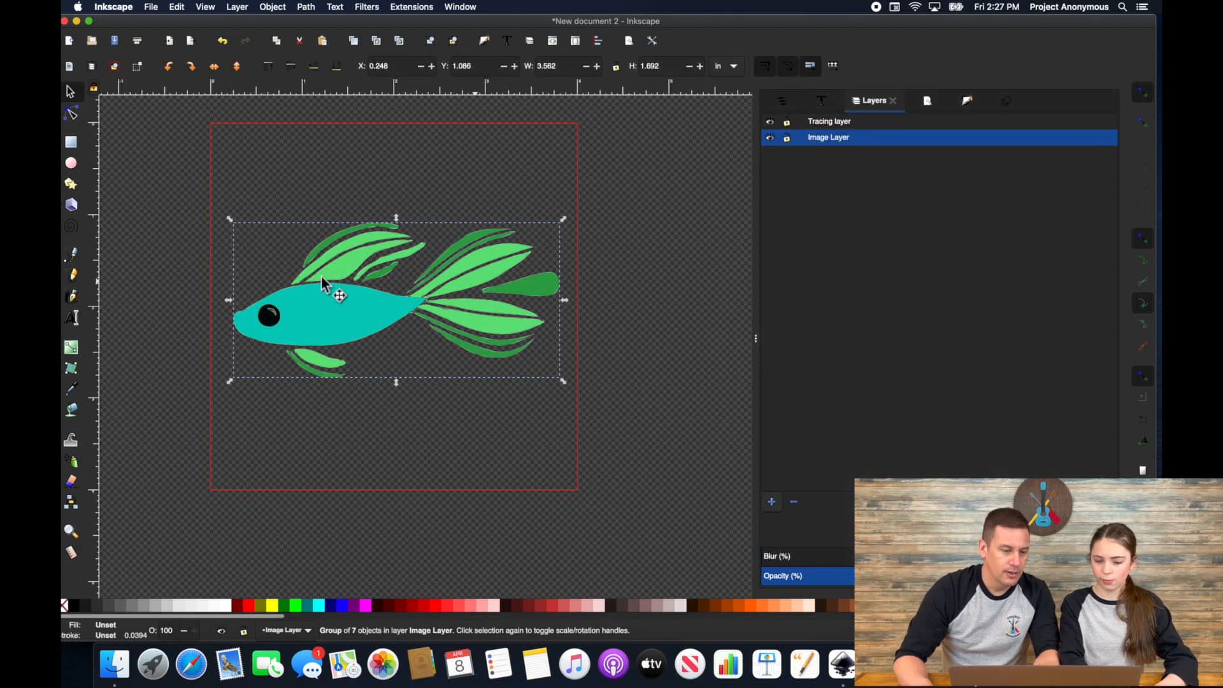
drag(324, 283, 342, 331)
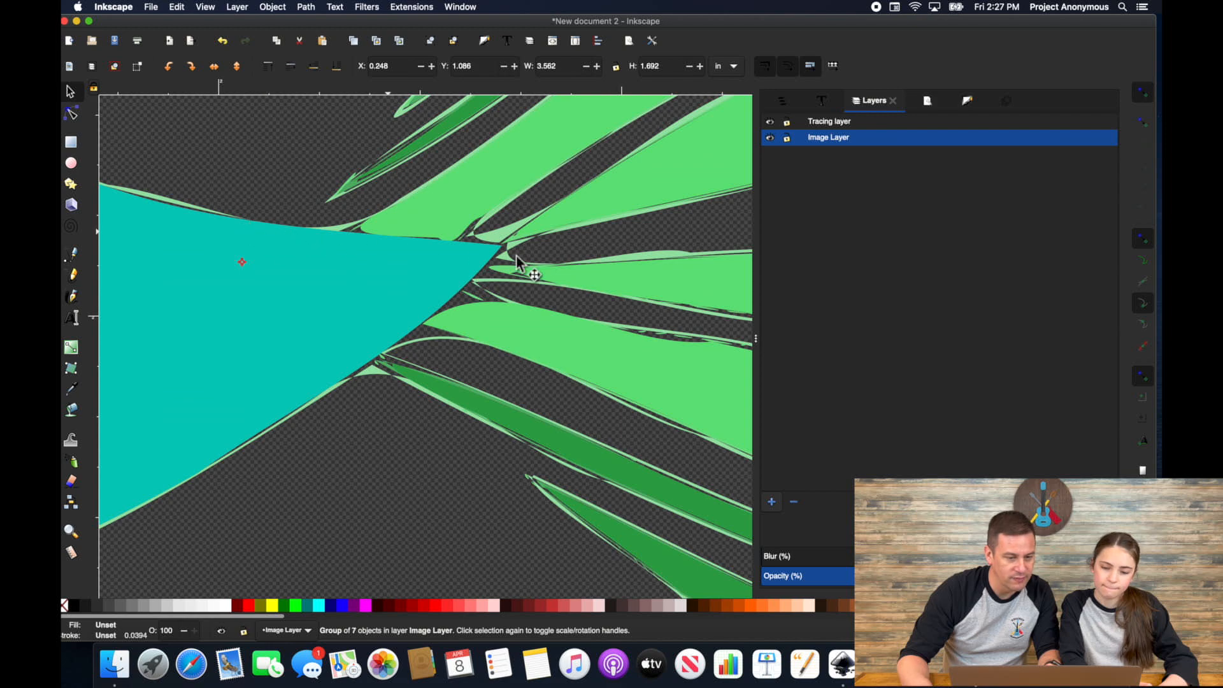
mouse_move(305, 272)
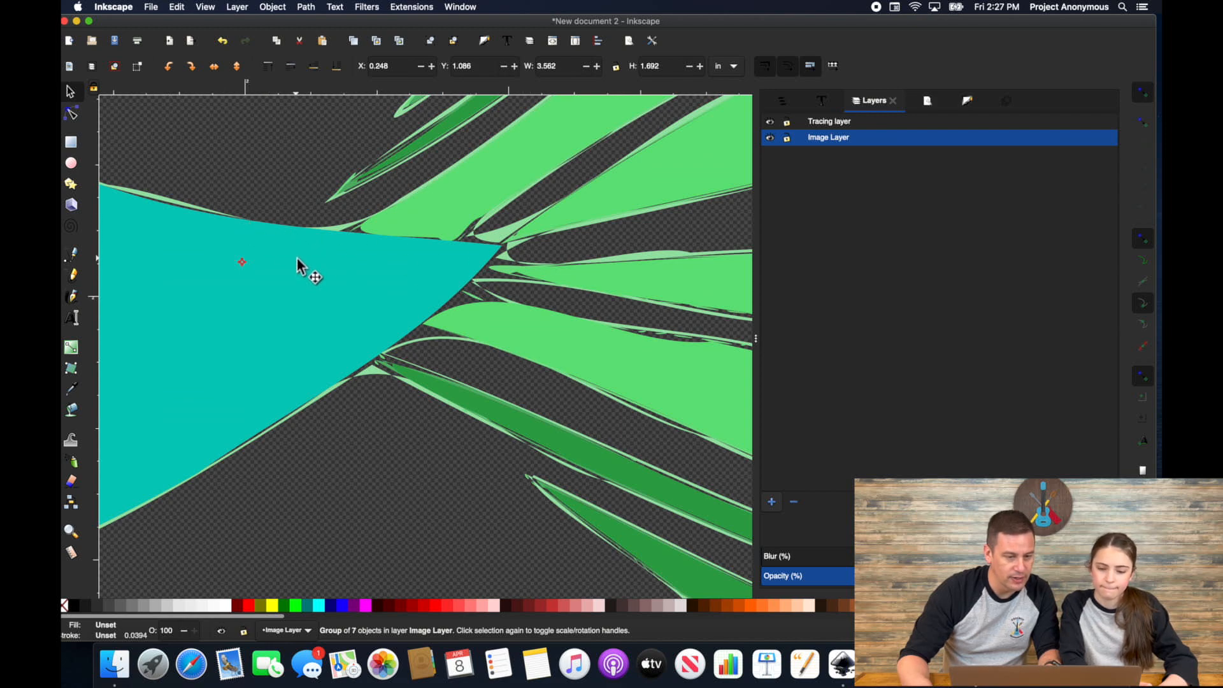
click(272, 9)
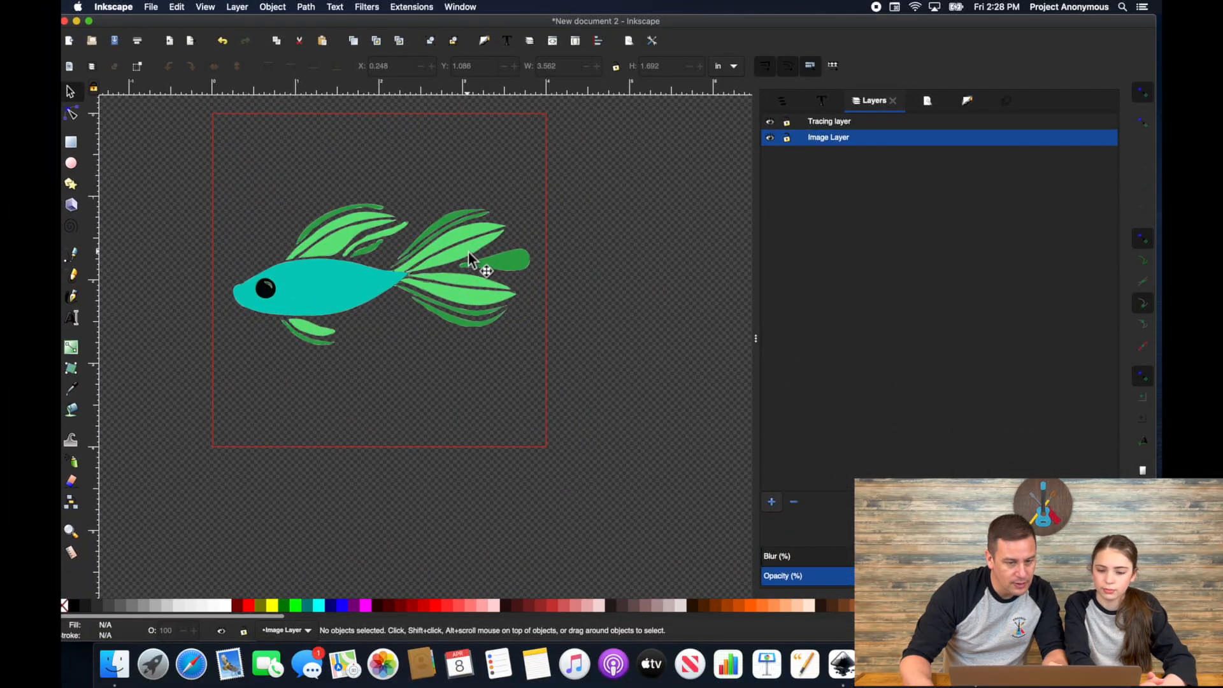
- Ungroup the fish, pull the teal body below the fins and break the outline apart
click(467, 262)
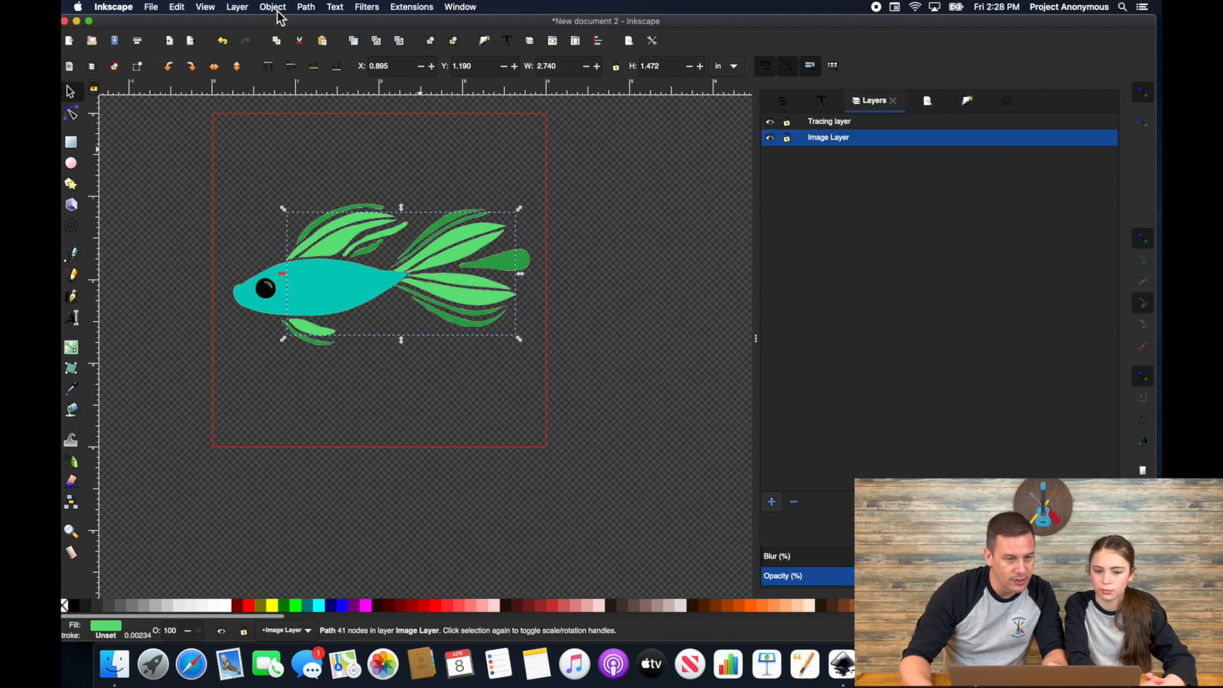
click(273, 8)
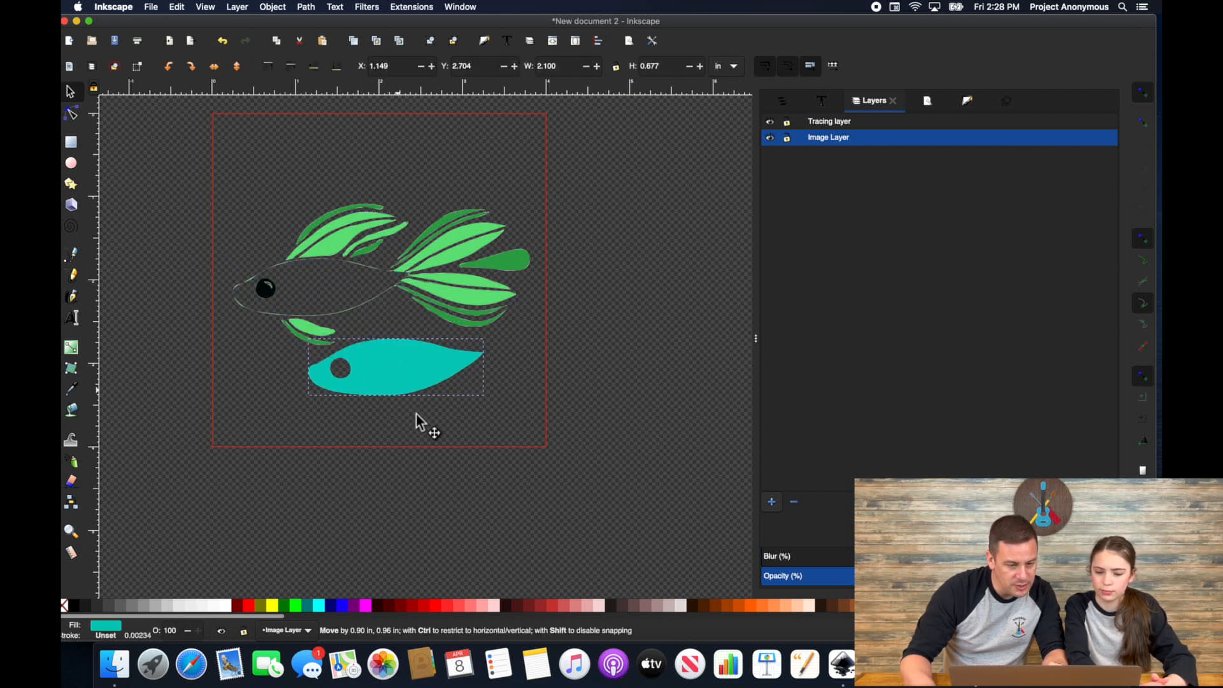
drag(395, 367, 409, 394)
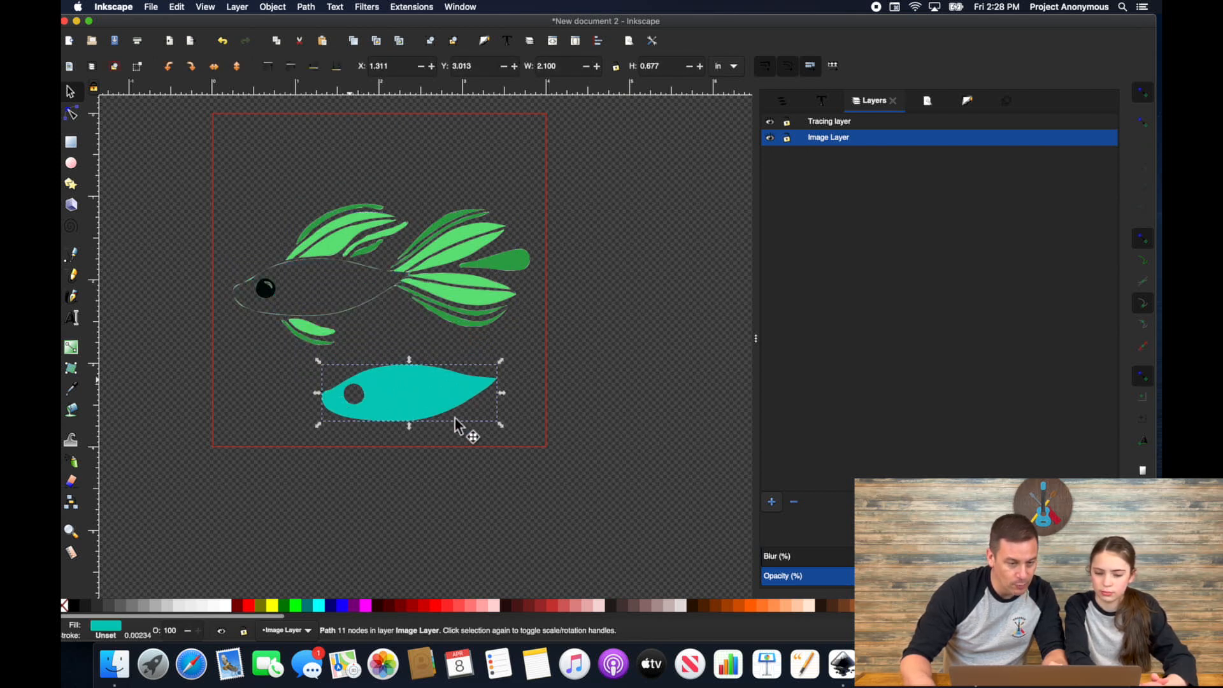
mouse_move(371, 277)
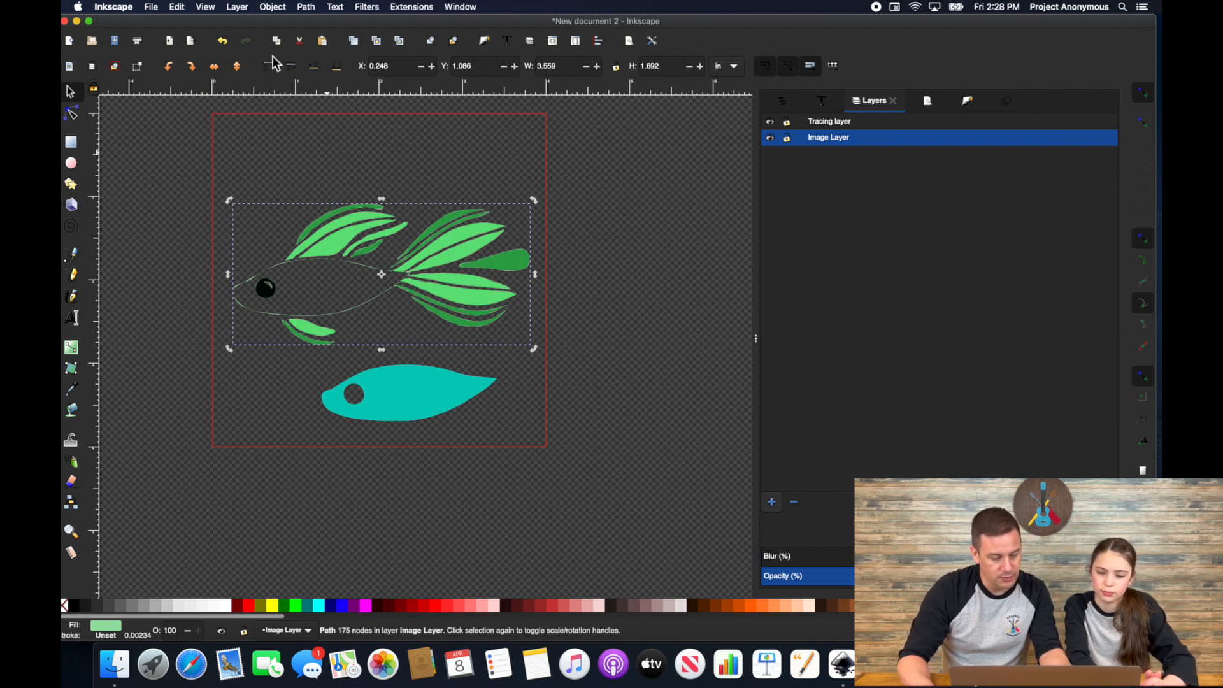
mouse_move(268, 63)
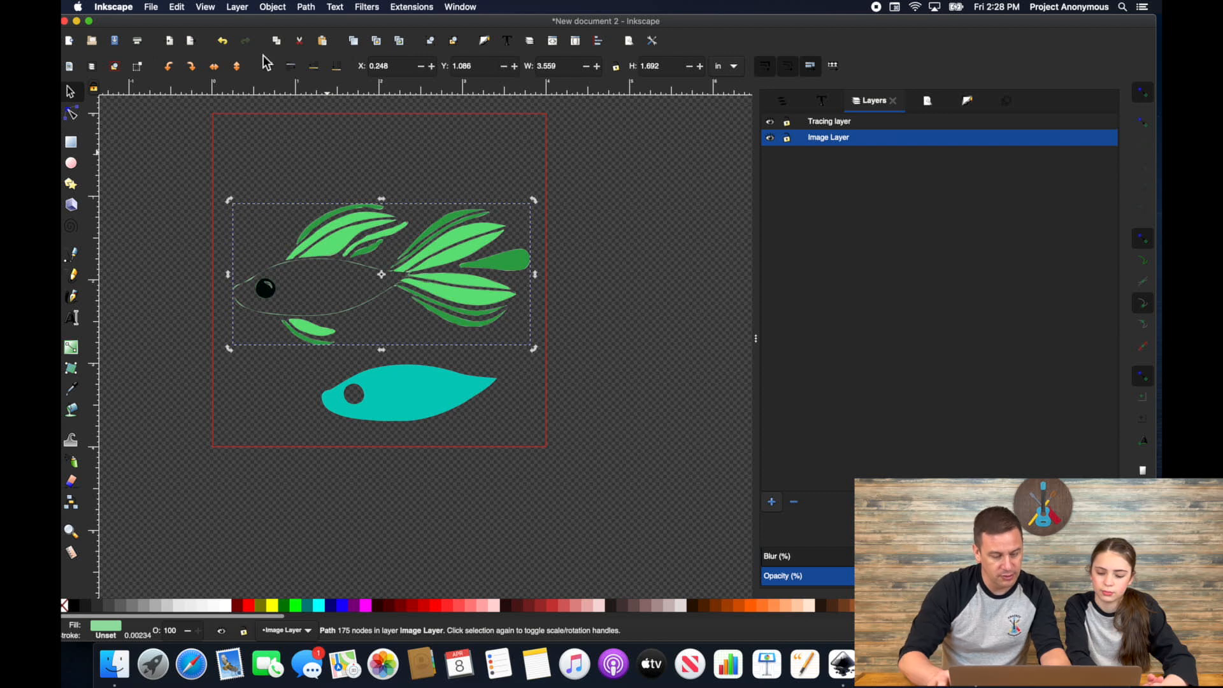
key(shift+cmd+k)
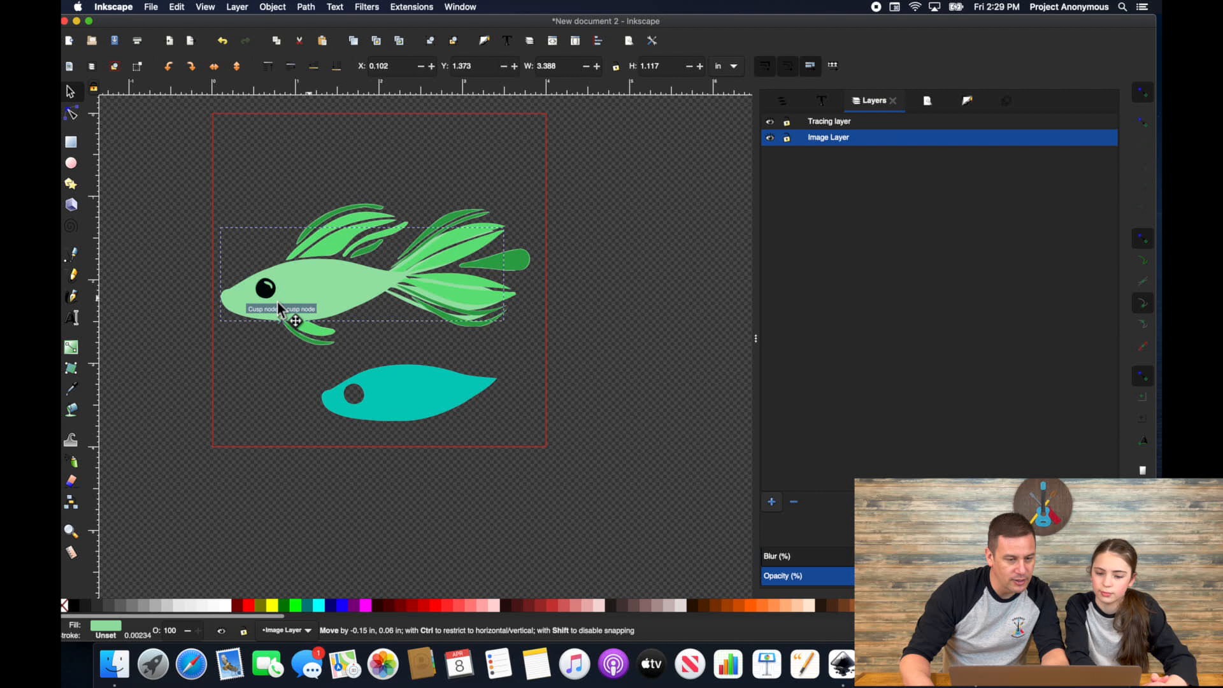
- Move the two pale body shapes off to the right of the page and pull the black eye aside
drag(295, 321, 241, 213)
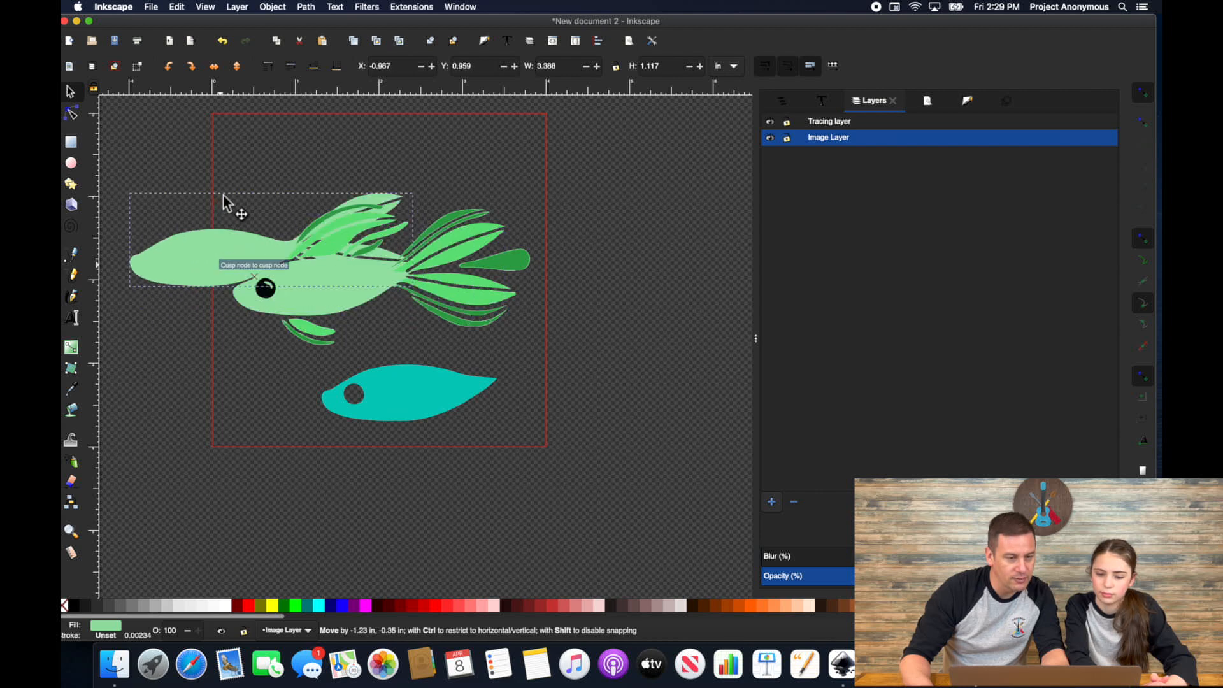
drag(242, 213, 742, 304)
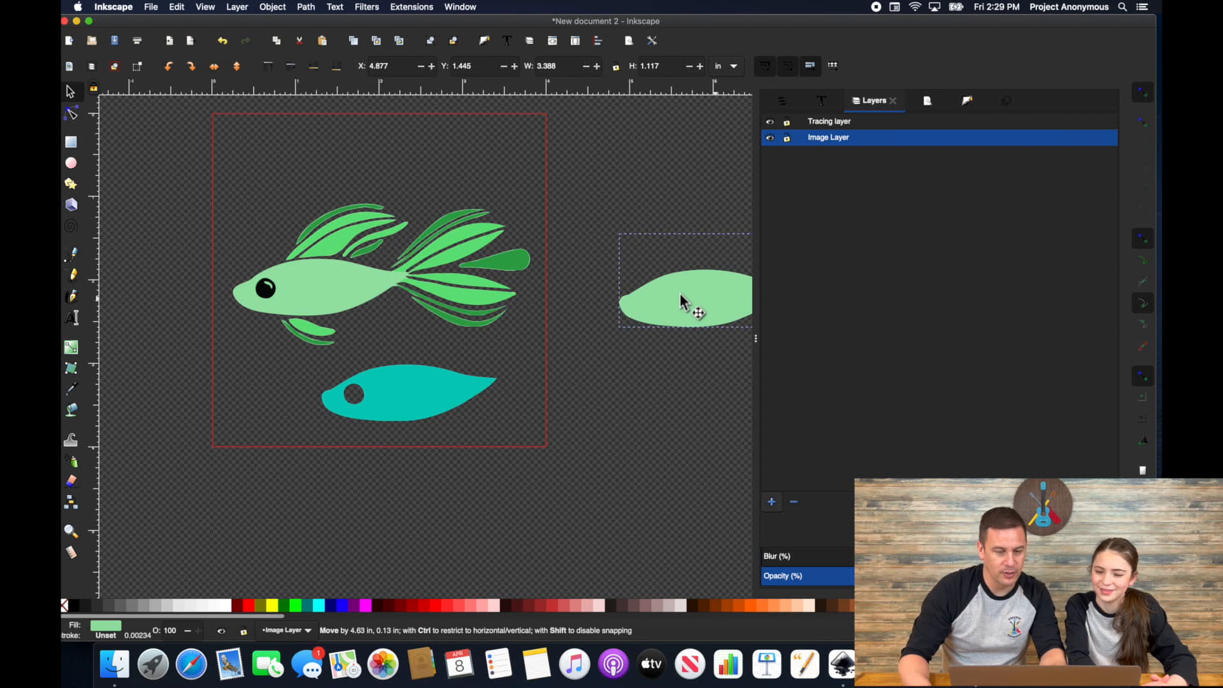
click(687, 301)
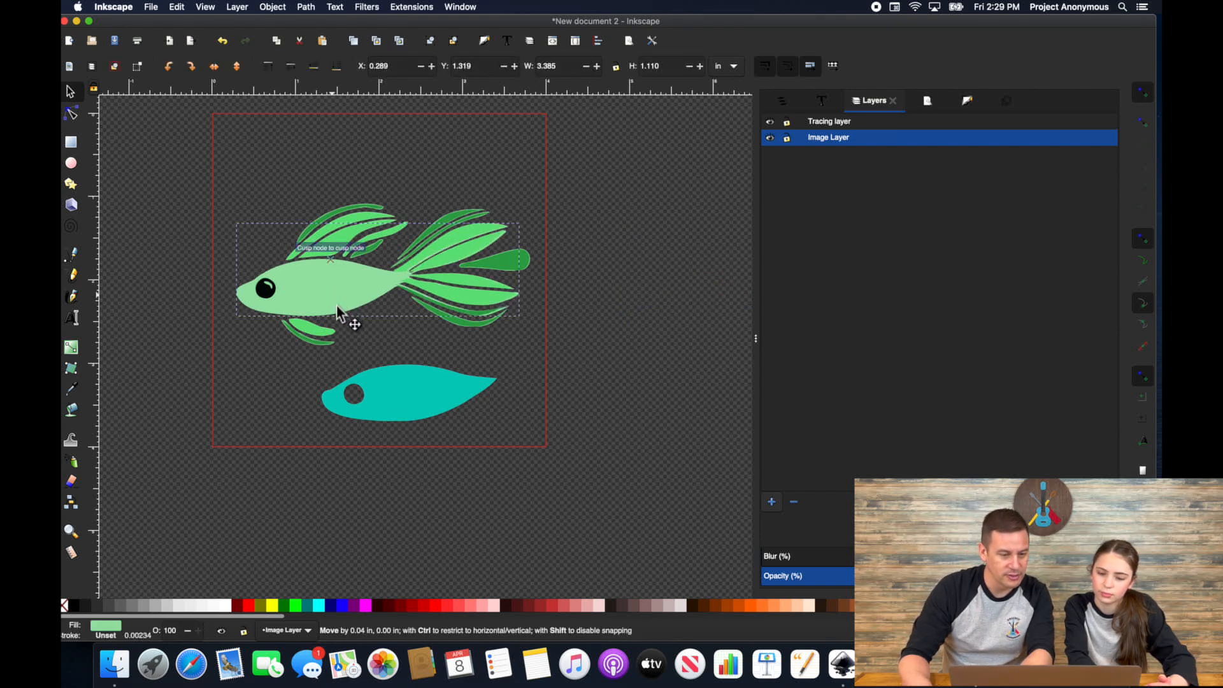
drag(335, 308, 694, 352)
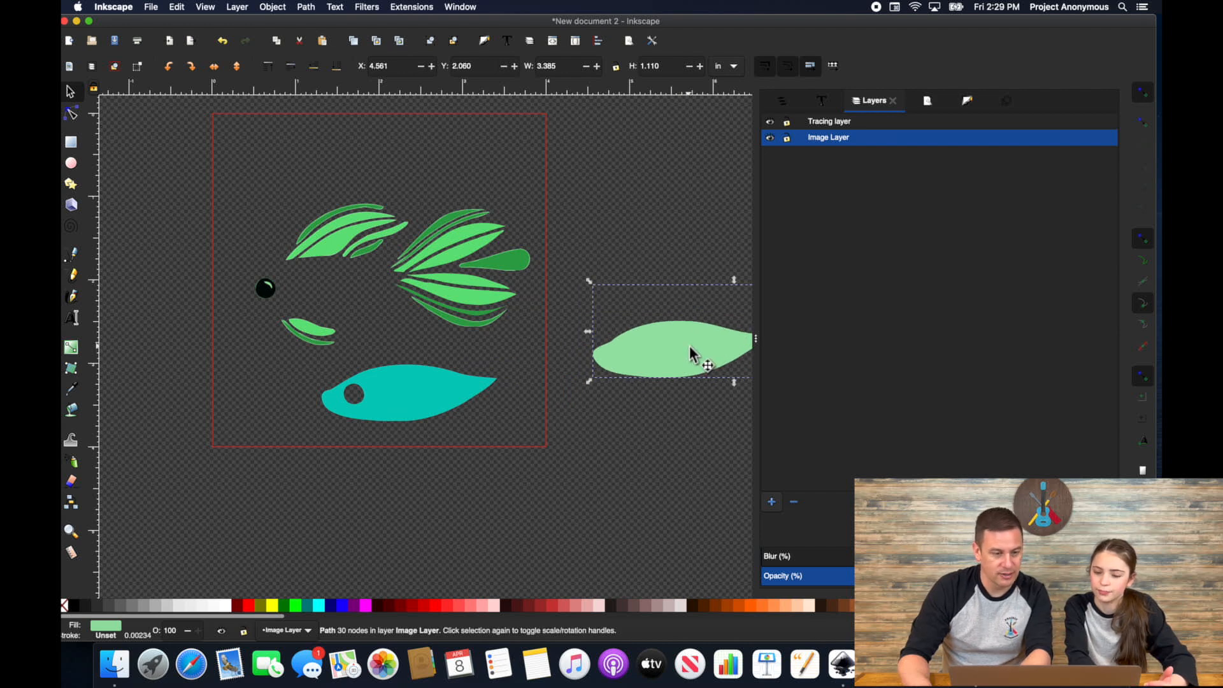
drag(695, 352, 246, 328)
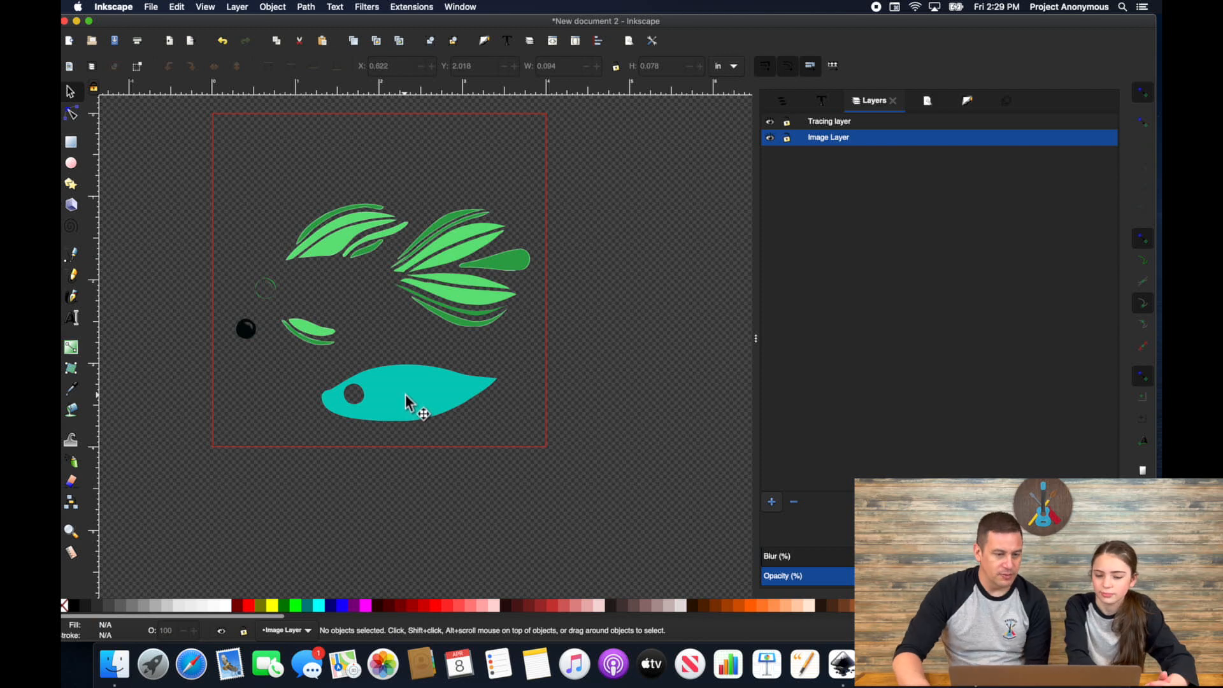
mouse_move(284, 301)
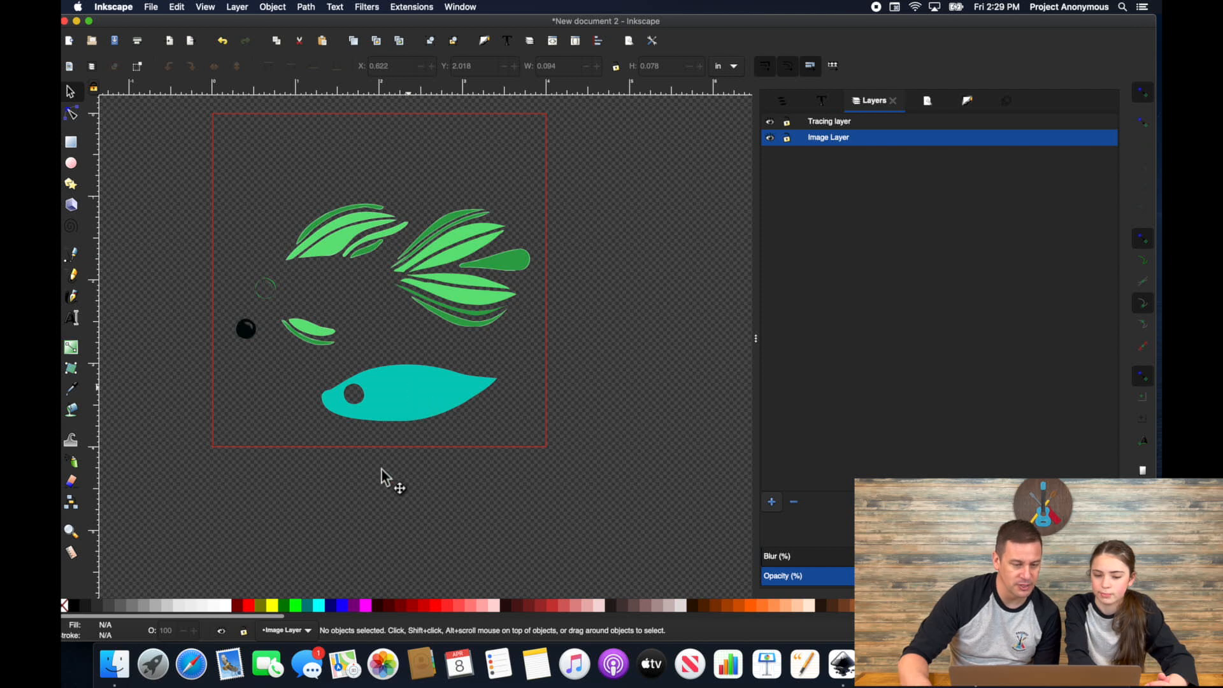
- Reposition the teal body, place the black eye on it and pick the upper fin piece
drag(378, 394, 357, 480)
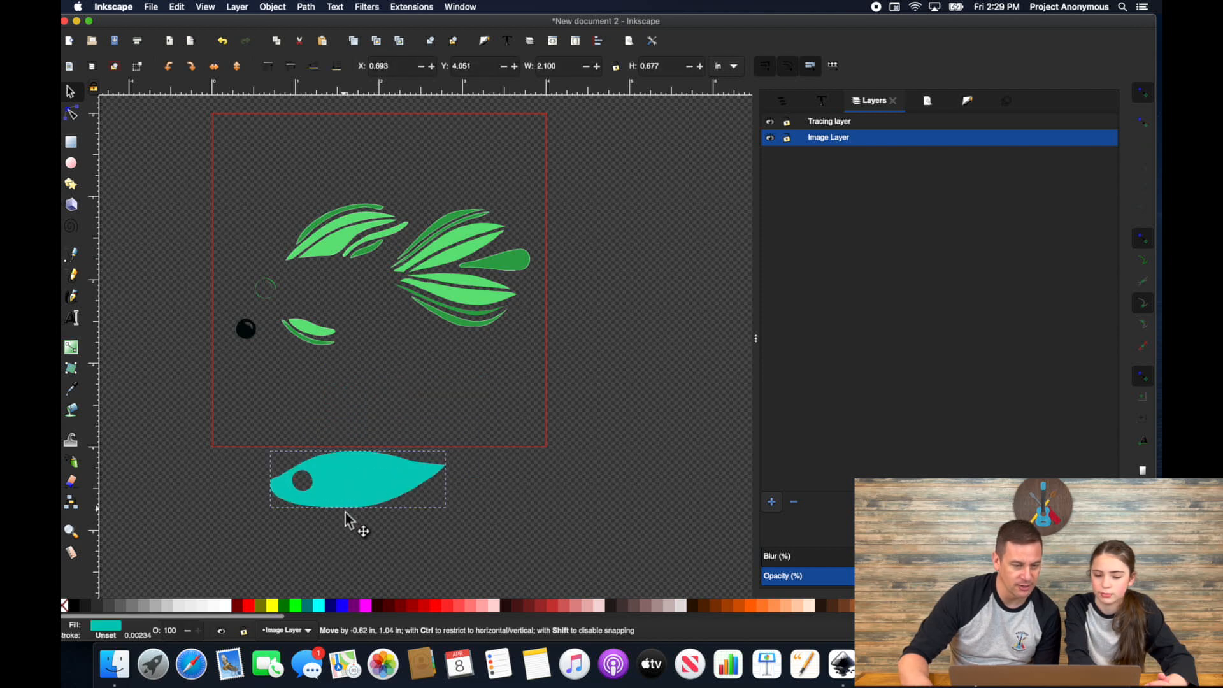
drag(349, 518, 363, 492)
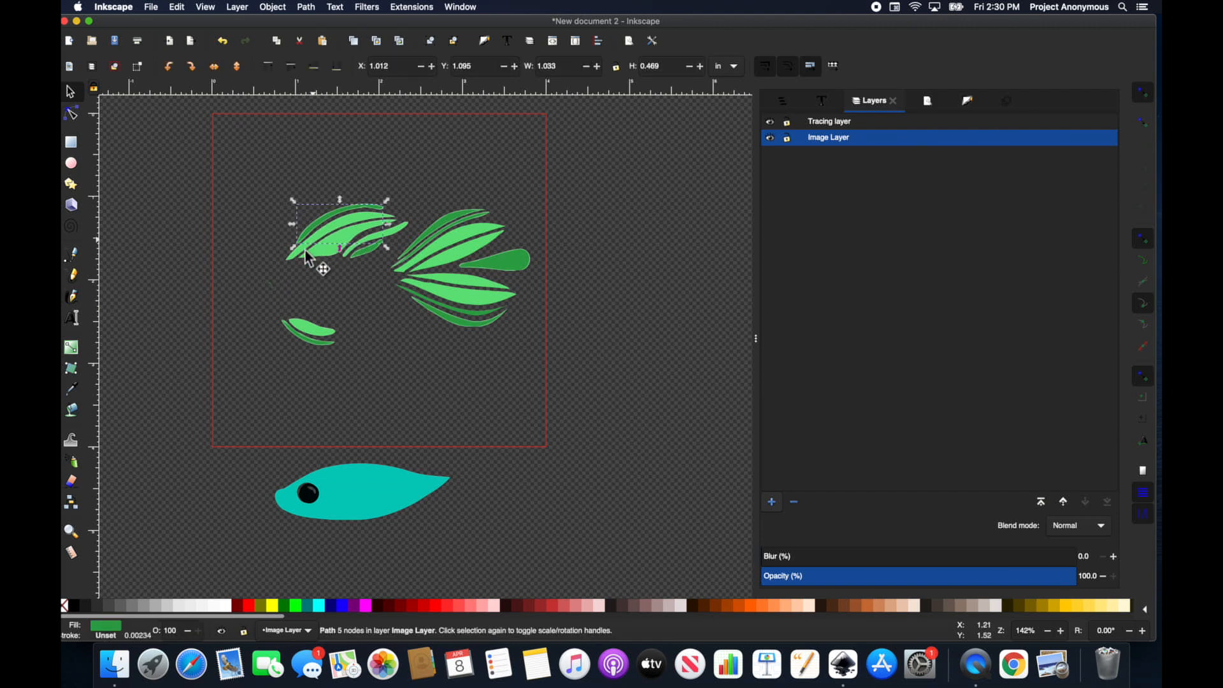
click(304, 305)
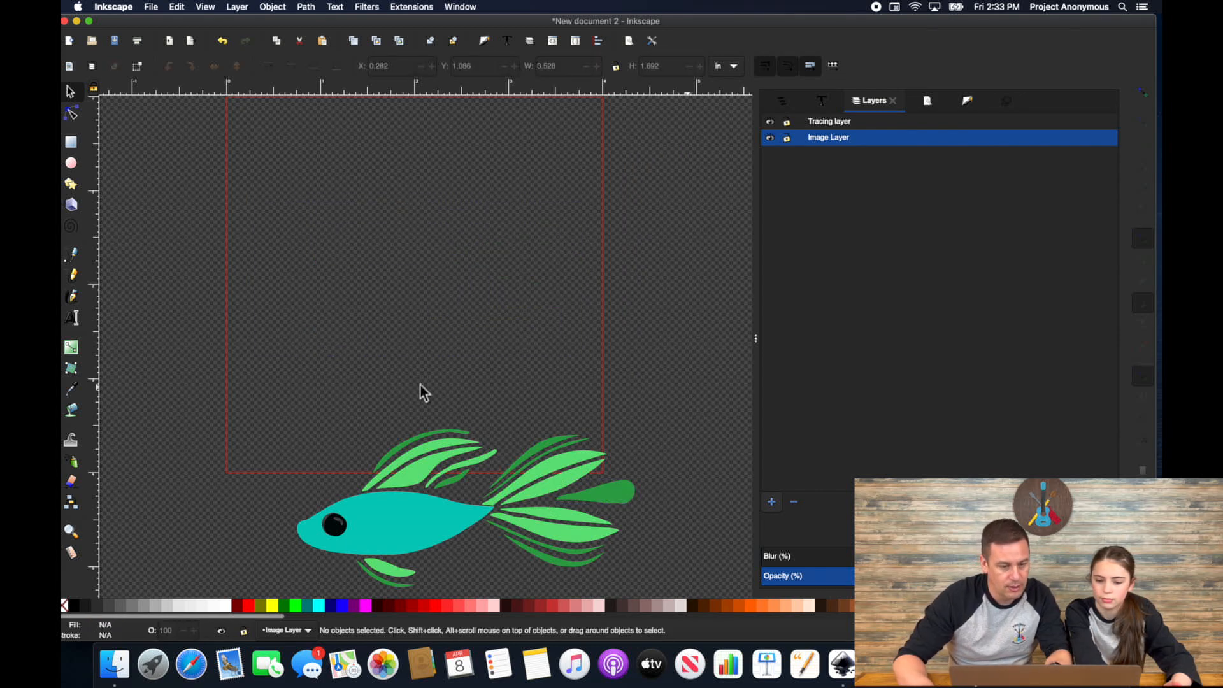
- Select every piece of the fish and move the whole fish up onto the page
drag(422, 390, 698, 599)
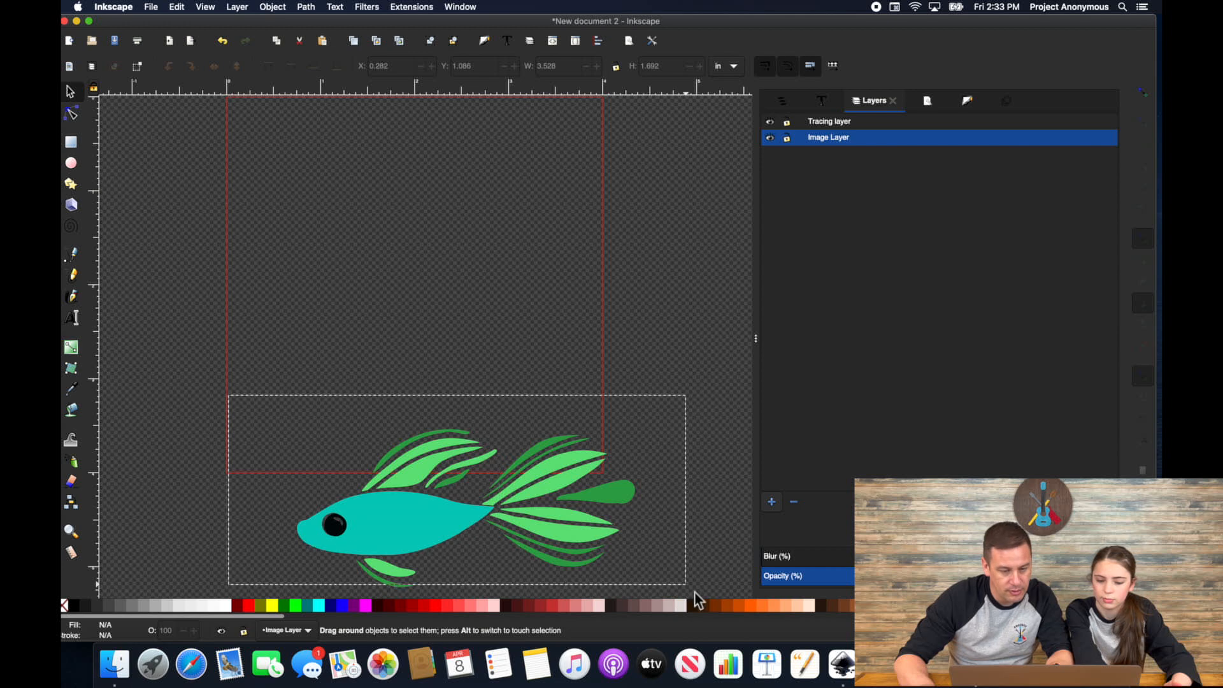
click(421, 529)
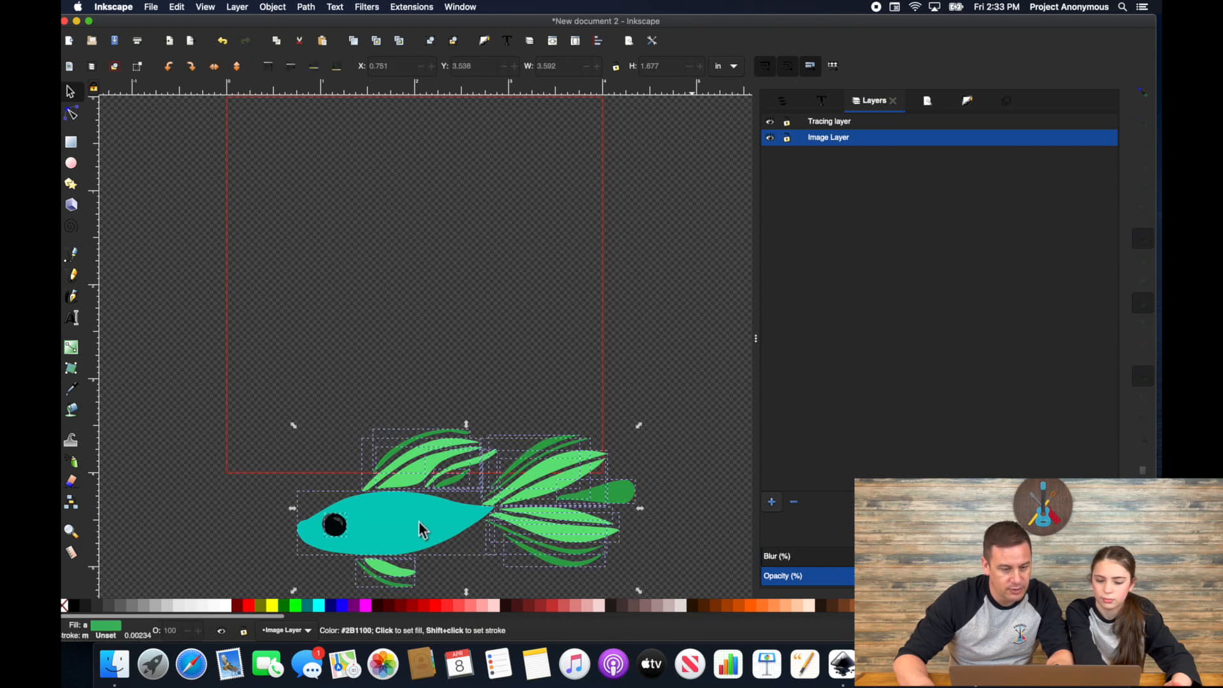
drag(422, 530, 374, 261)
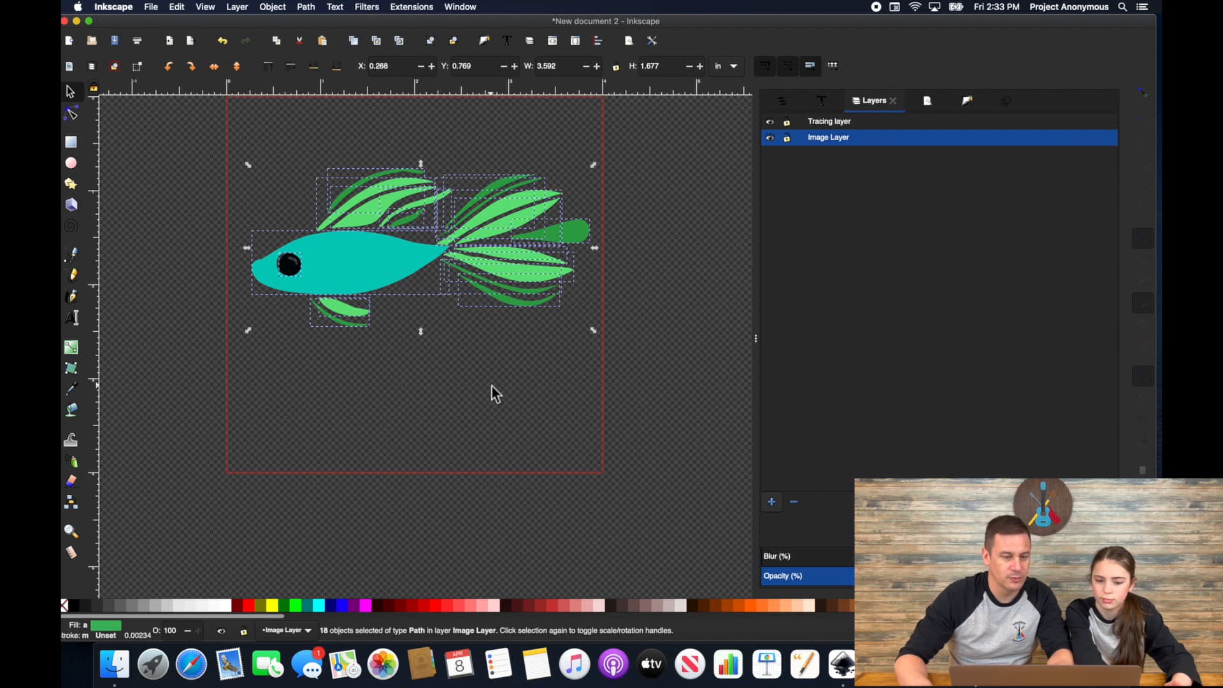
- Run the Ink/Stitch stitch preview, close it and dismiss the invalid fill shape error
click(412, 7)
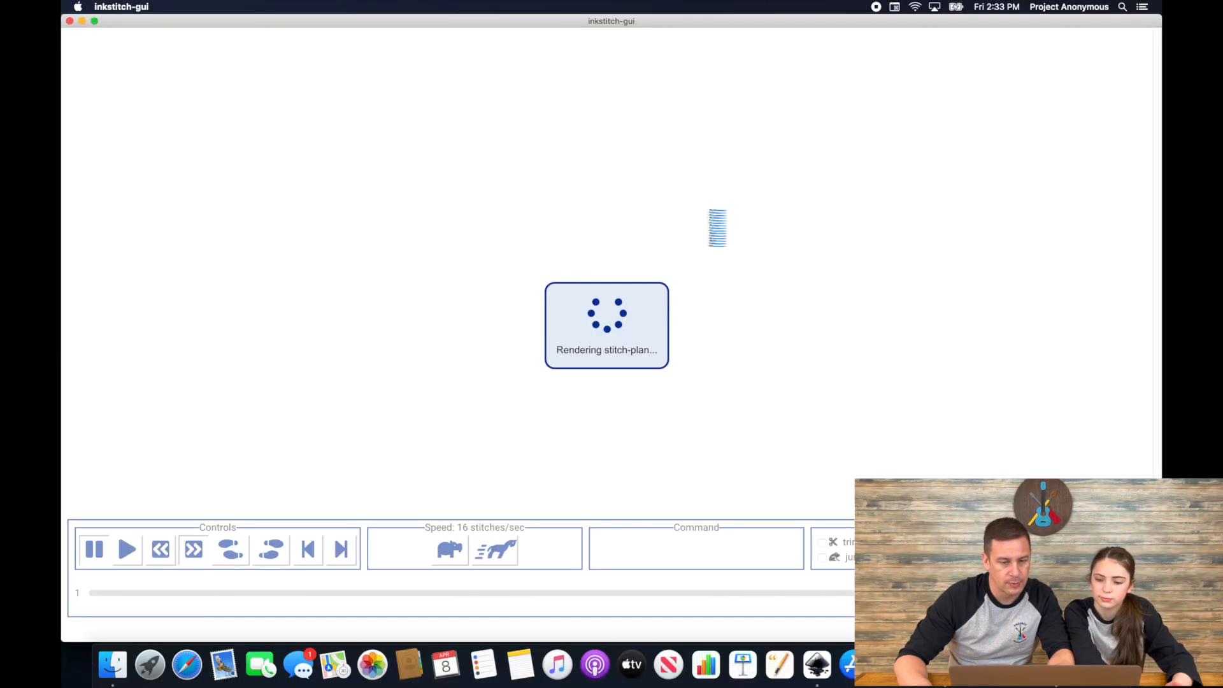
click(122, 6)
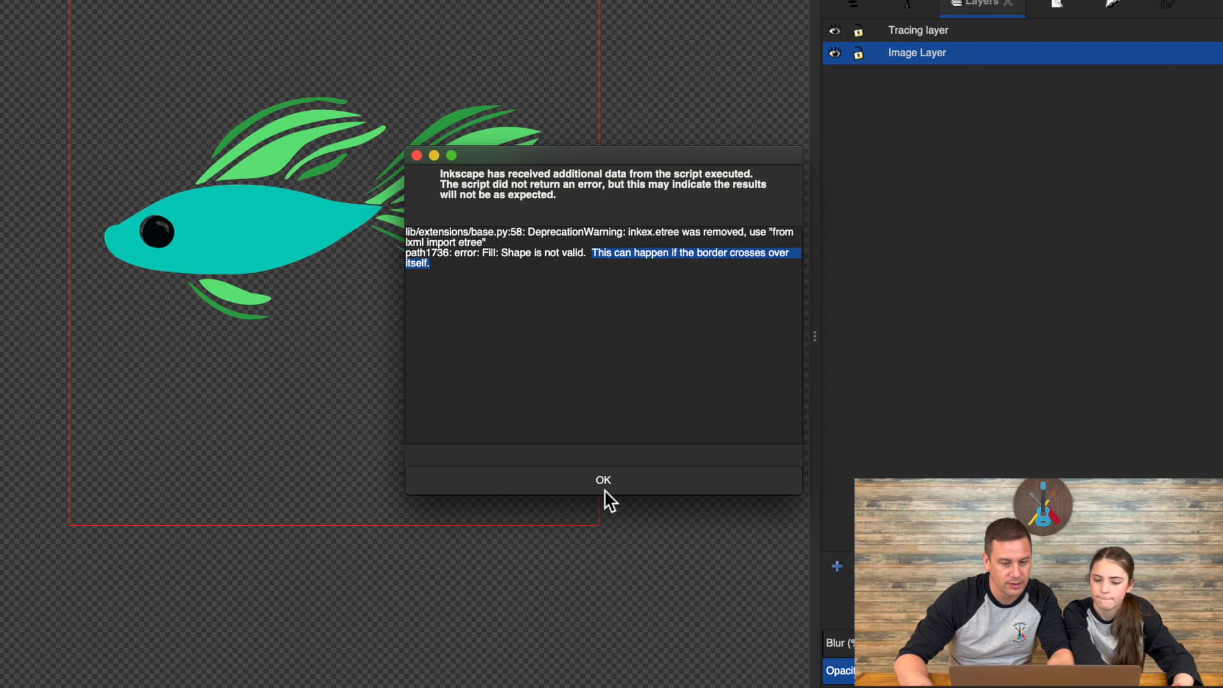
click(603, 481)
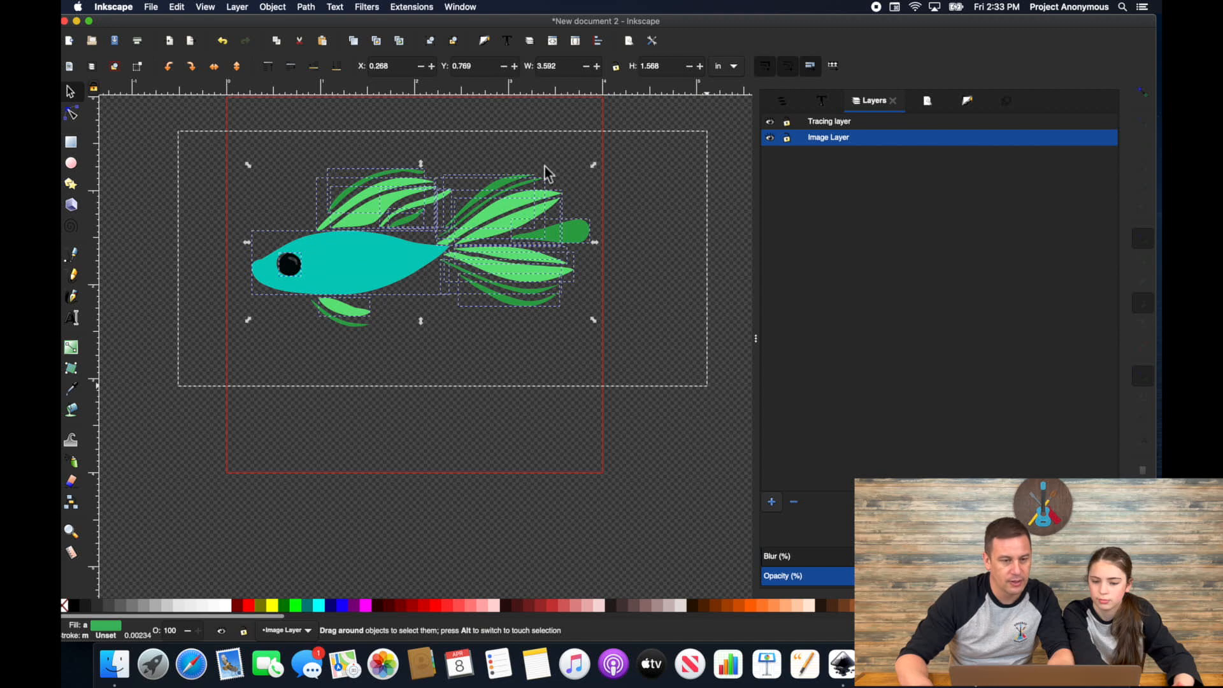
- Run Ink/Stitch Troubleshoot Objects and locate the 'Border crosses itself' marker near the tail
click(412, 7)
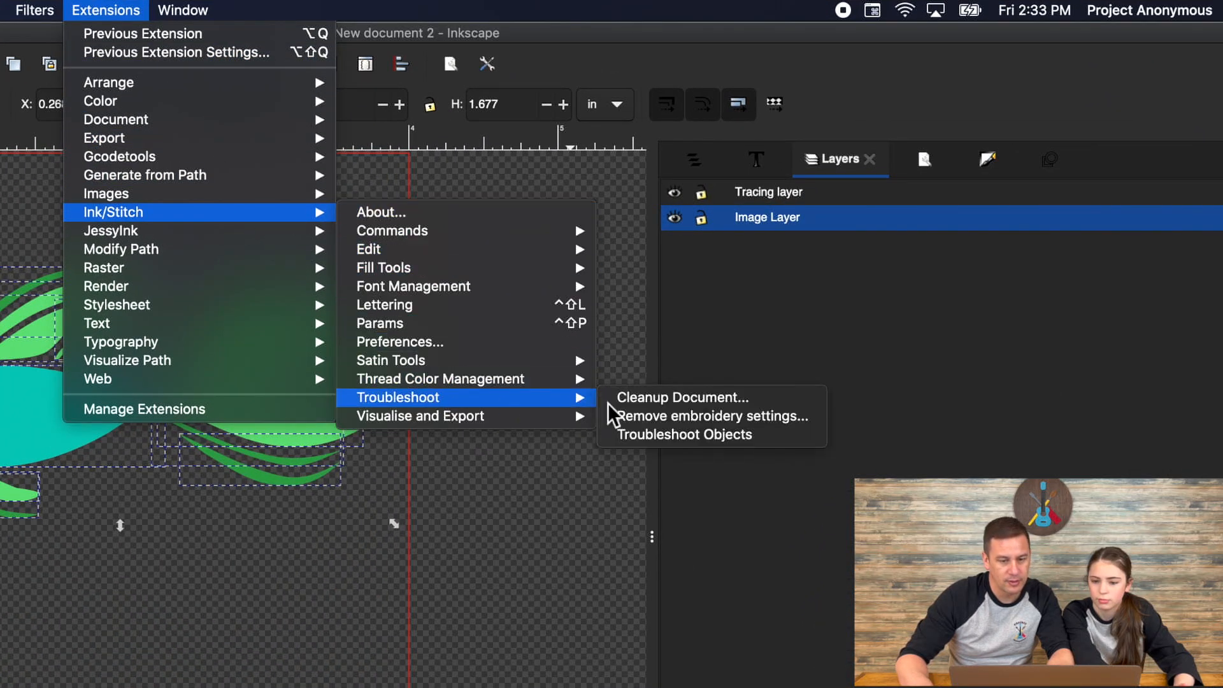
click(686, 434)
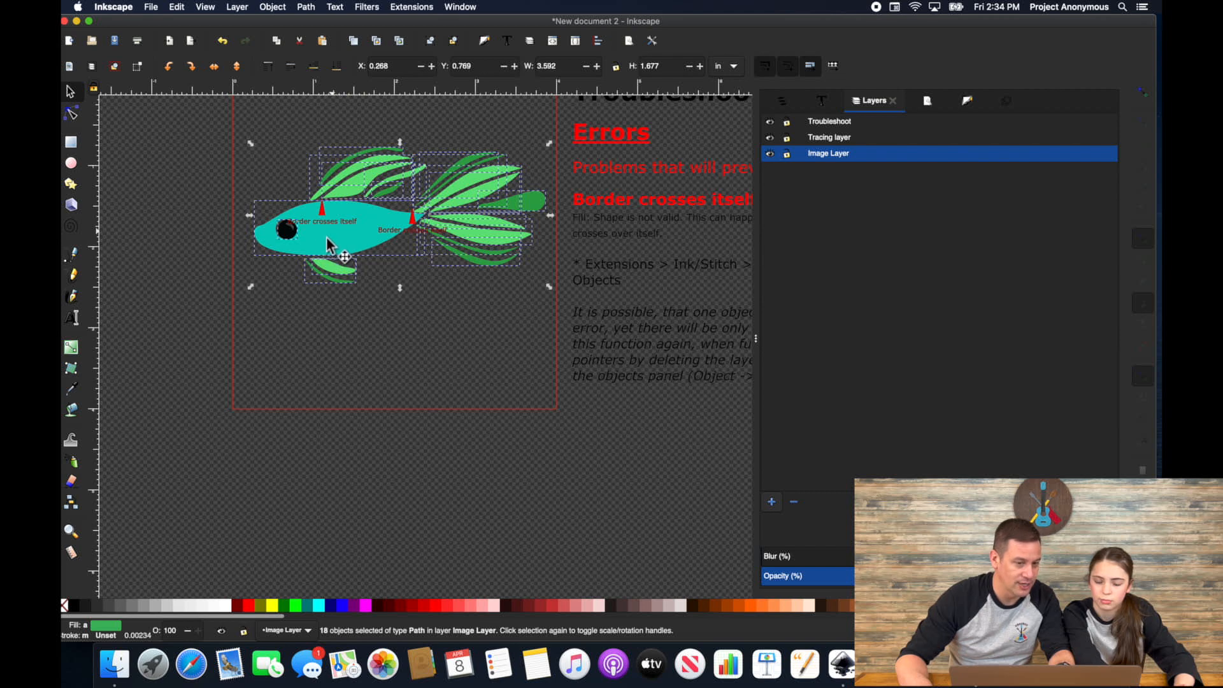
mouse_move(383, 203)
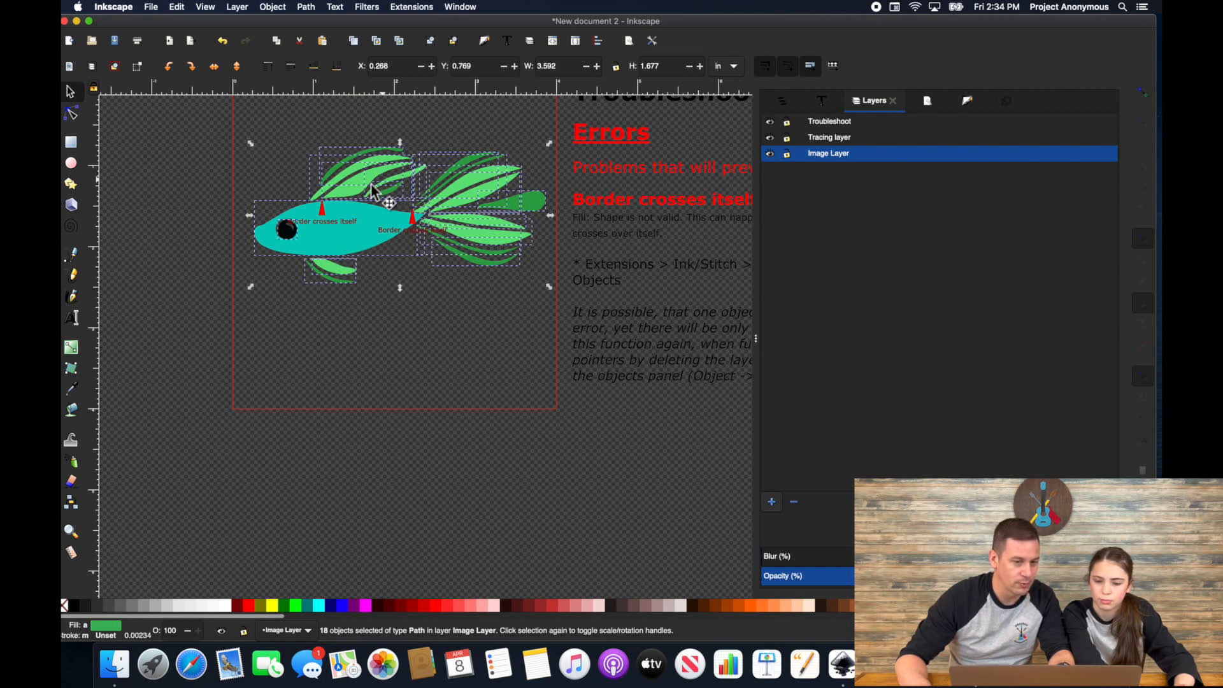
mouse_move(352, 195)
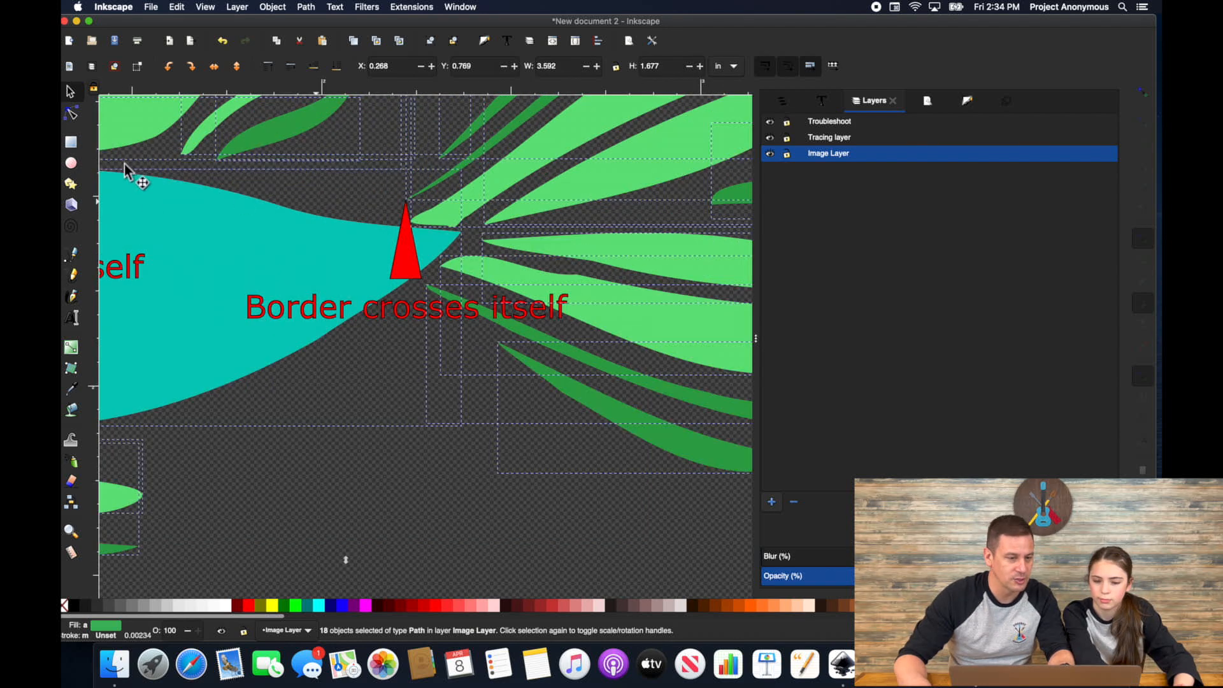
mouse_move(421, 218)
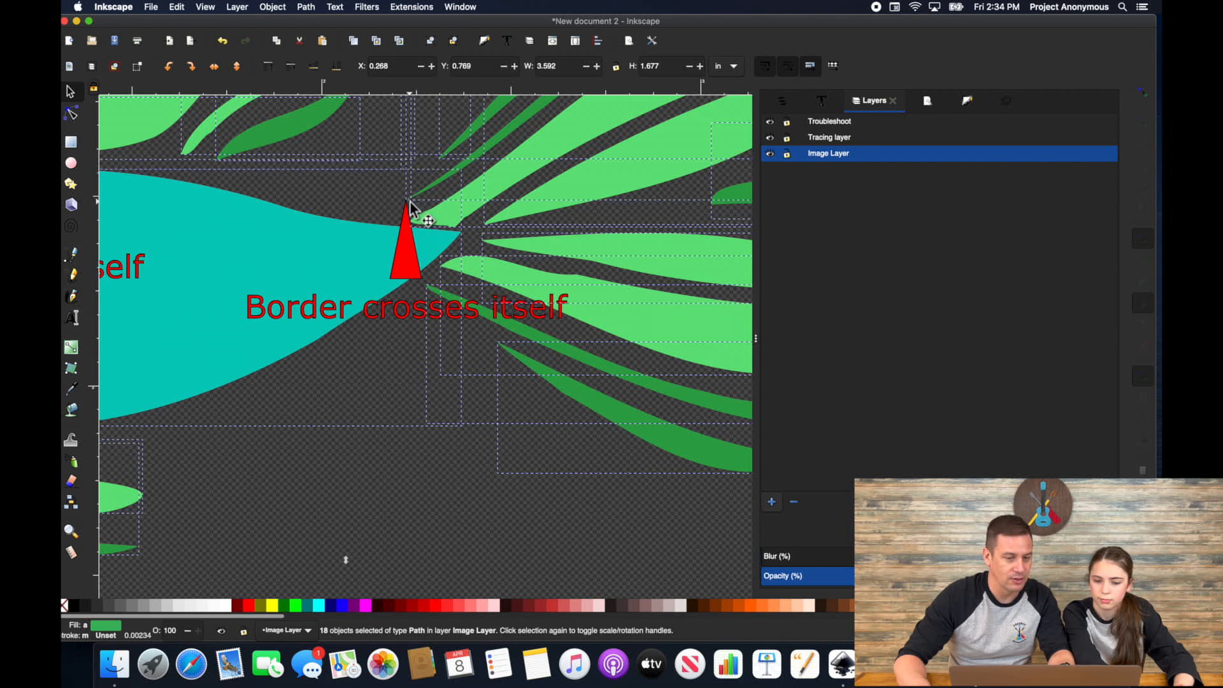
click(68, 115)
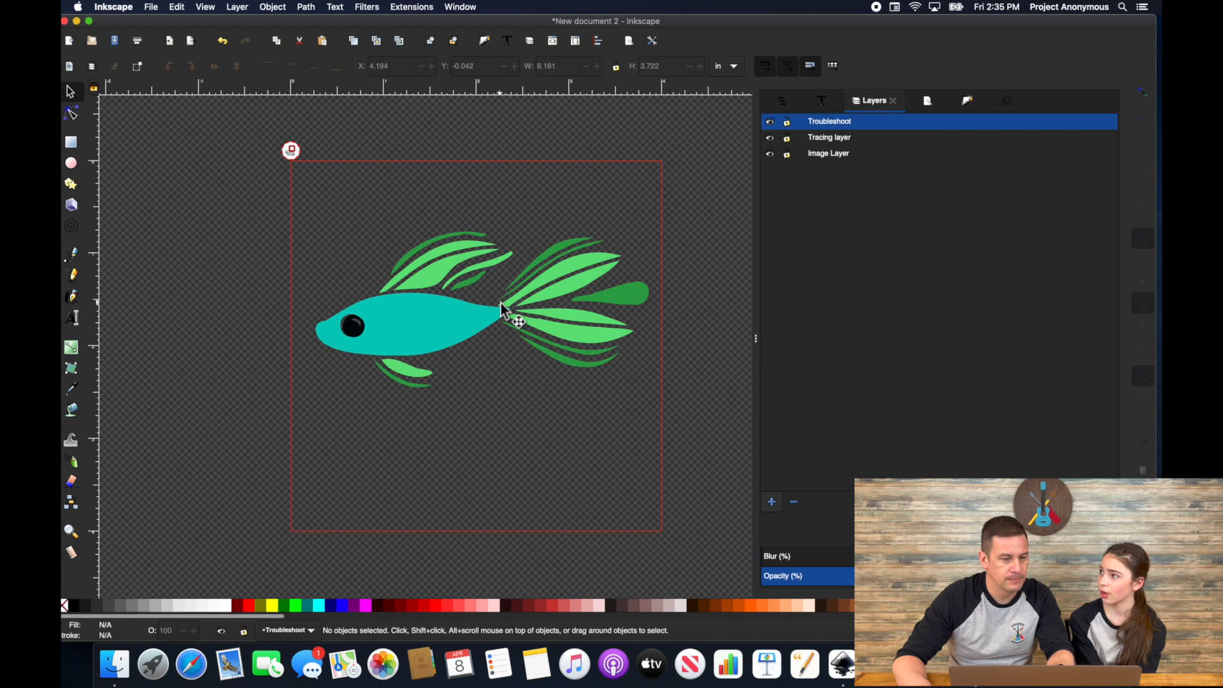
mouse_move(339, 188)
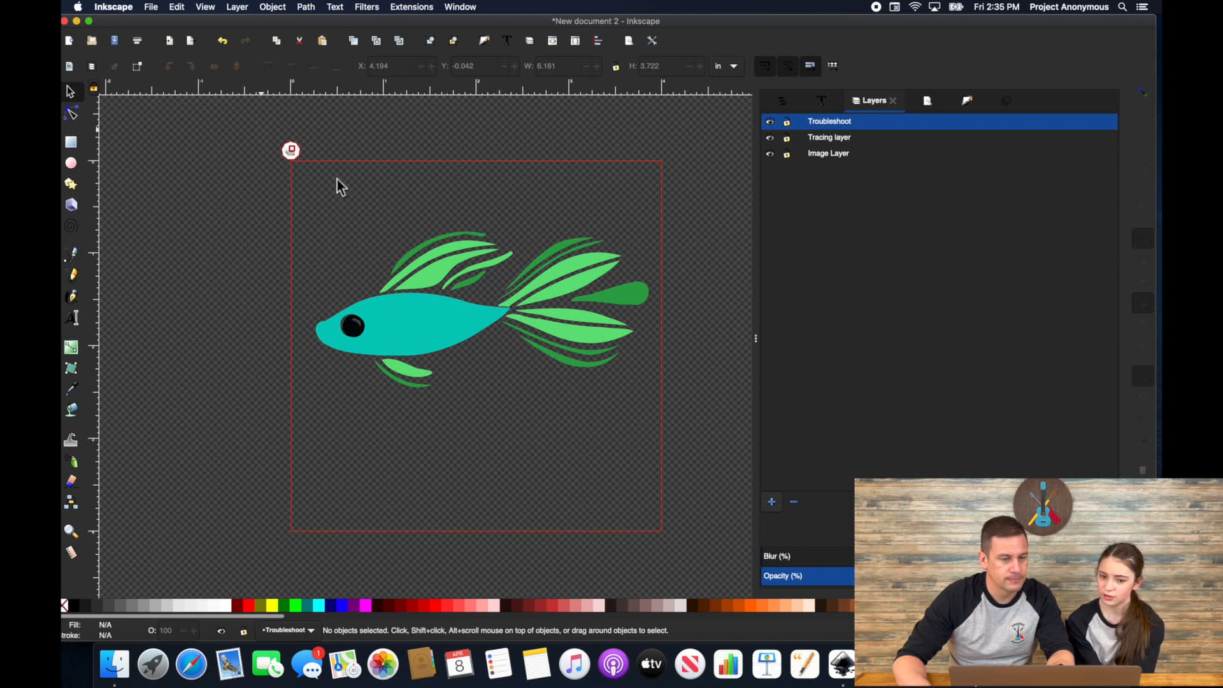
- Zoom in close on the upper fins
click(290, 150)
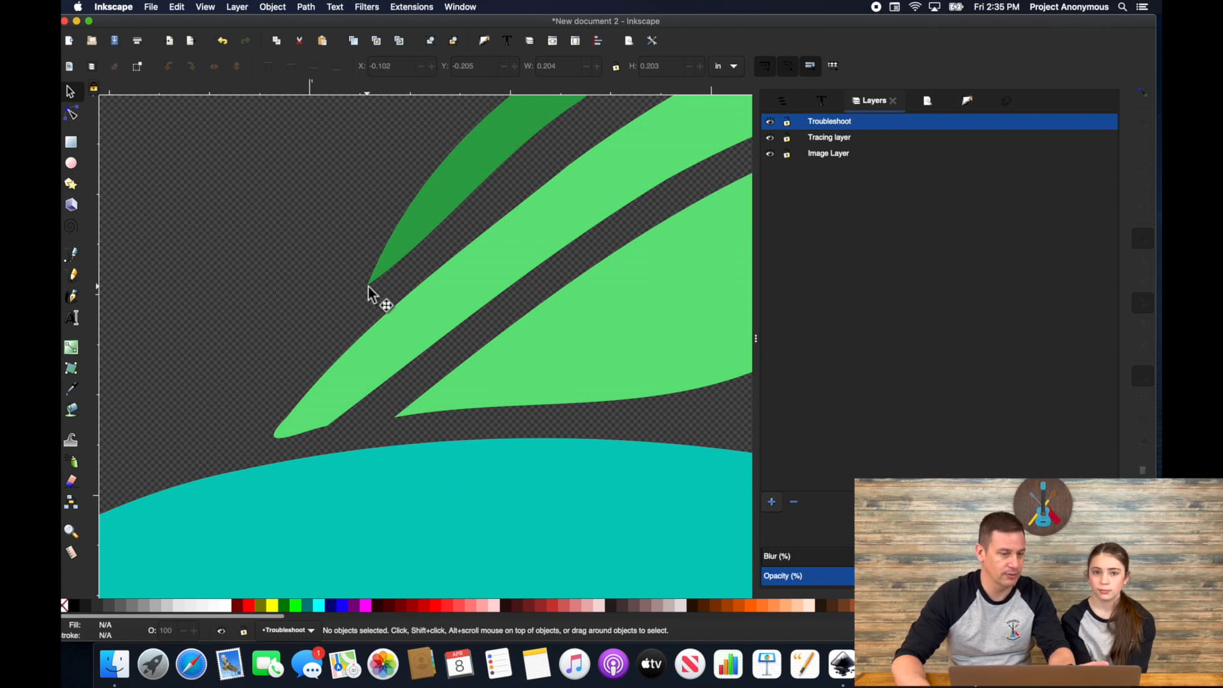
mouse_move(78, 261)
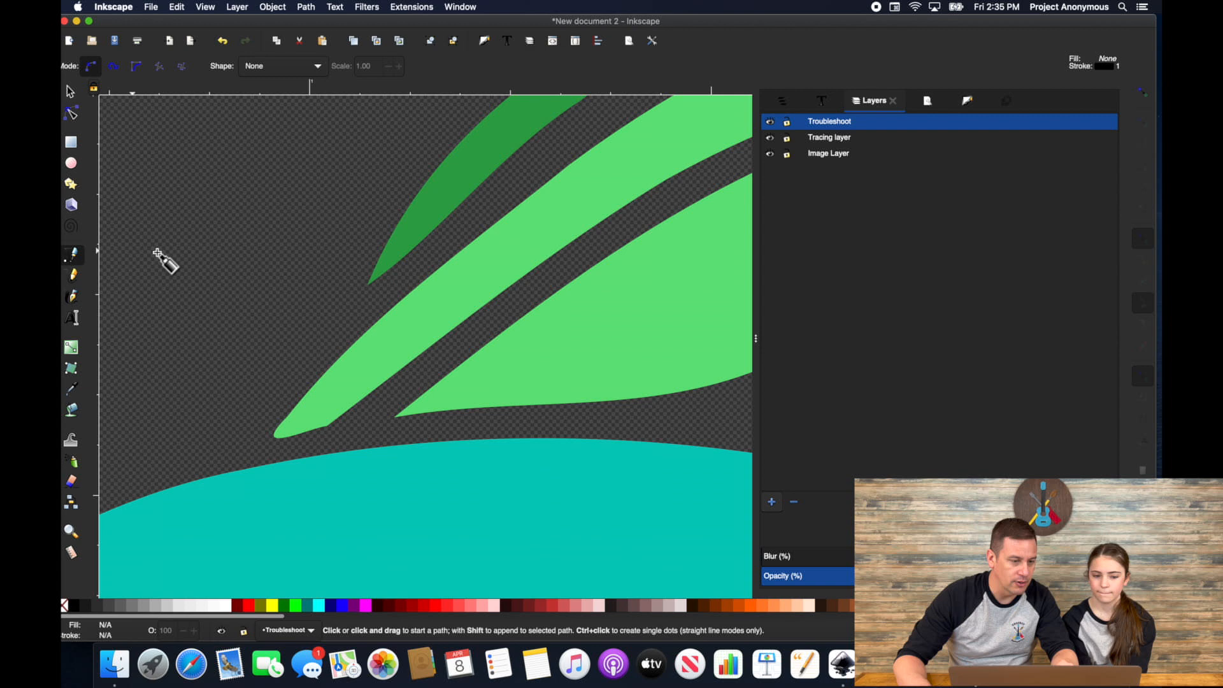
mouse_move(375, 294)
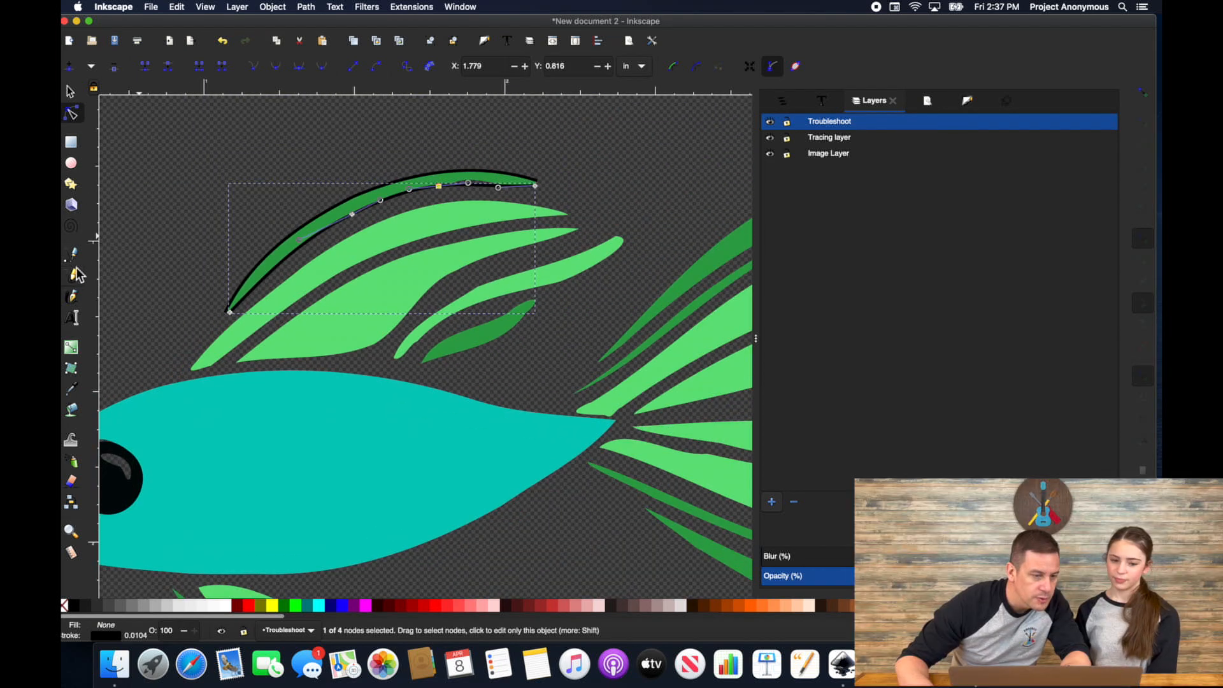
- Refine the first rail's curve, then combine the rails and rungs into one path
click(70, 252)
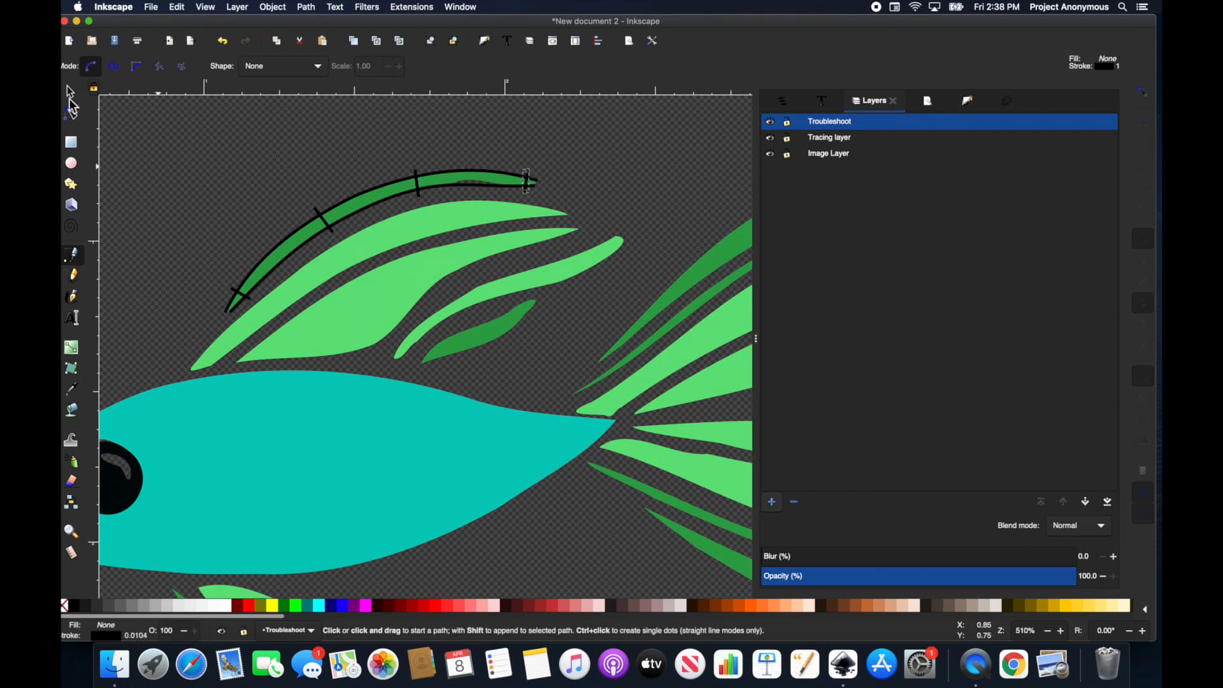
click(70, 92)
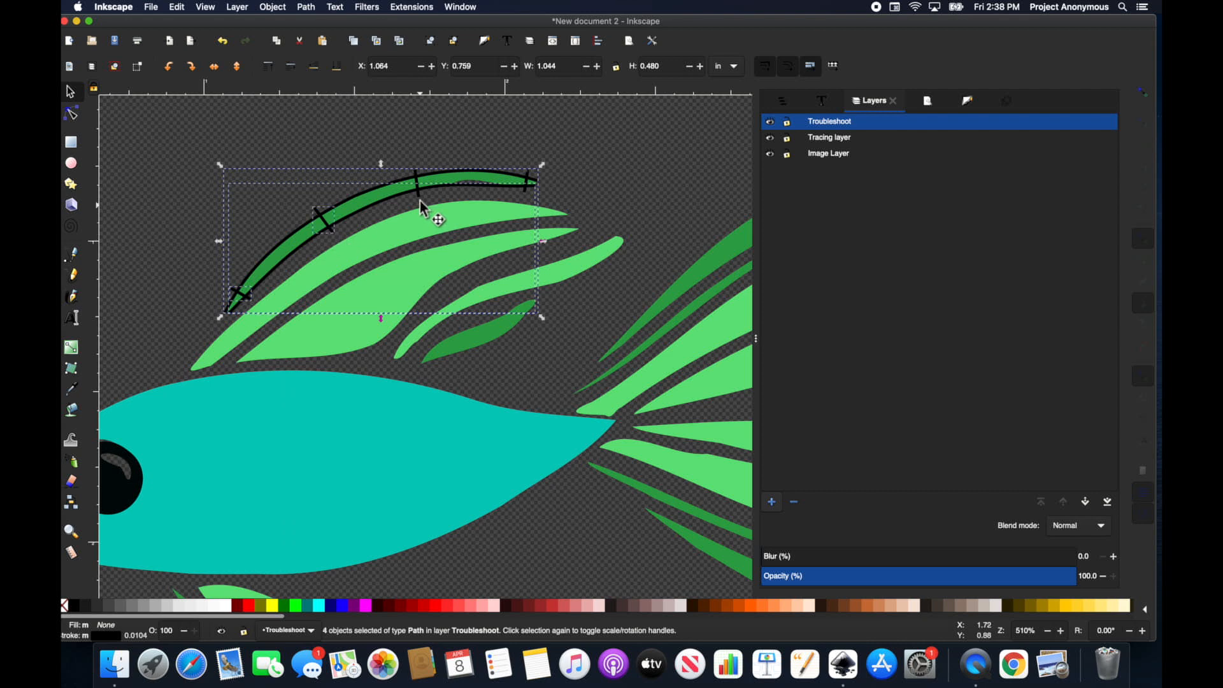
click(530, 195)
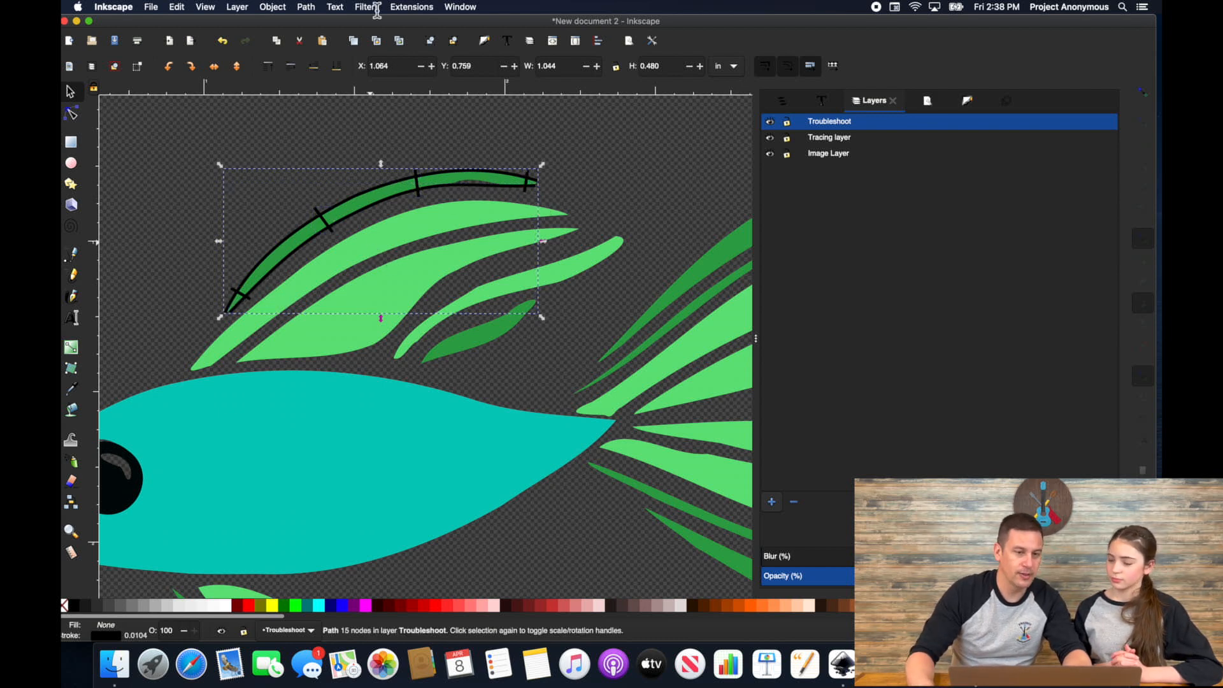
click(412, 6)
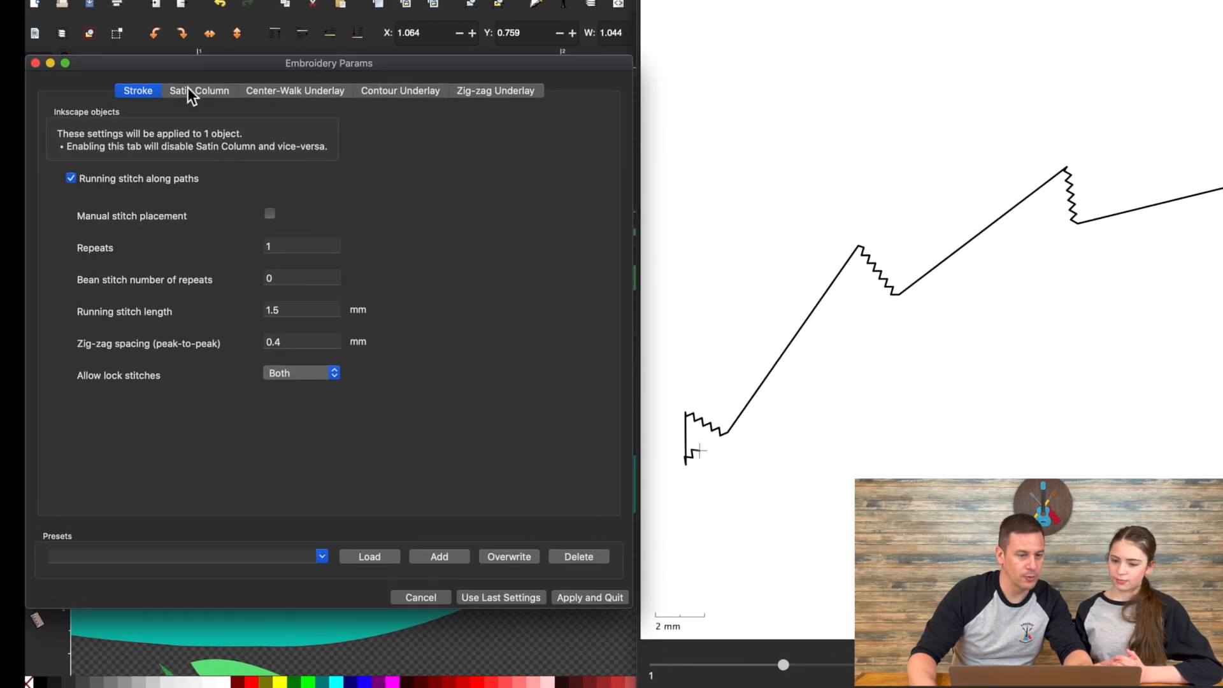
- Enable Custom satin column in the Satin Column settings and apply them to the fin path
click(199, 90)
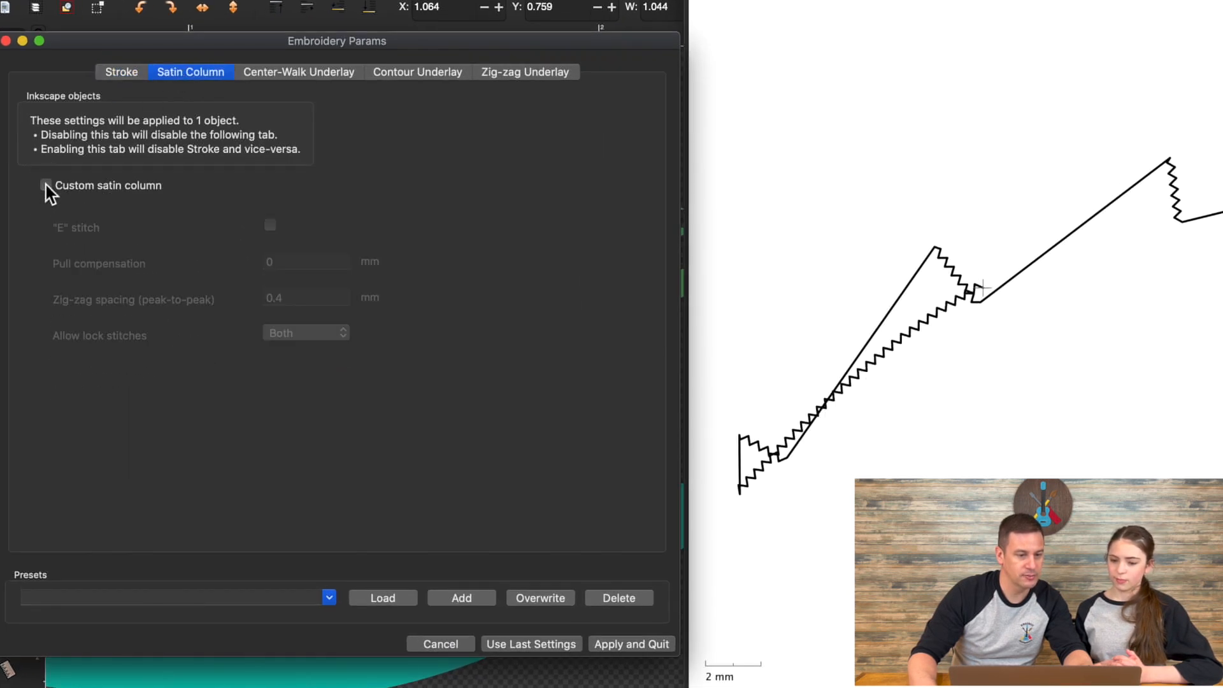
click(46, 184)
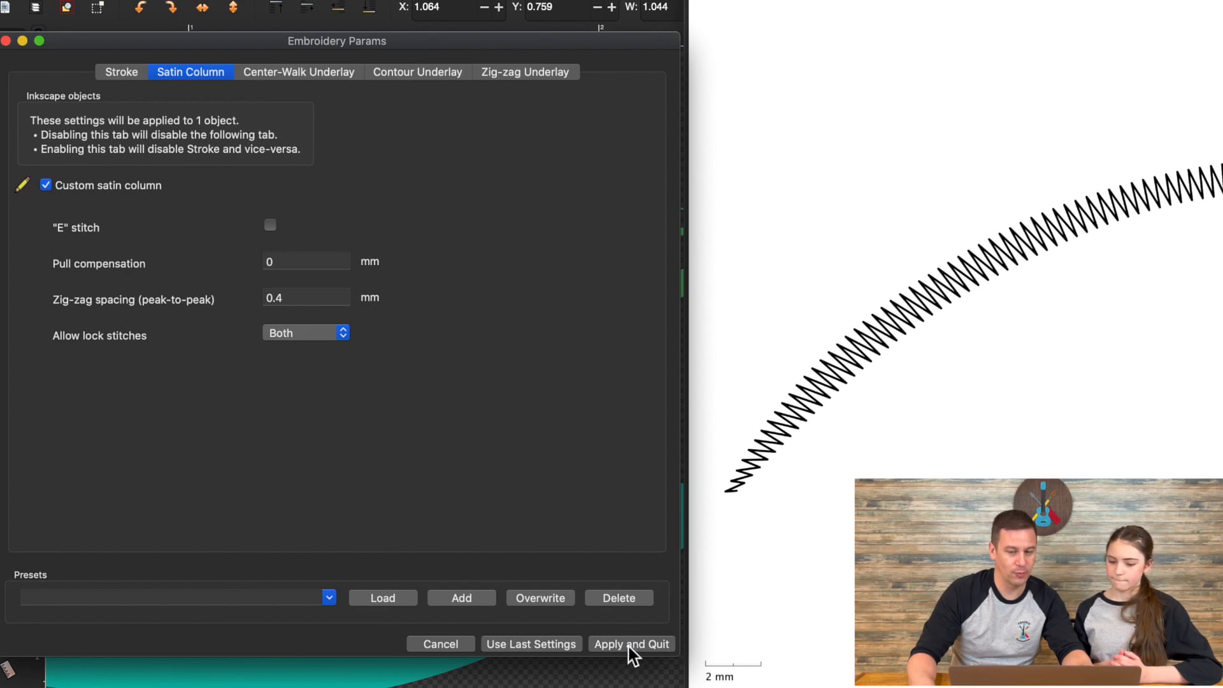
click(631, 644)
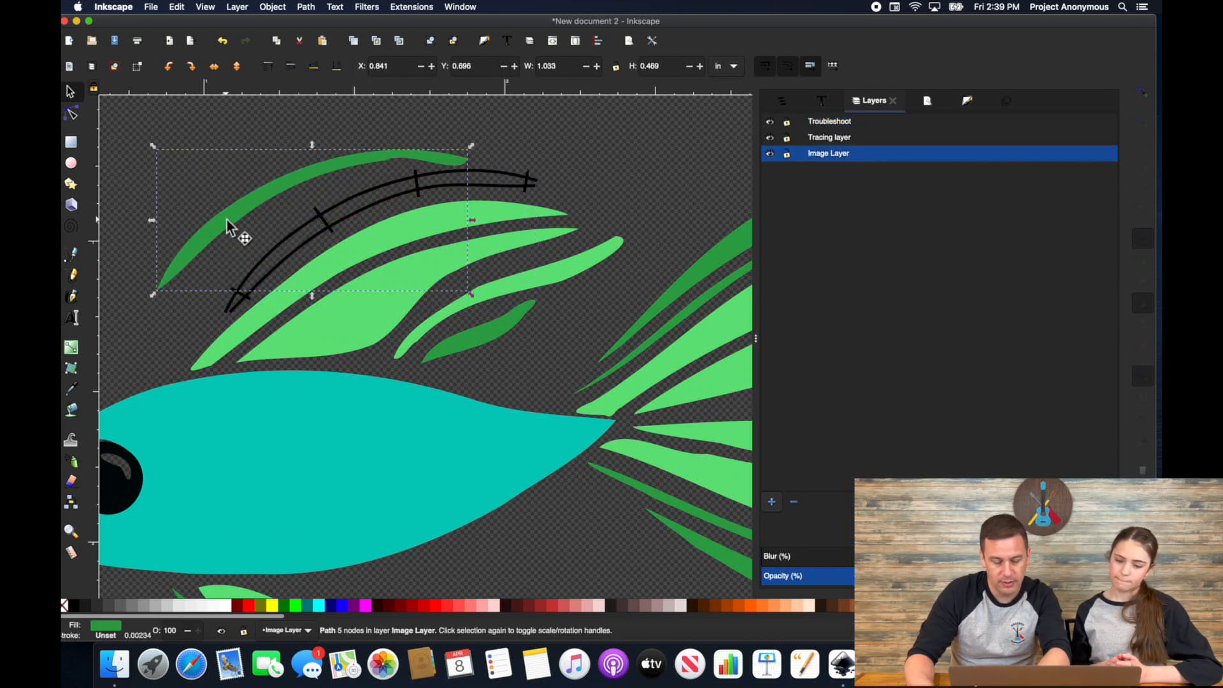
- Delete the original top fin shape and give the satin column path a green stroke
key(Delete)
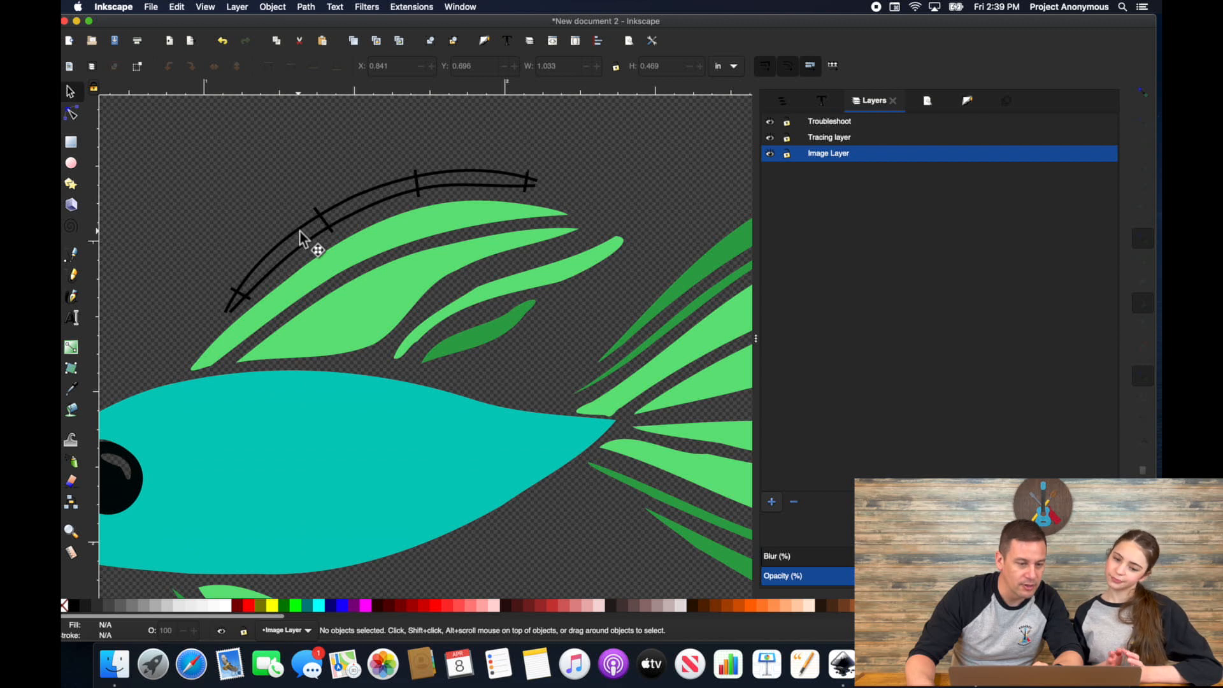
click(305, 235)
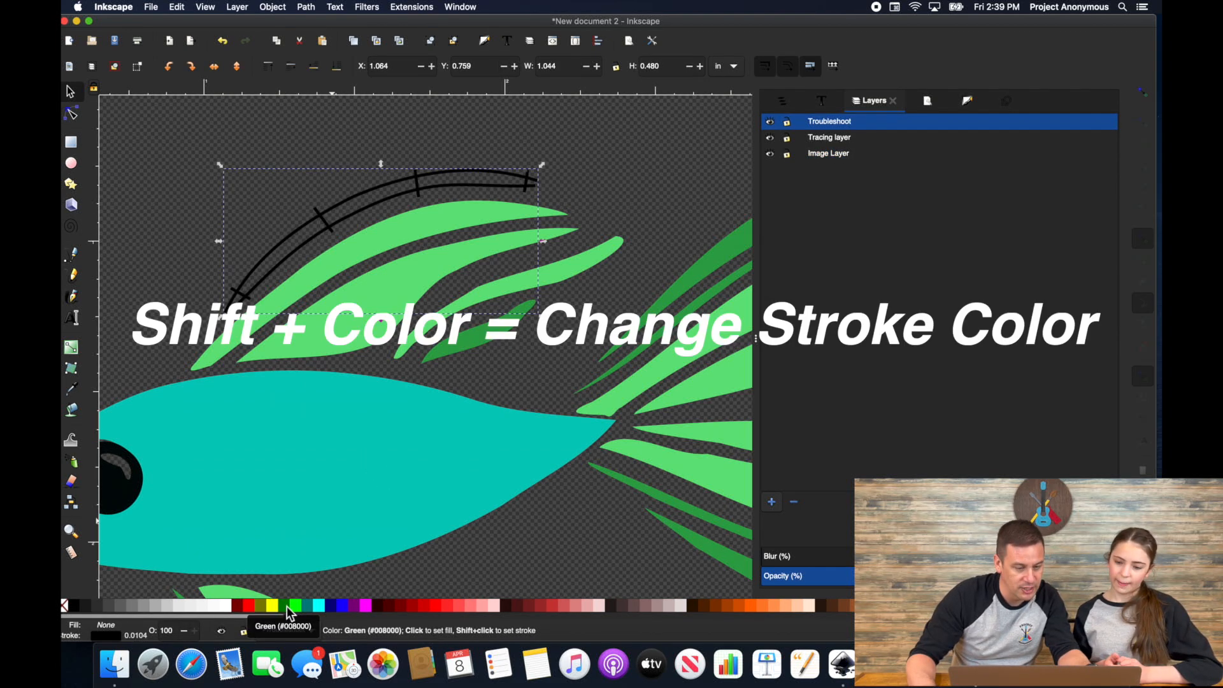
click(293, 605)
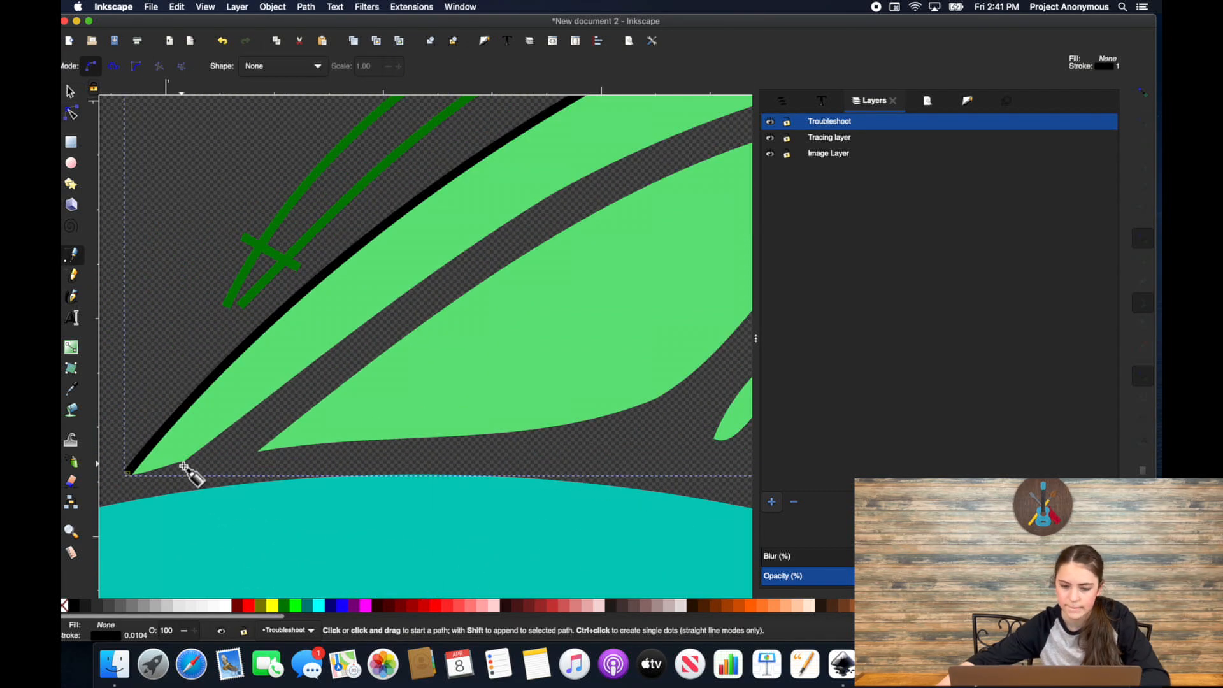
- Draw a satin column along the next fin's edge and apply its satin settings
click(70, 113)
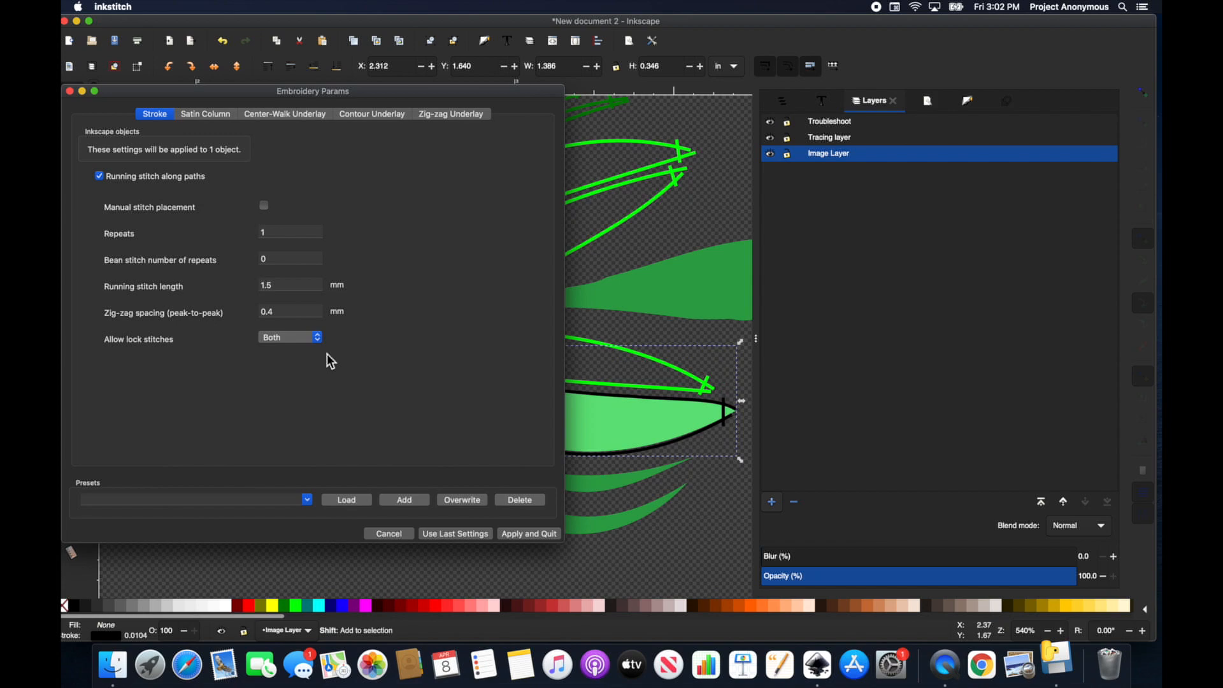
click(528, 534)
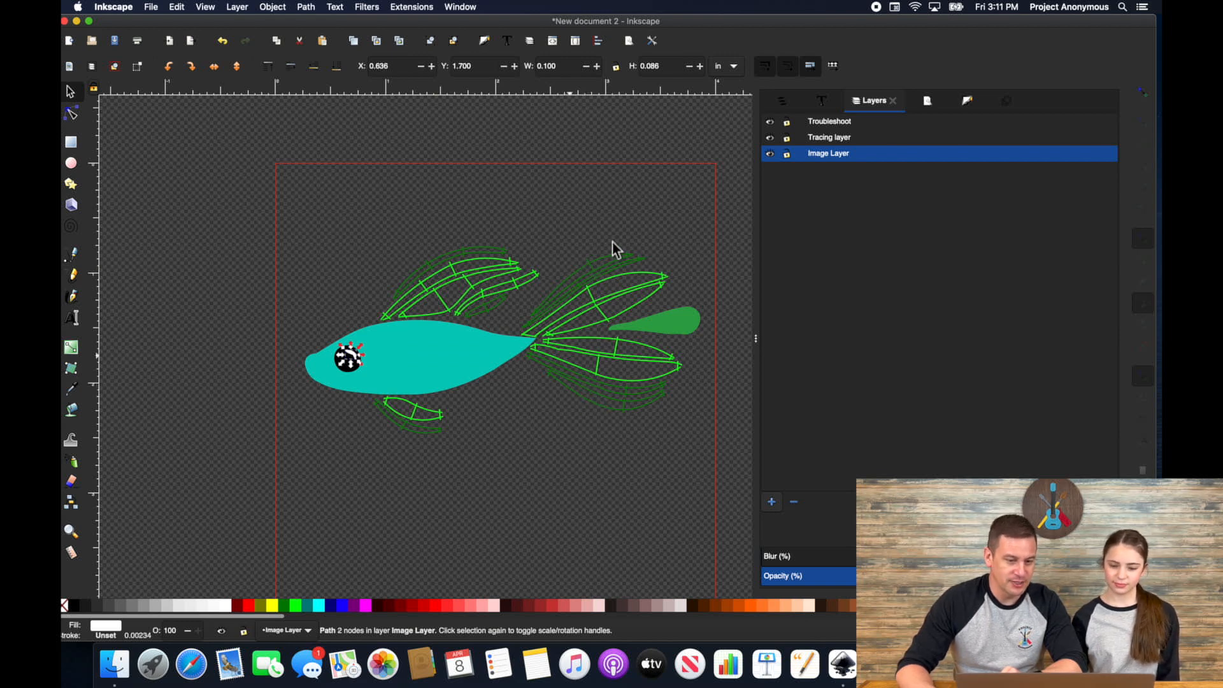
mouse_move(433, 382)
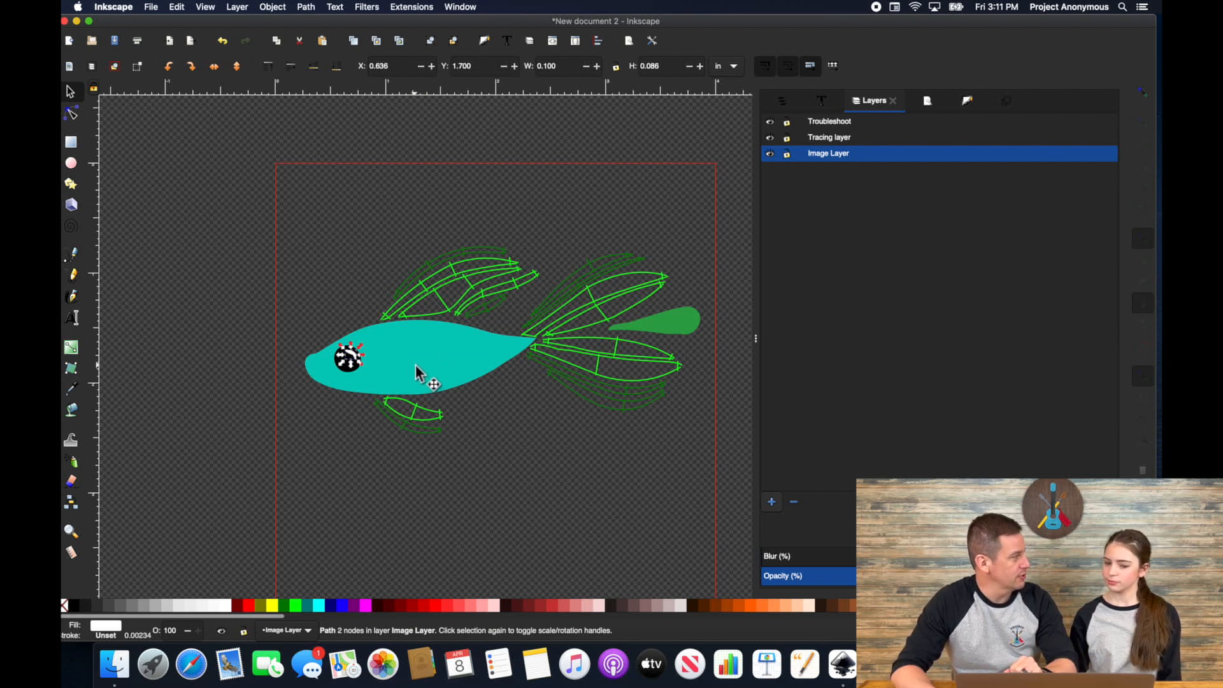
mouse_move(433, 390)
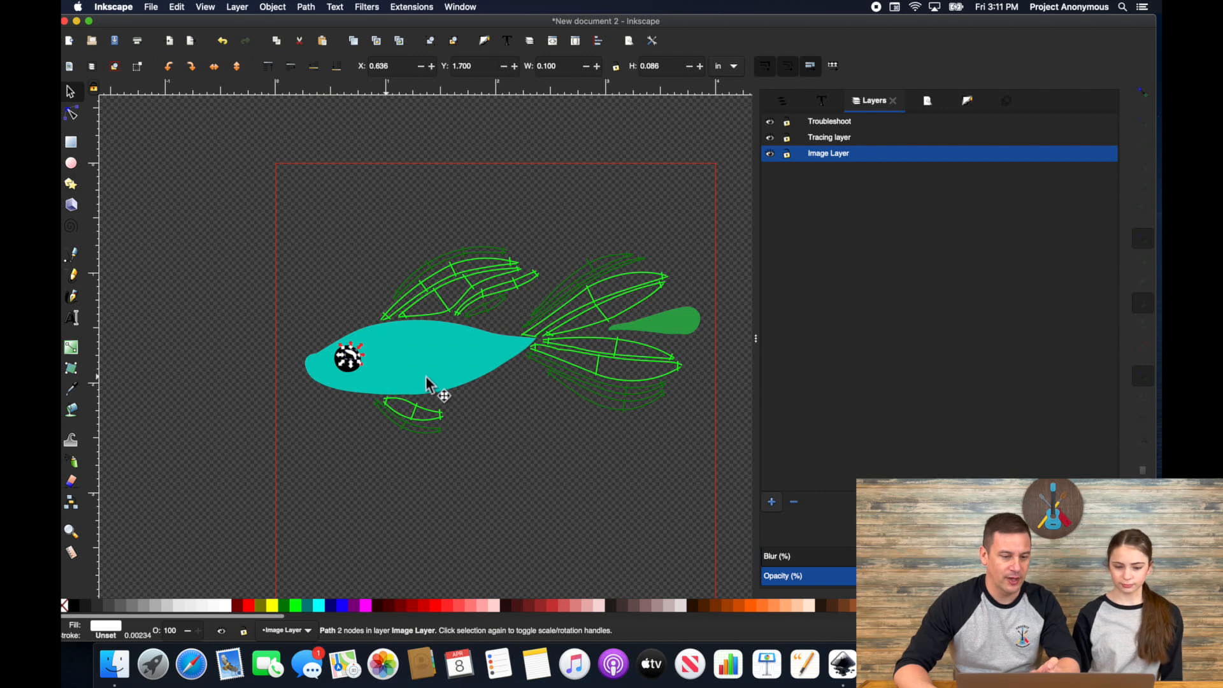
mouse_move(492, 371)
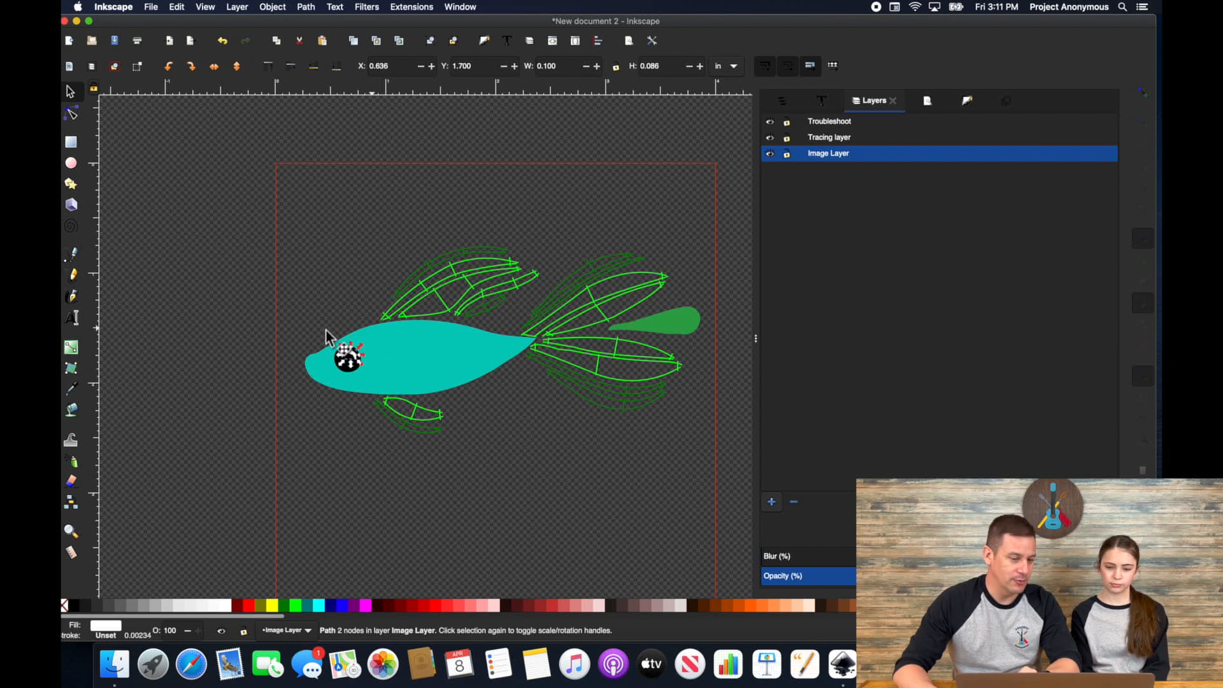
mouse_move(463, 309)
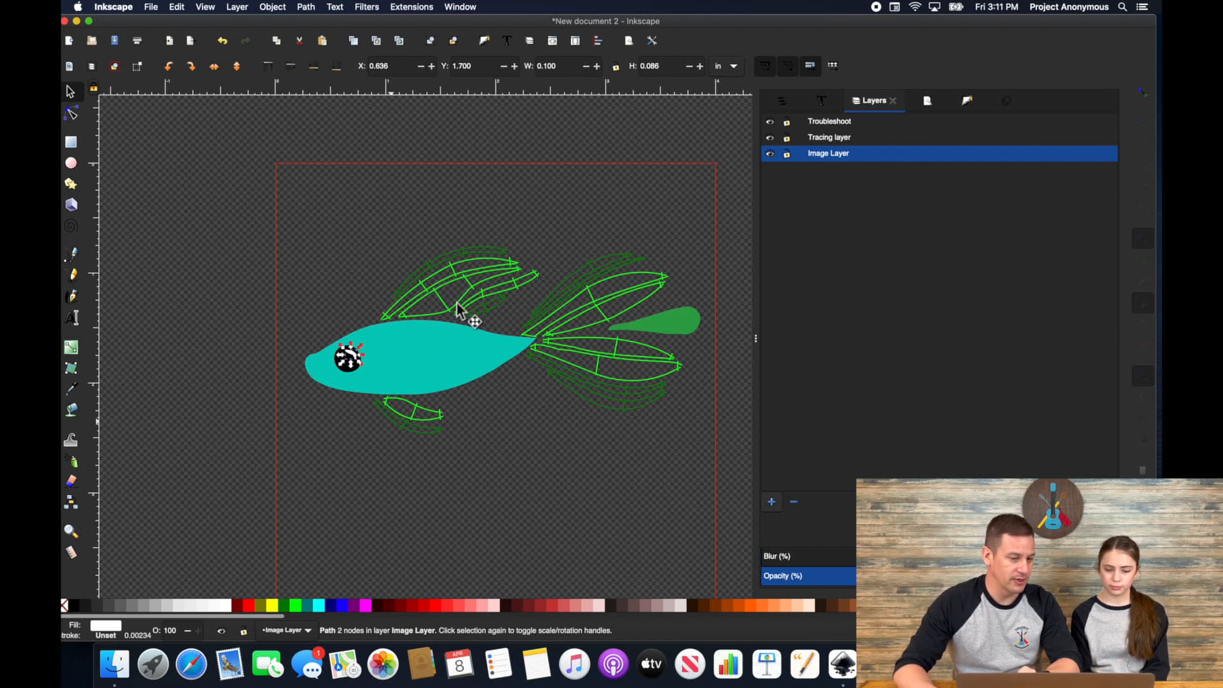
mouse_move(517, 380)
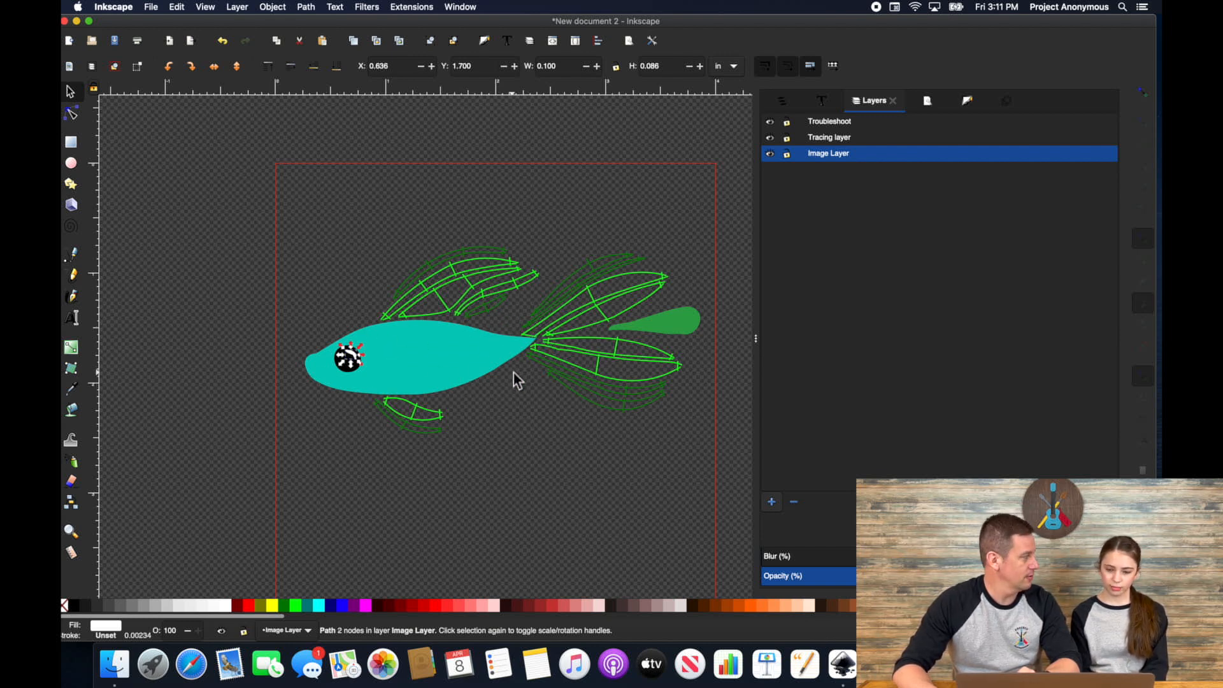
mouse_move(412, 360)
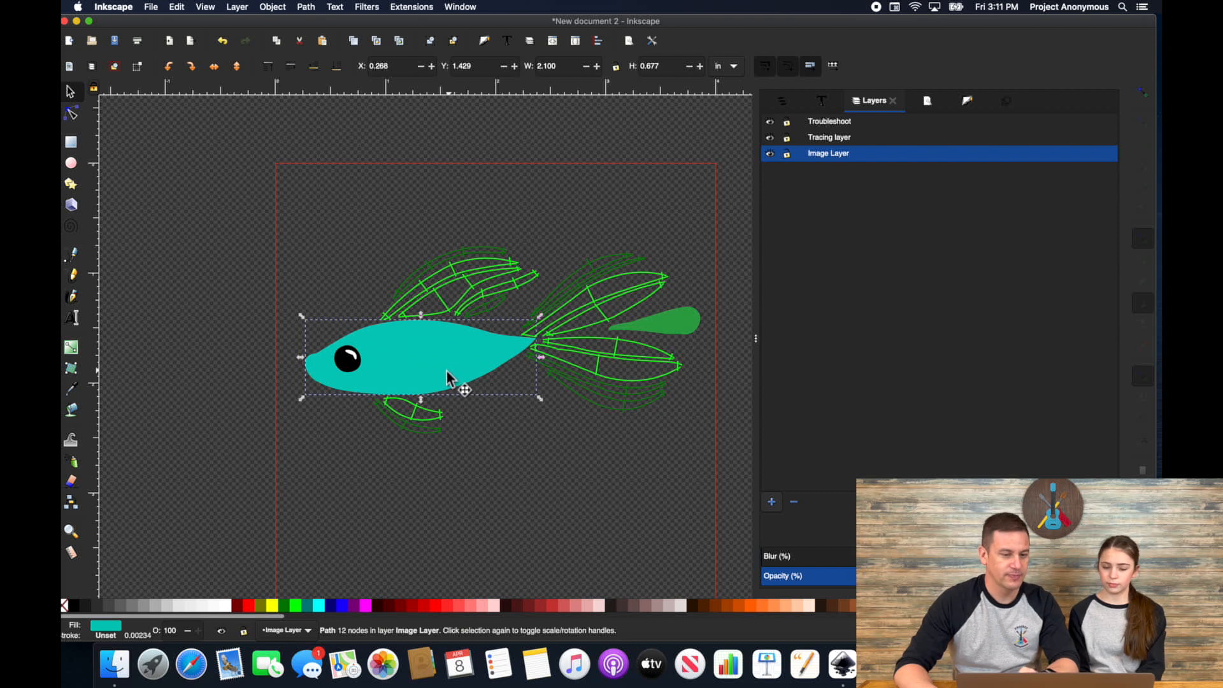
mouse_move(388, 418)
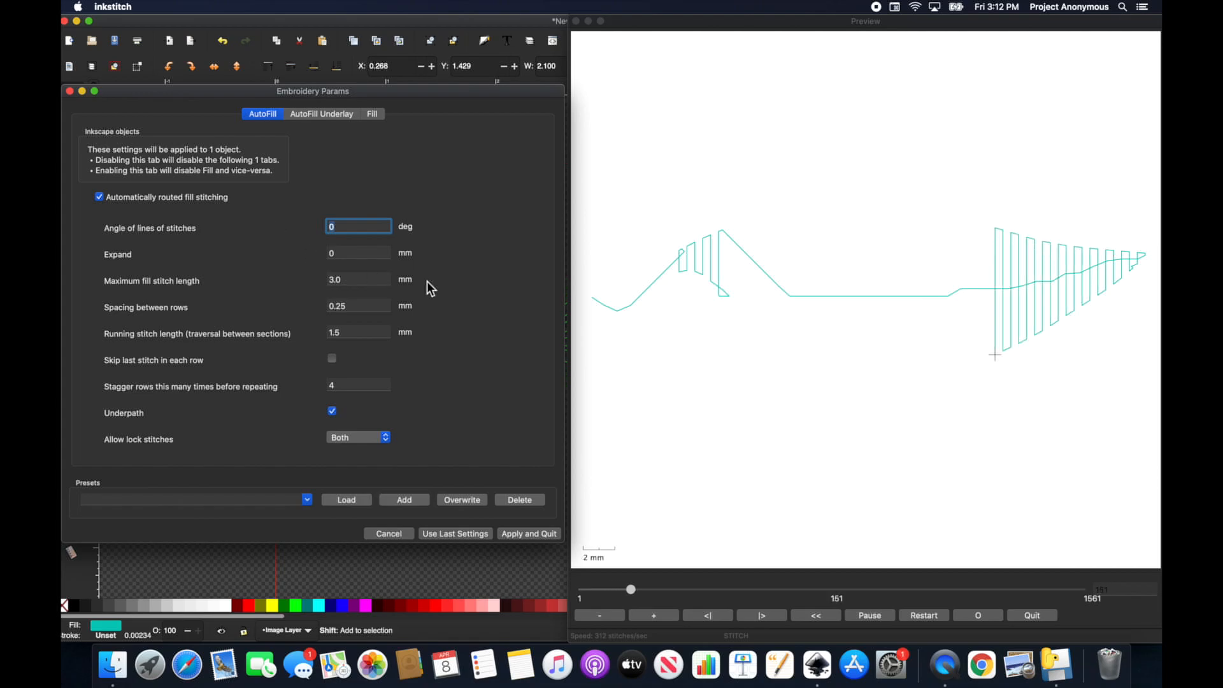
- Enter 90 for the angle of lines of stitches and apply the body's fill settings
text(90)
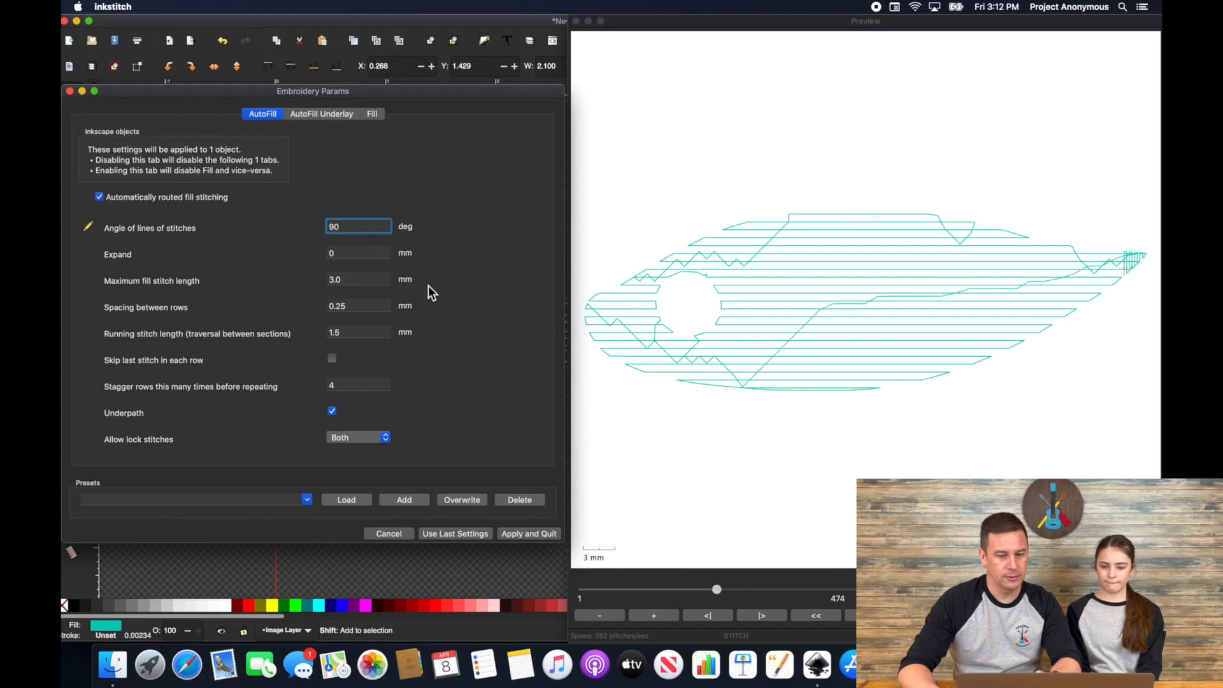
drag(716, 589, 816, 589)
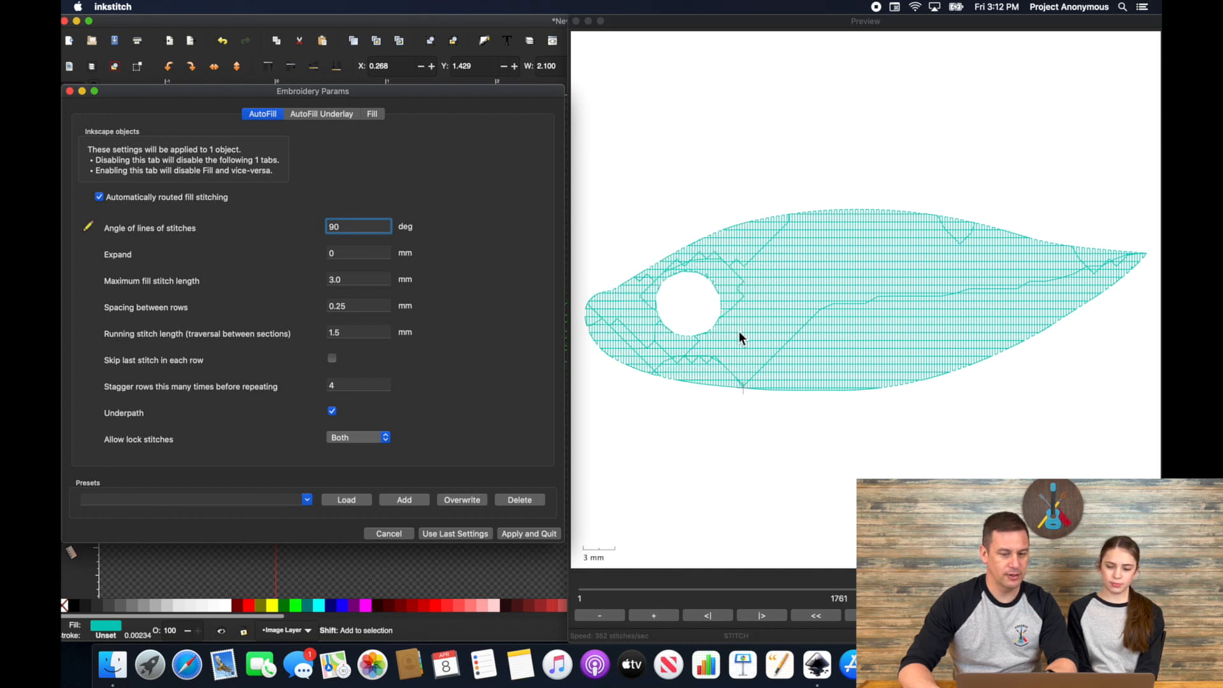
mouse_move(683, 265)
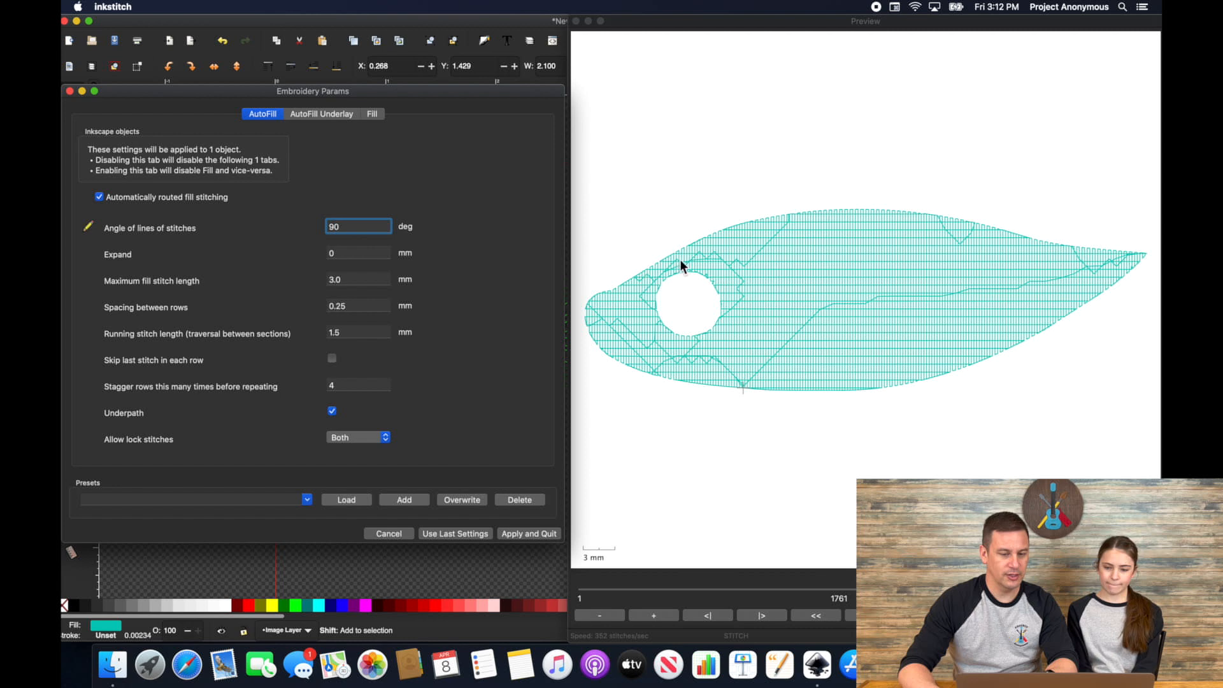
mouse_move(753, 272)
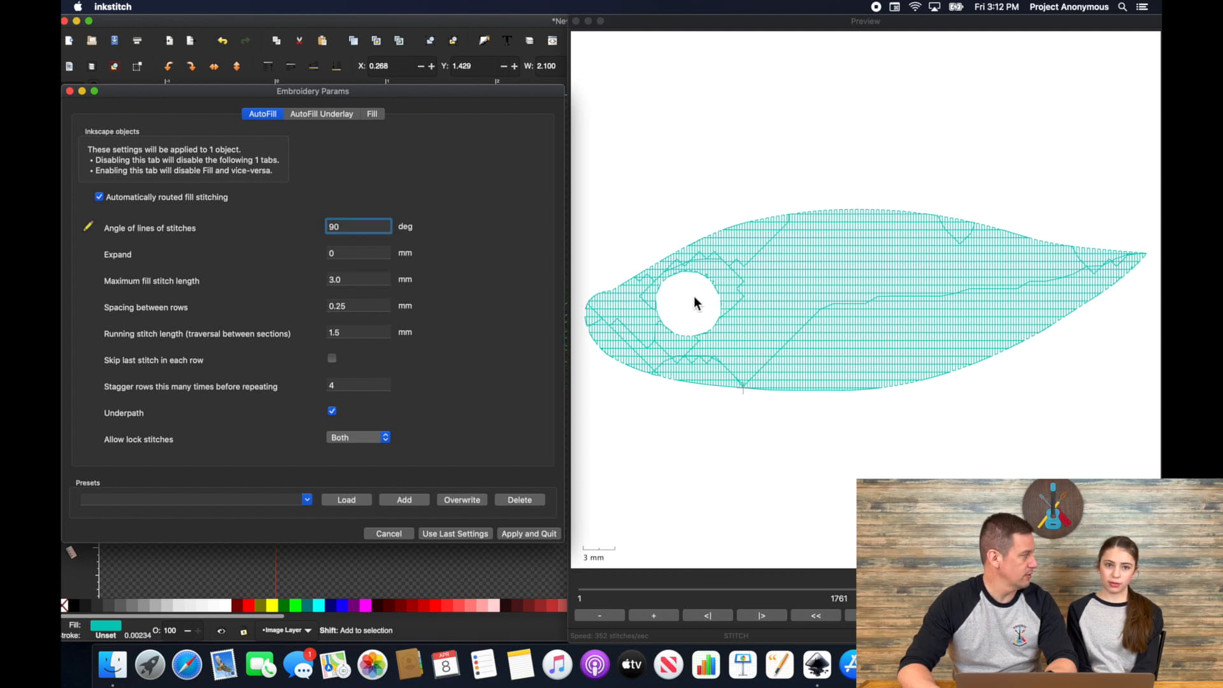
mouse_move(702, 303)
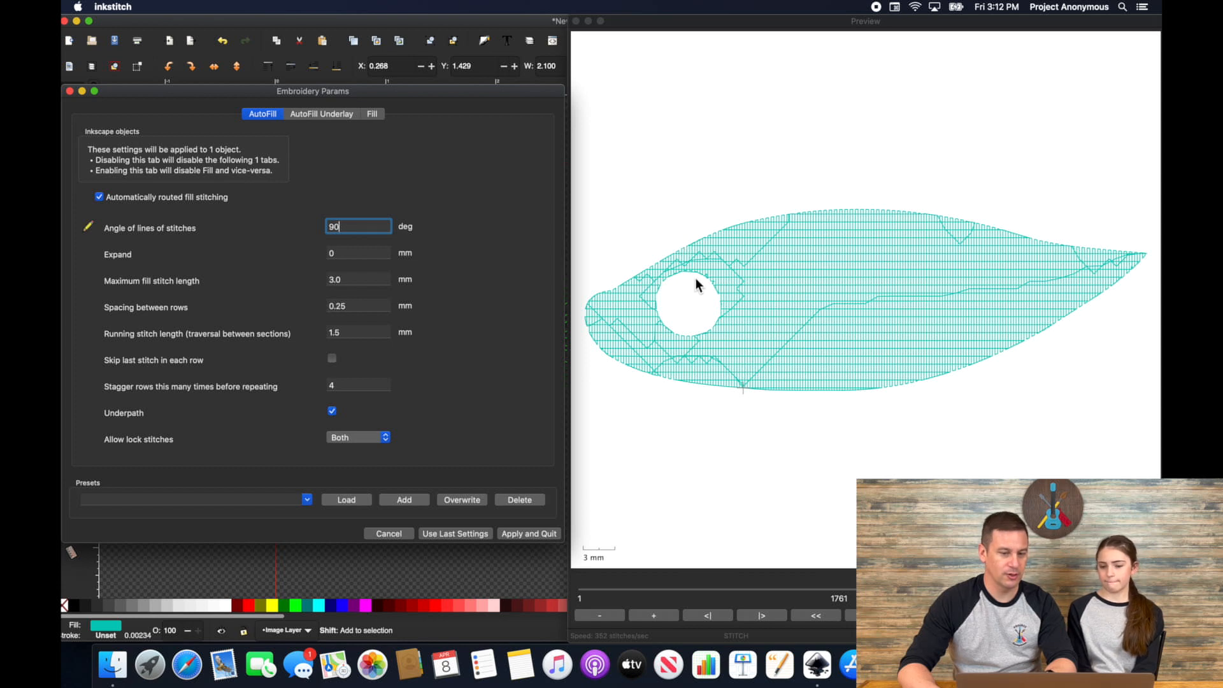
mouse_move(677, 291)
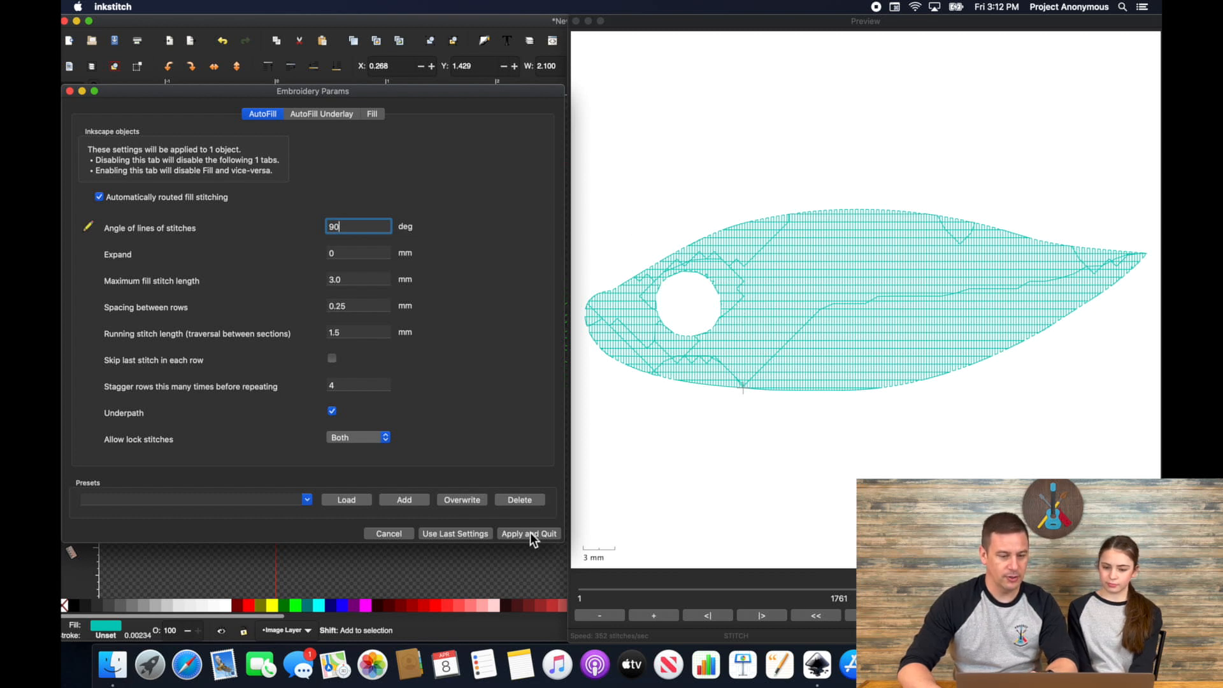
click(528, 533)
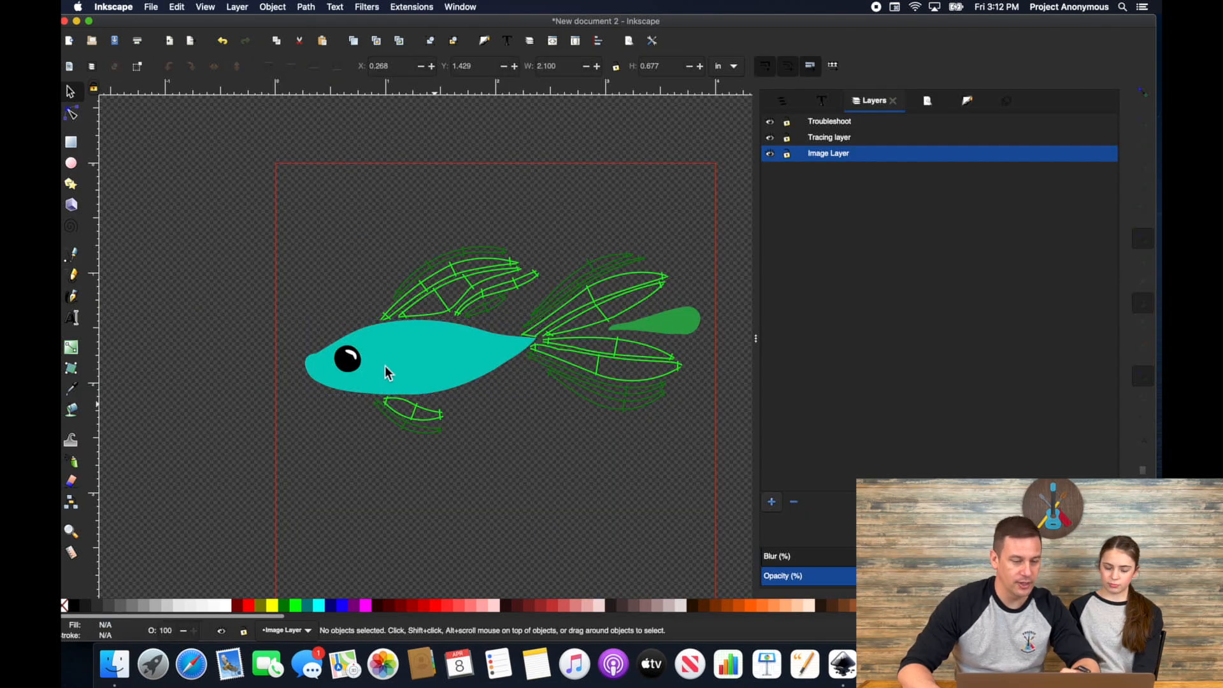
- Select the teal fish body path and zoom in on its head area
click(390, 372)
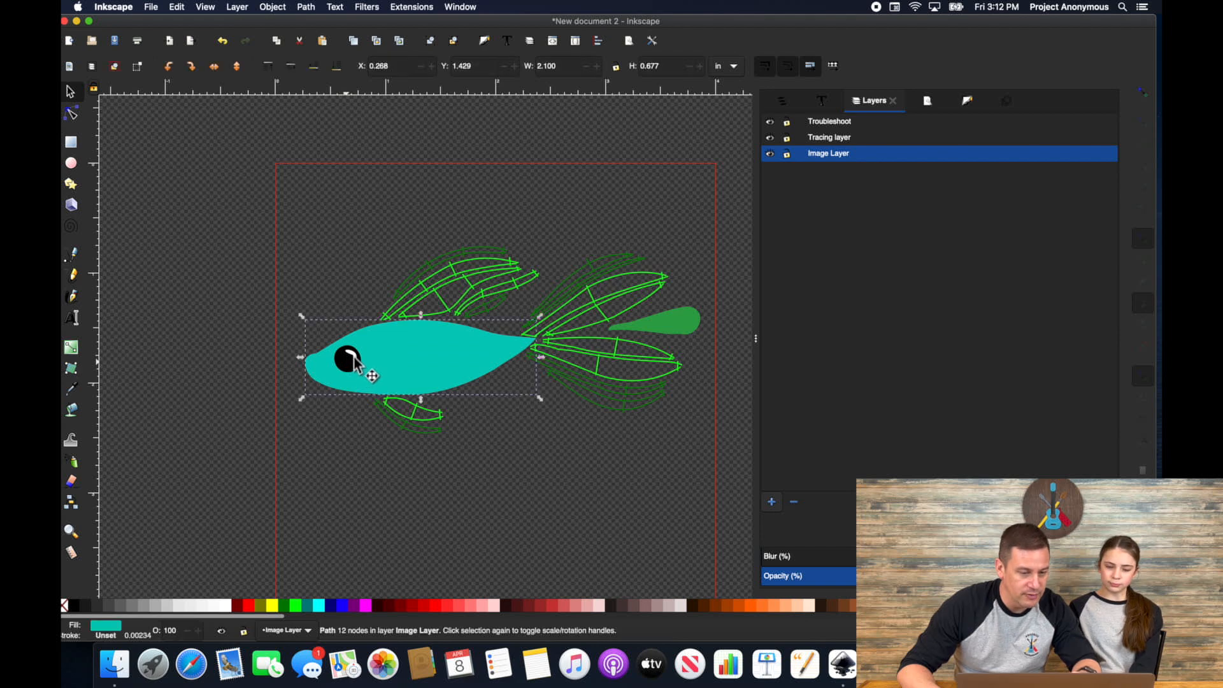
drag(347, 359, 327, 332)
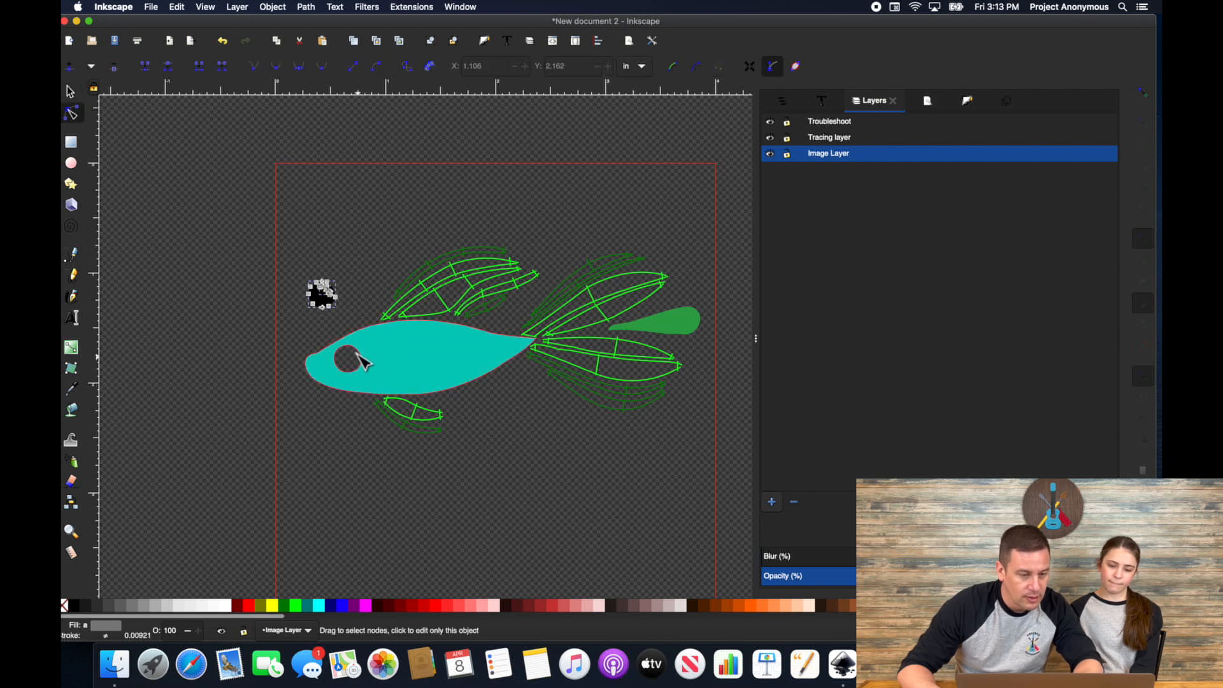
click(390, 359)
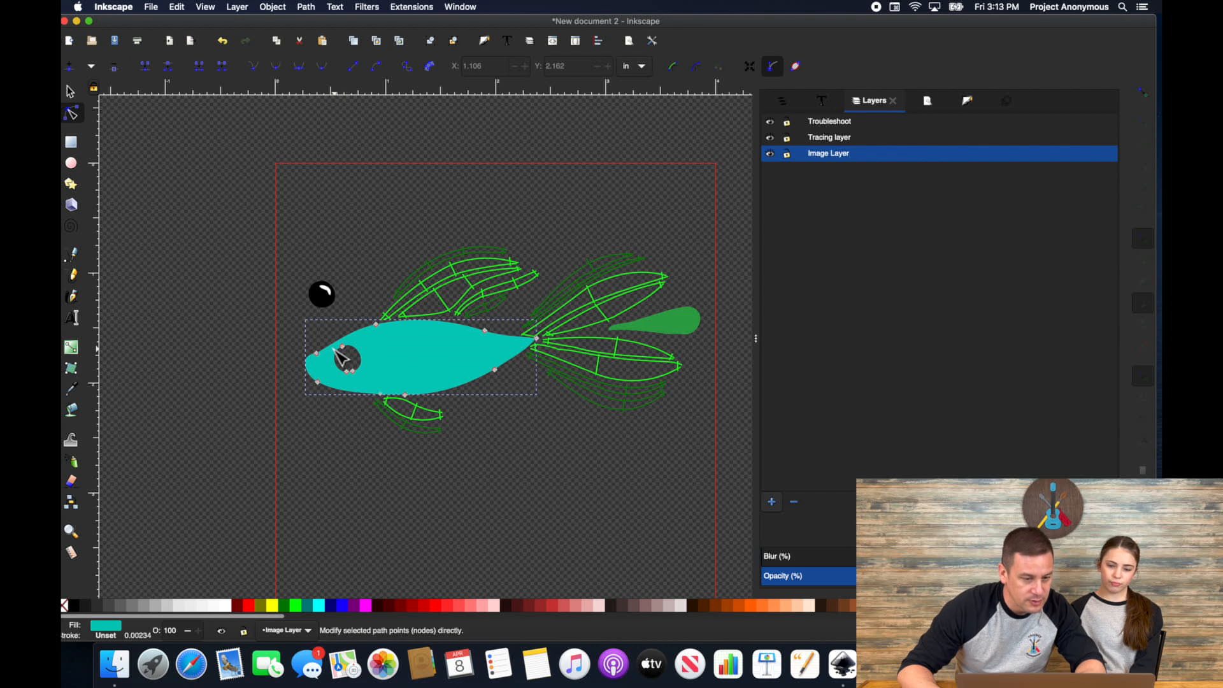
click(343, 343)
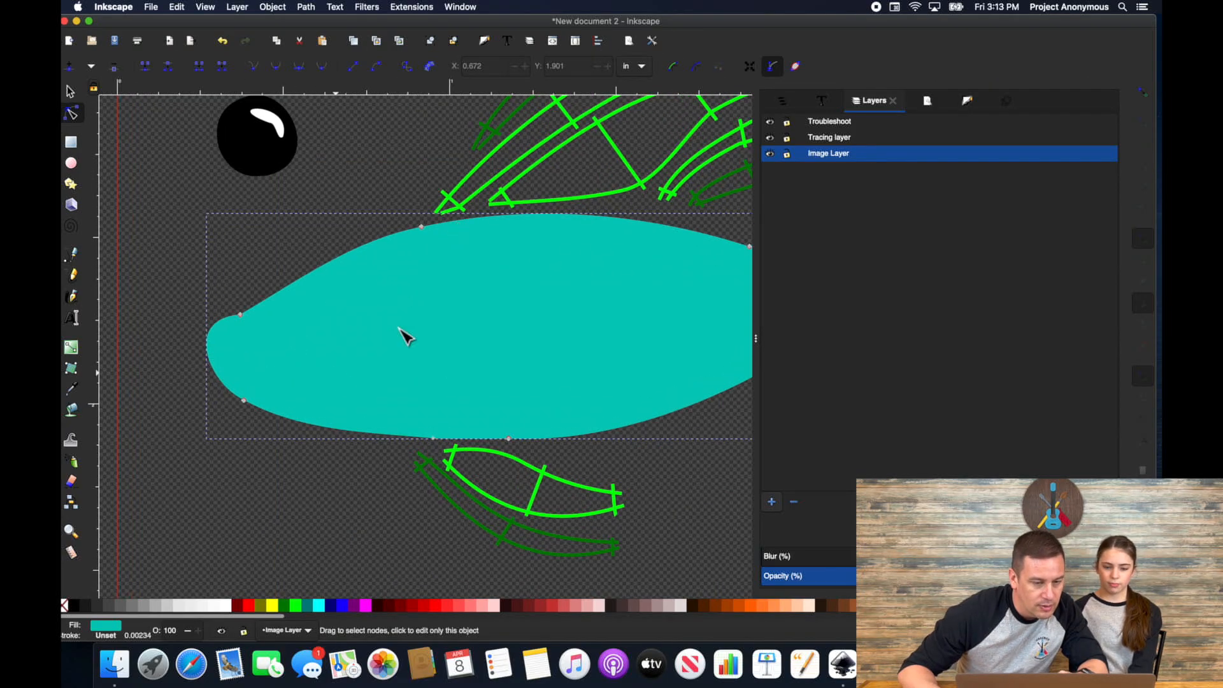
mouse_move(264, 154)
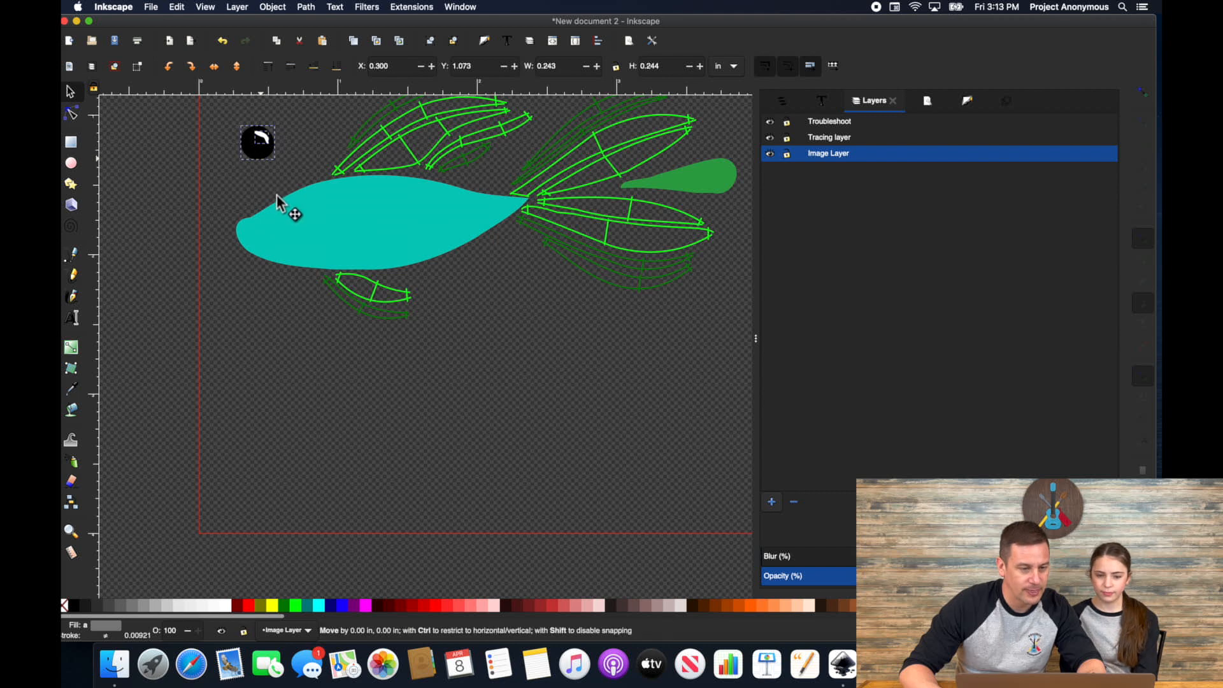
- Drag the black eye onto the fish's head and select it with its highlight
drag(257, 141, 294, 218)
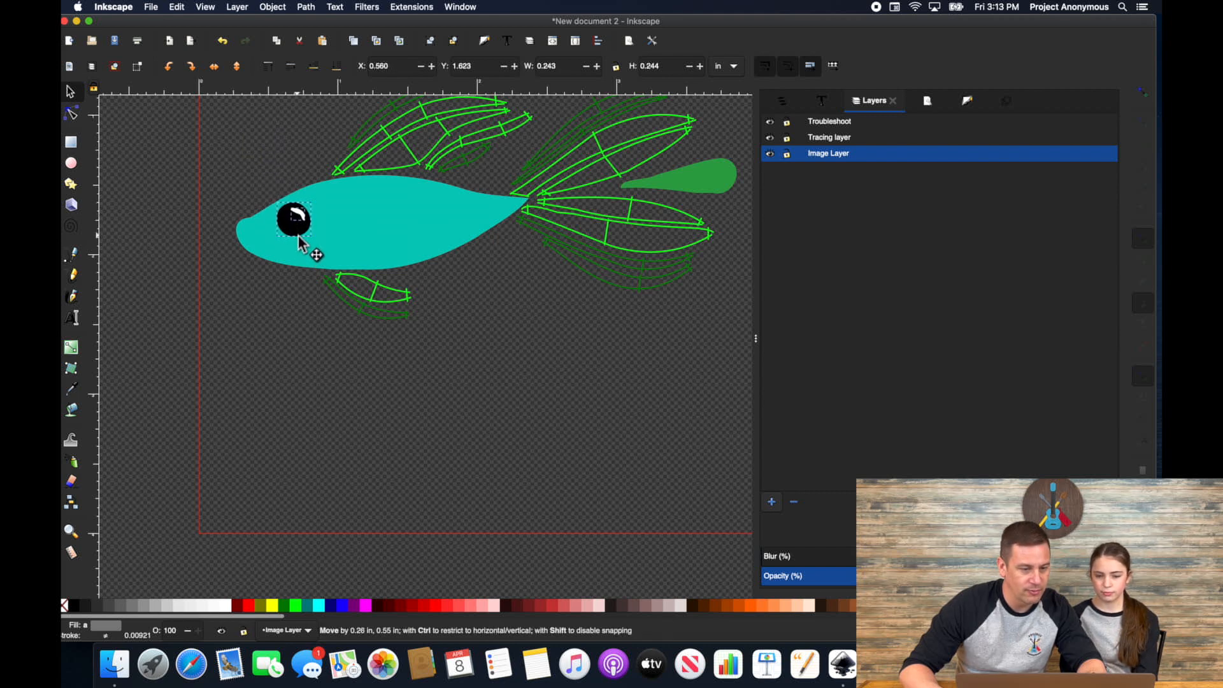
click(294, 221)
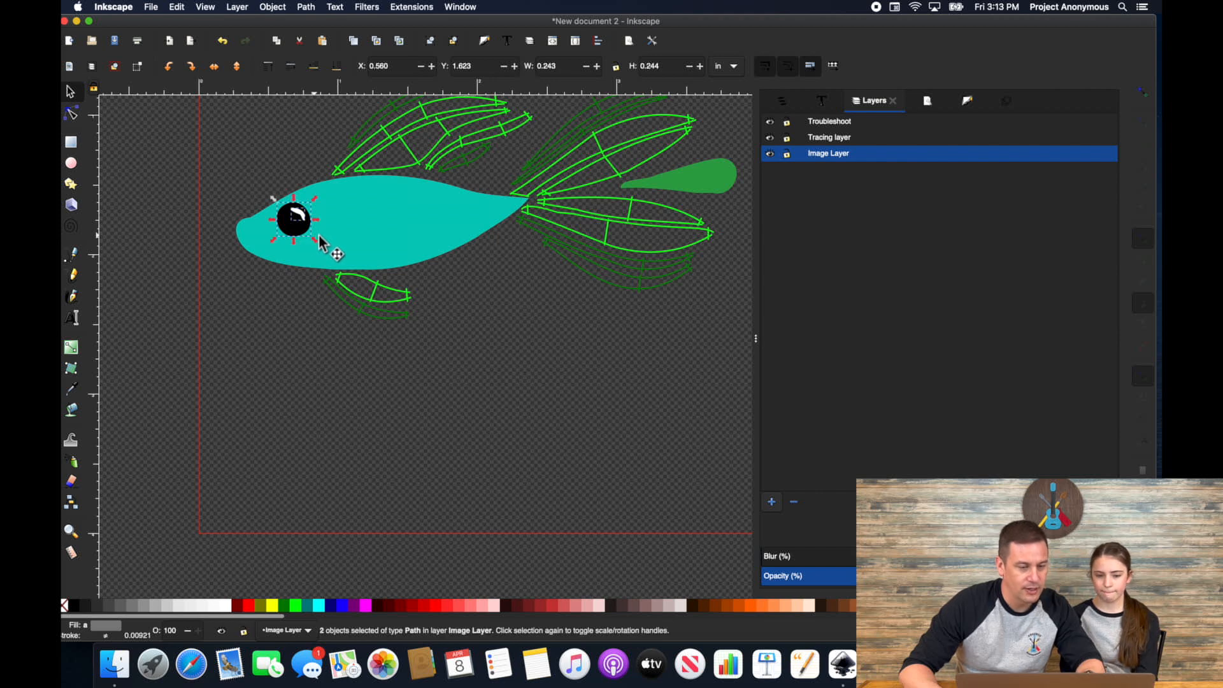
mouse_move(246, 257)
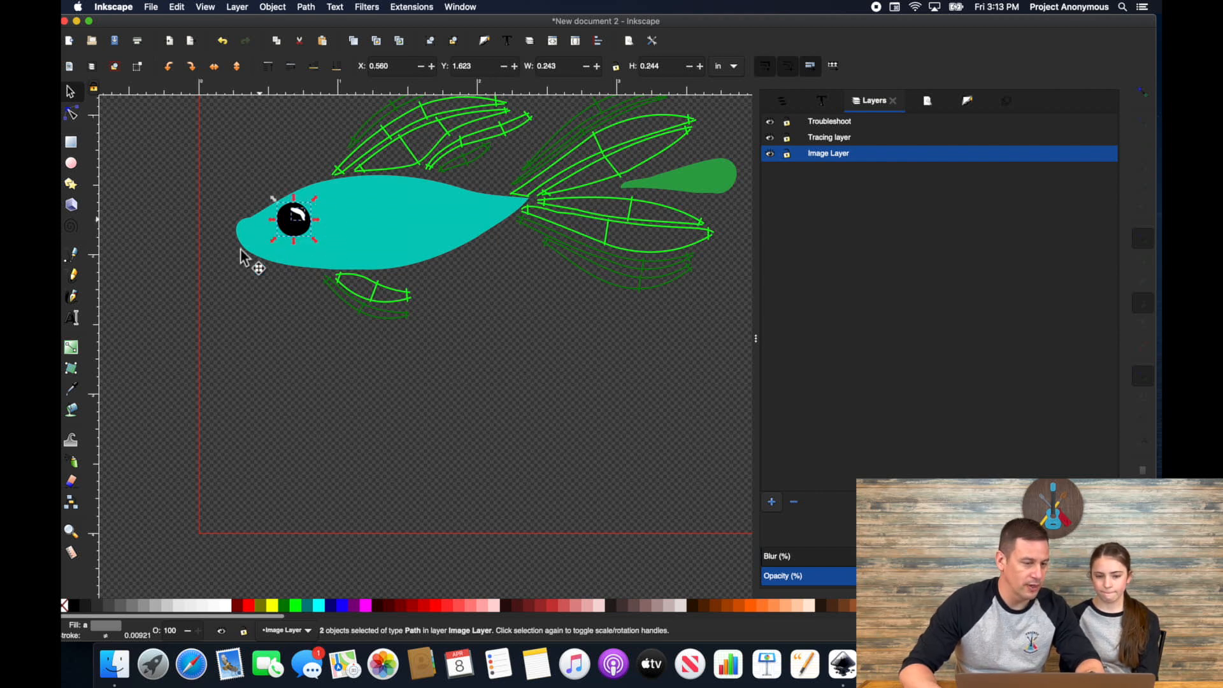
mouse_move(437, 242)
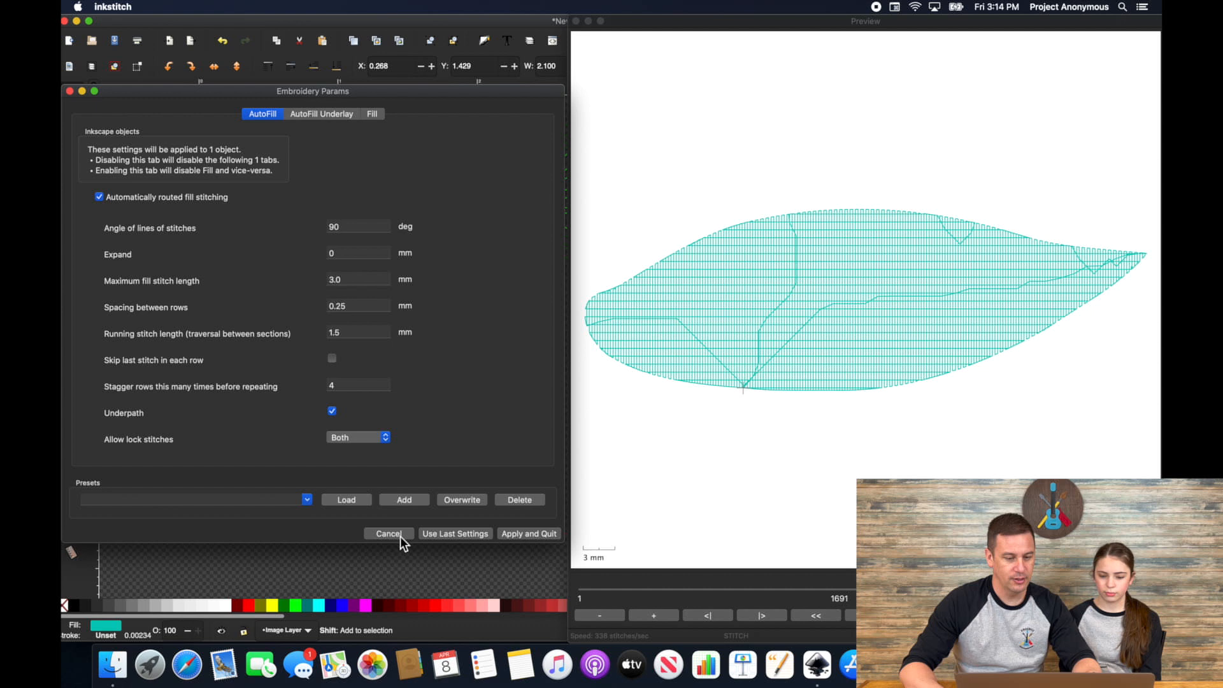
- Attach fill-stitch start and end markers to the teal body and select the start marker
click(387, 534)
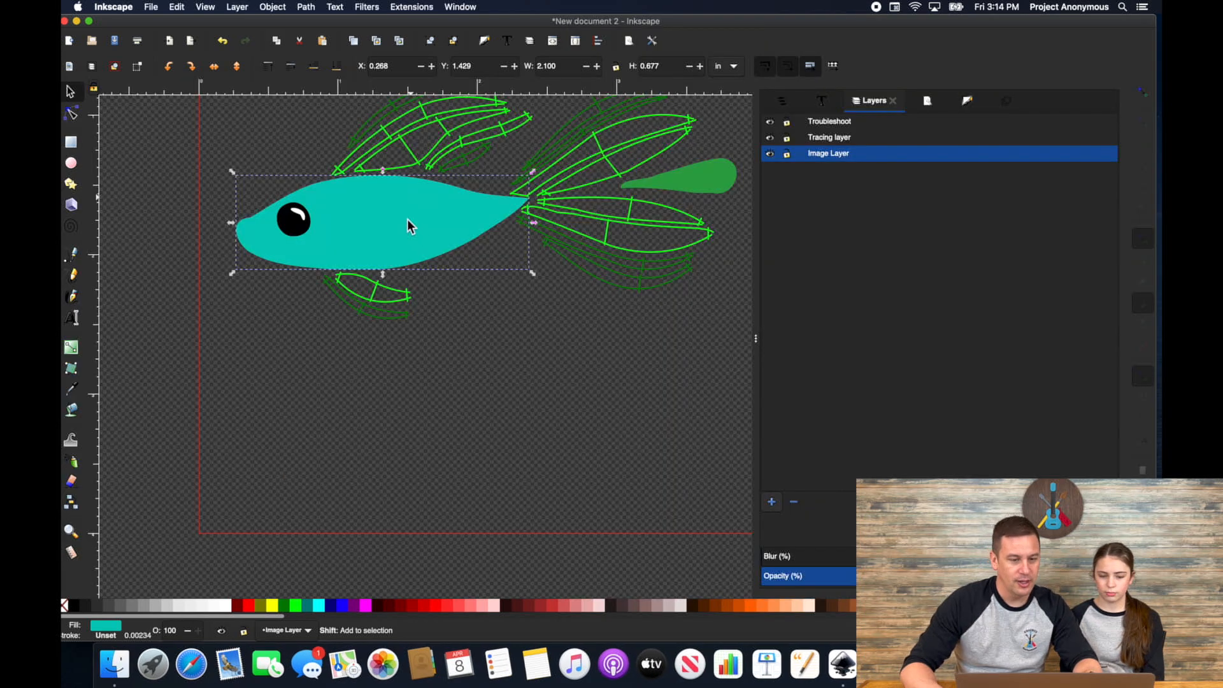
click(401, 238)
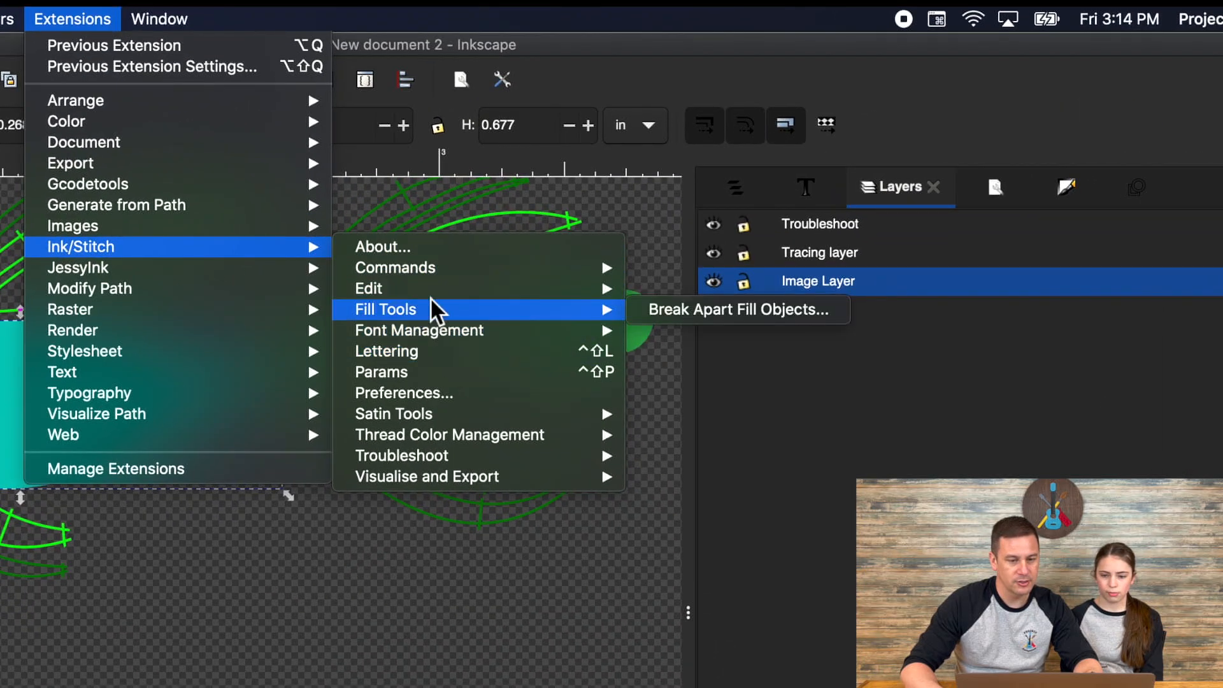
mouse_move(395, 267)
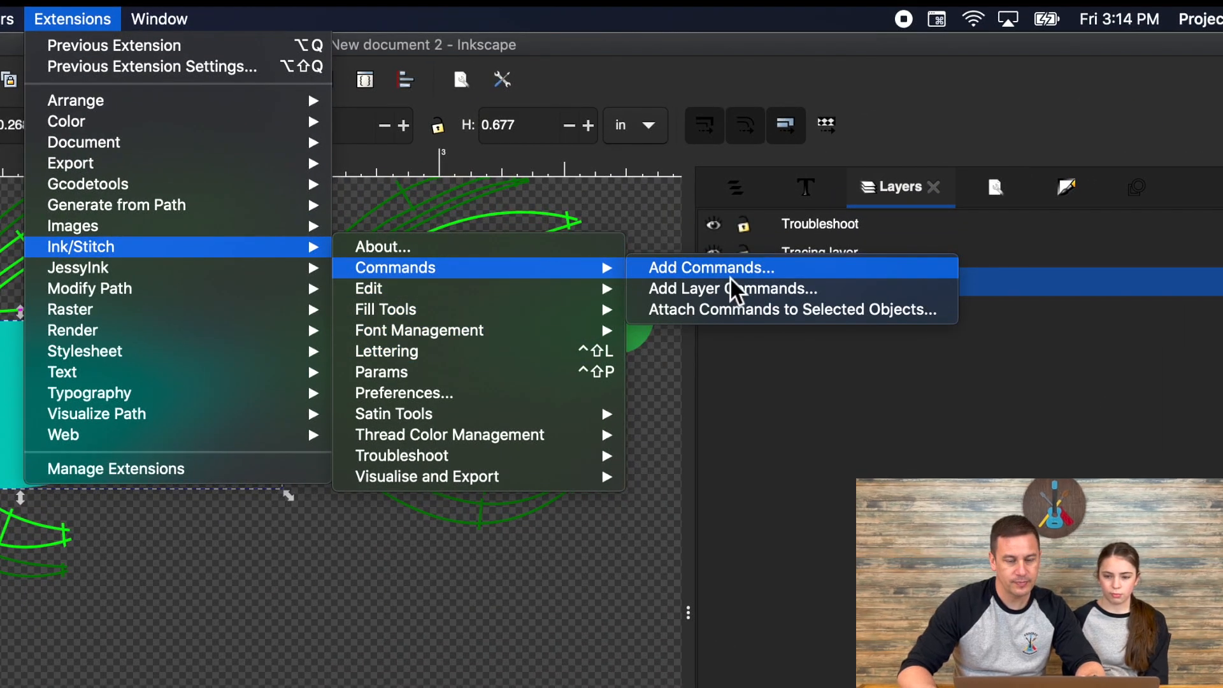
mouse_move(730, 288)
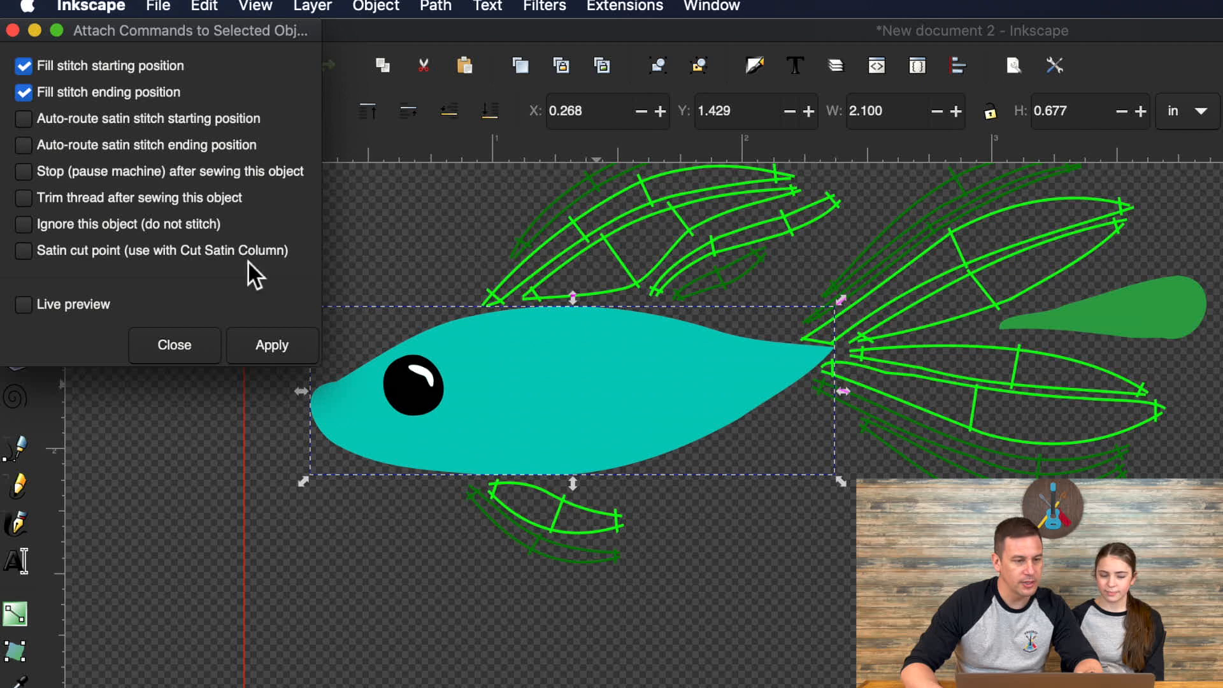
click(273, 345)
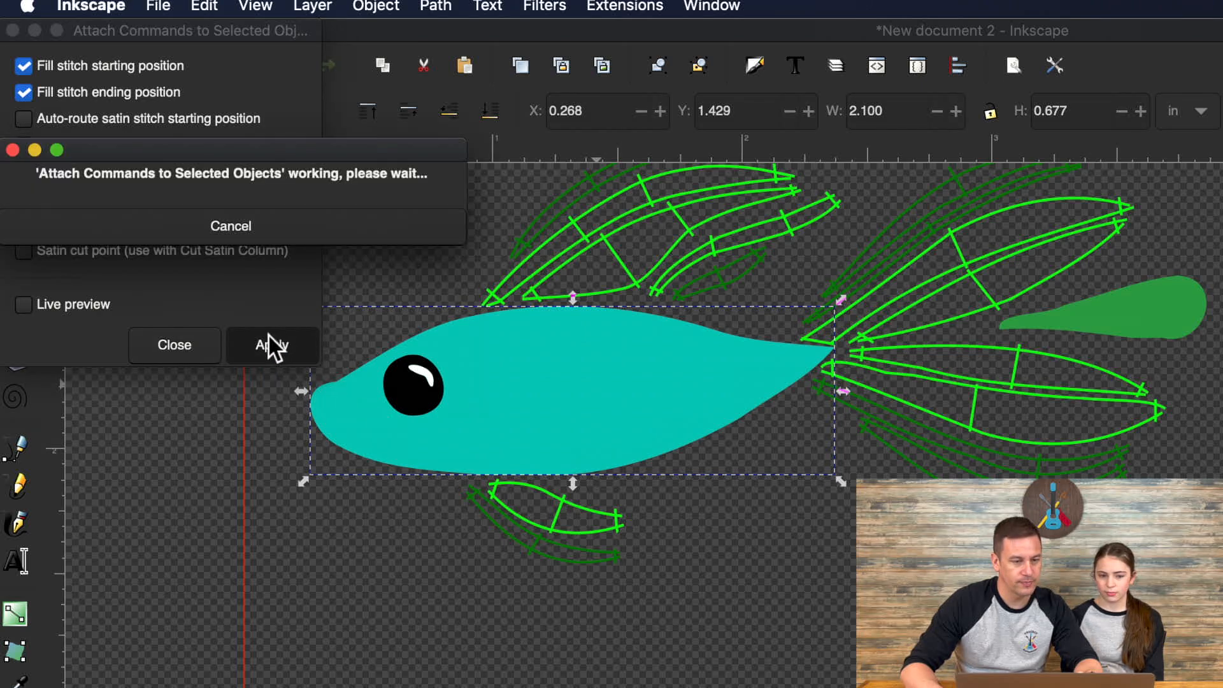
click(273, 345)
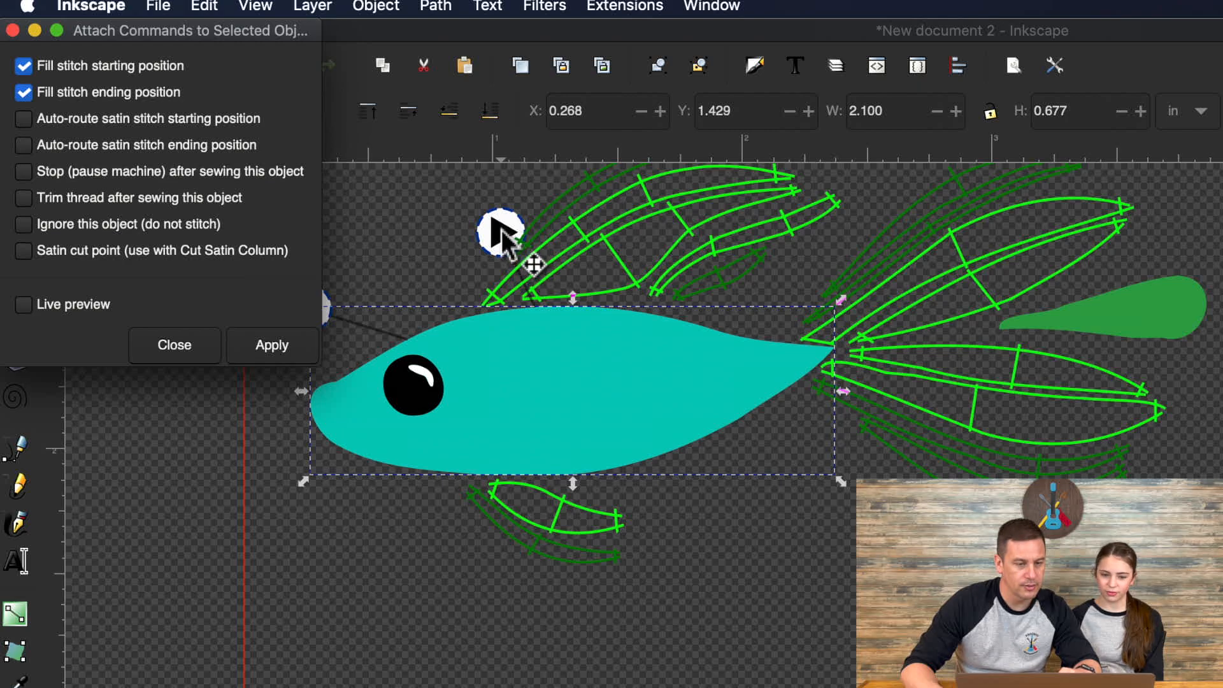
click(175, 345)
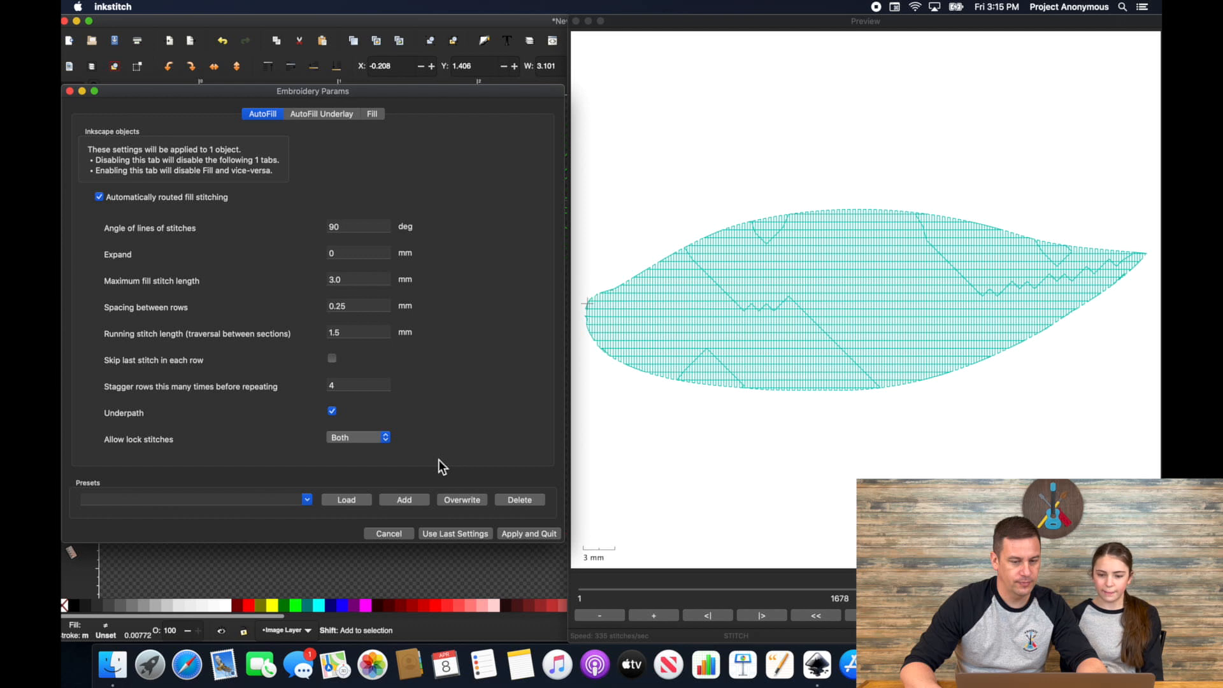
- Give the green tail 90-degree auto fill stitching and reselect it to preview
click(528, 534)
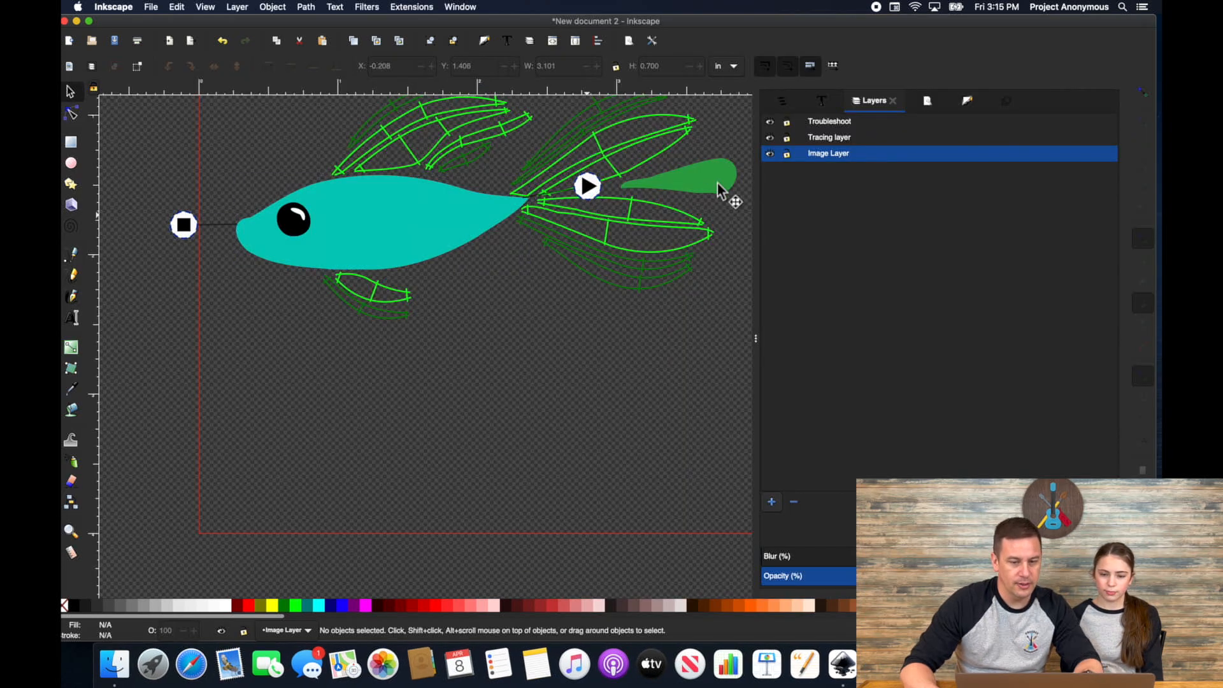
click(679, 176)
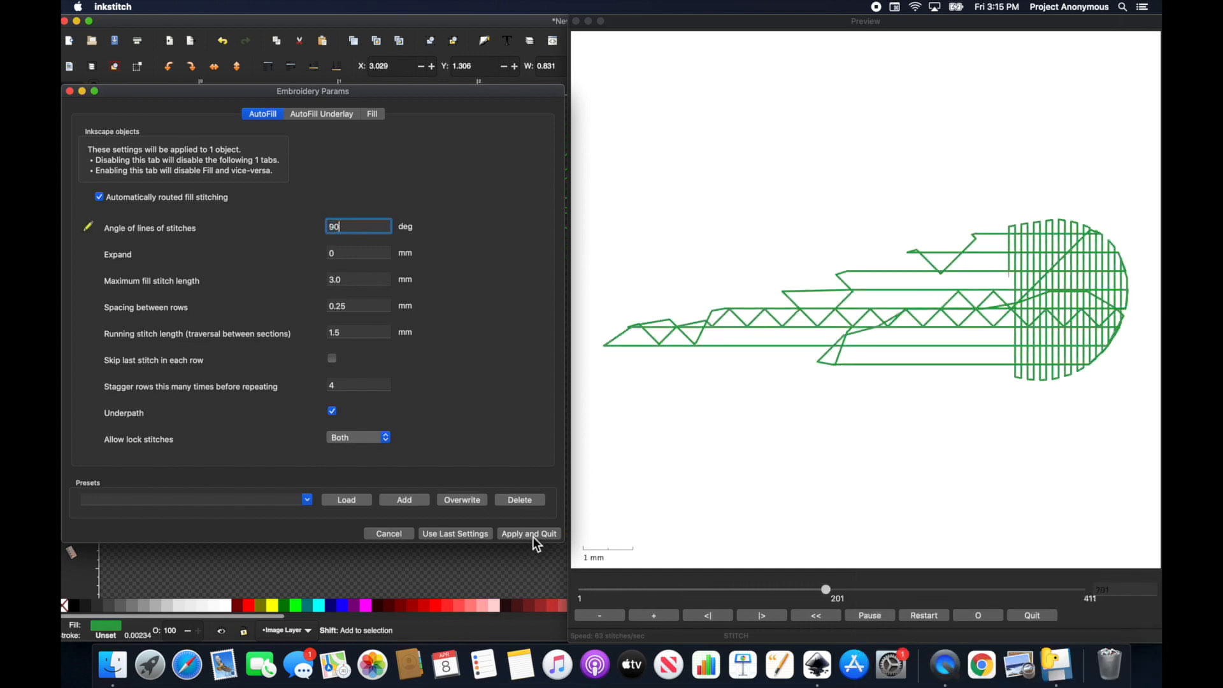
click(527, 534)
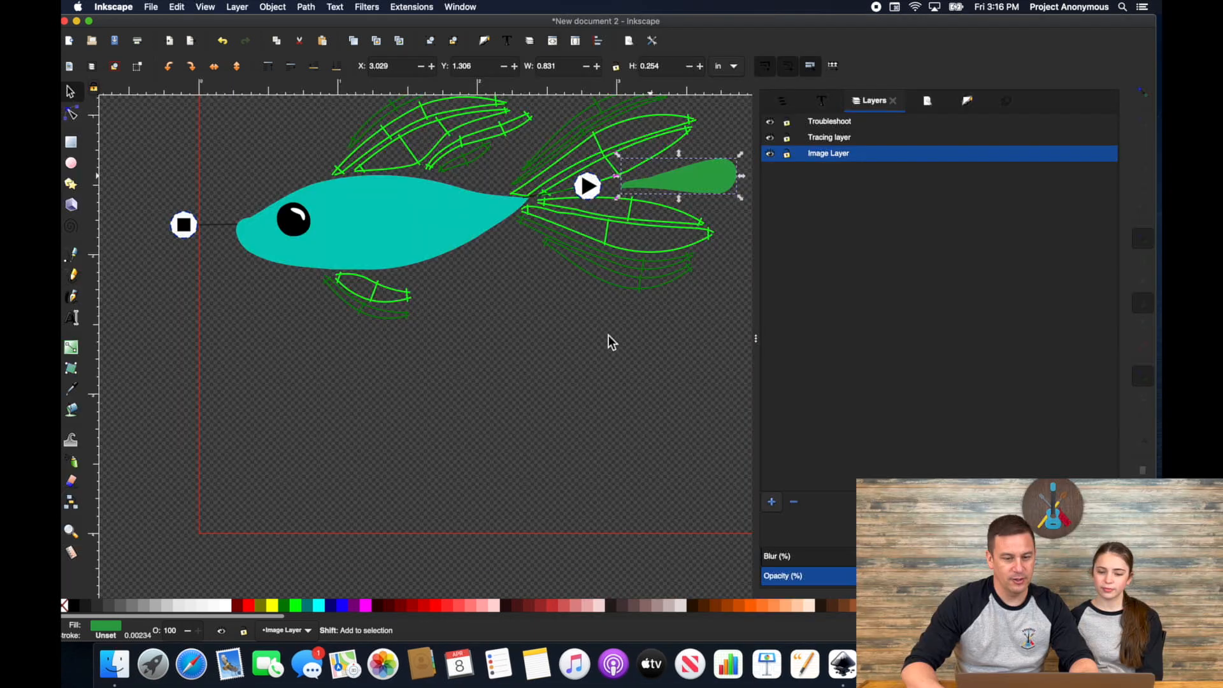
click(706, 187)
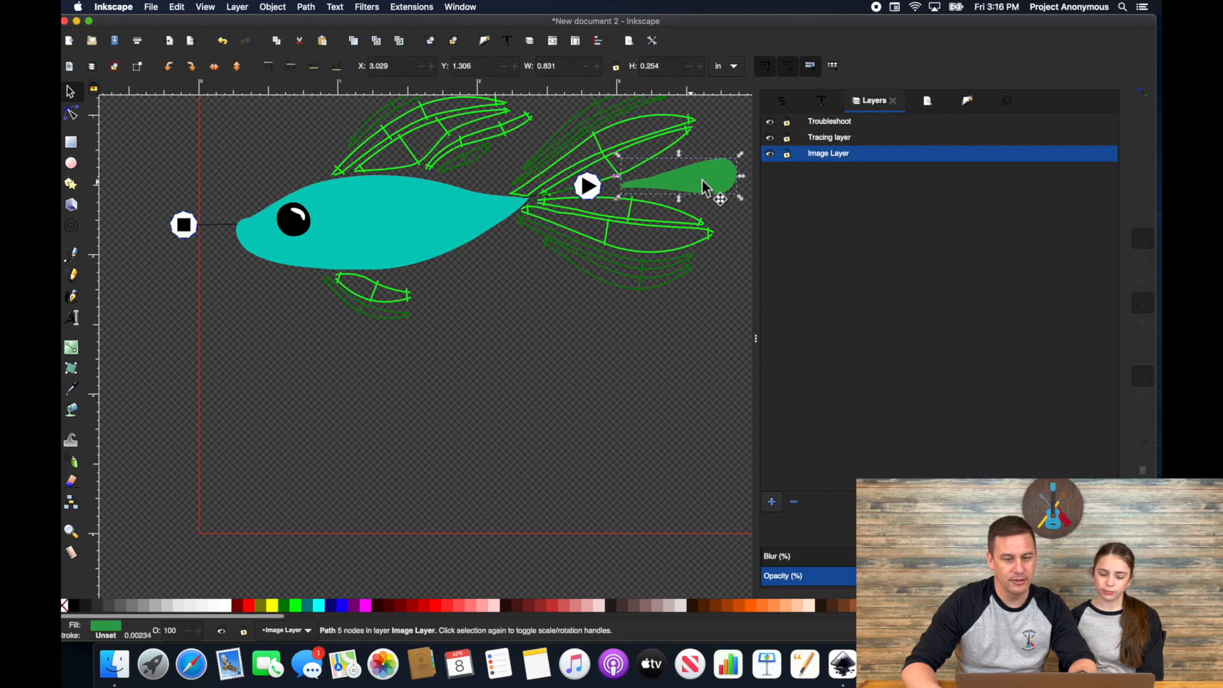
click(411, 6)
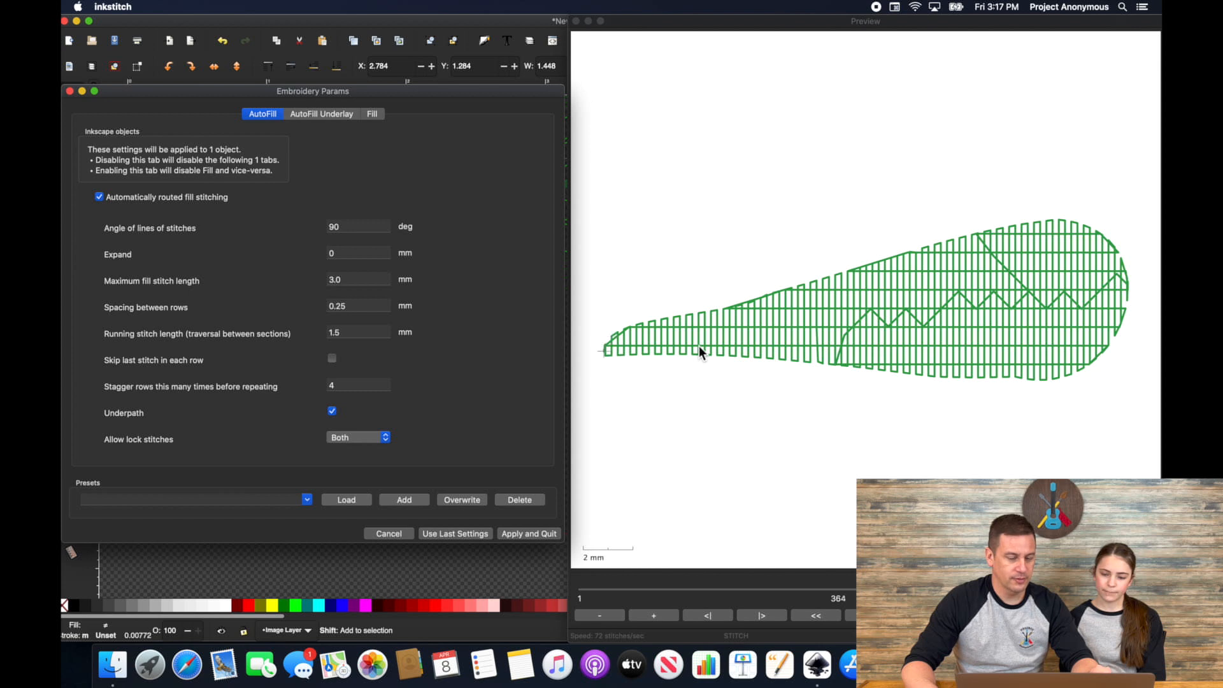
mouse_move(573, 197)
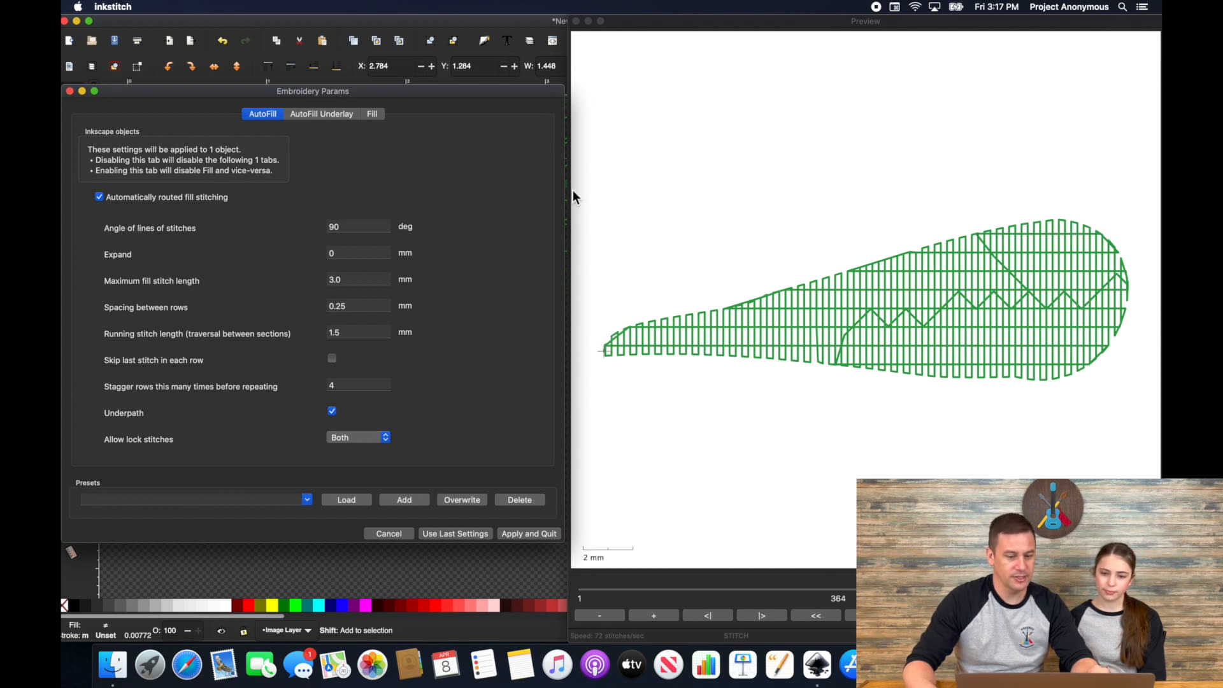
mouse_move(624, 395)
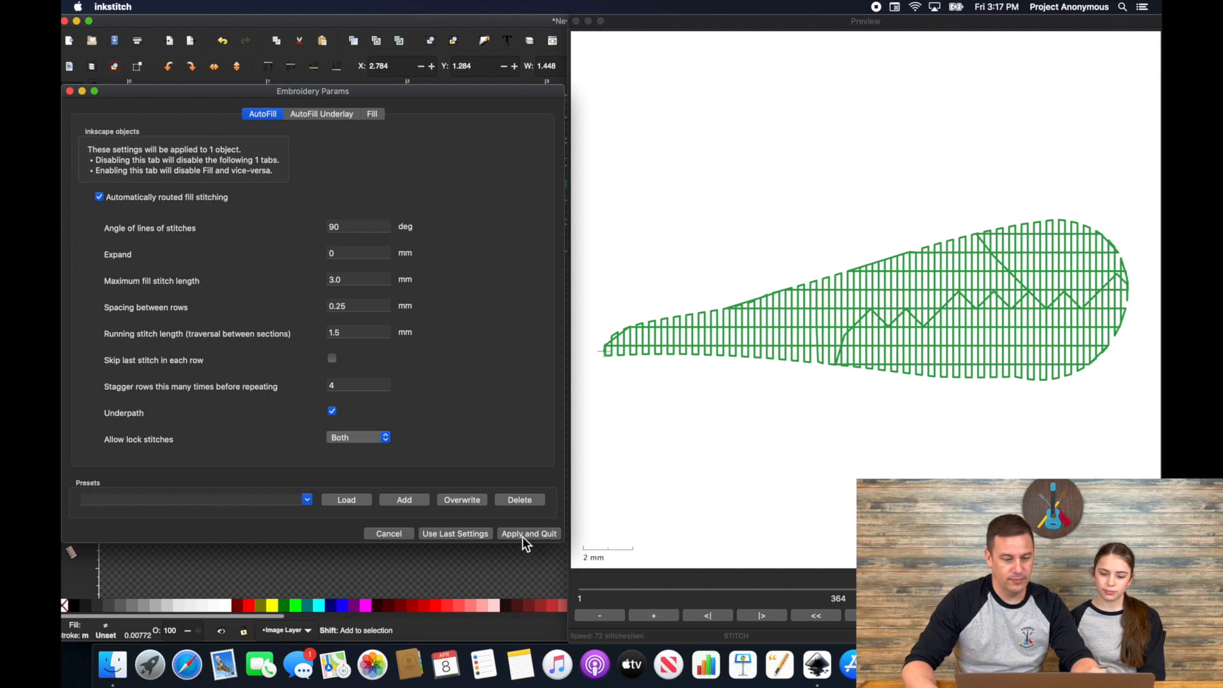
- Apply the tail's fill settings and head to the Ink/Stitch simulator
click(527, 532)
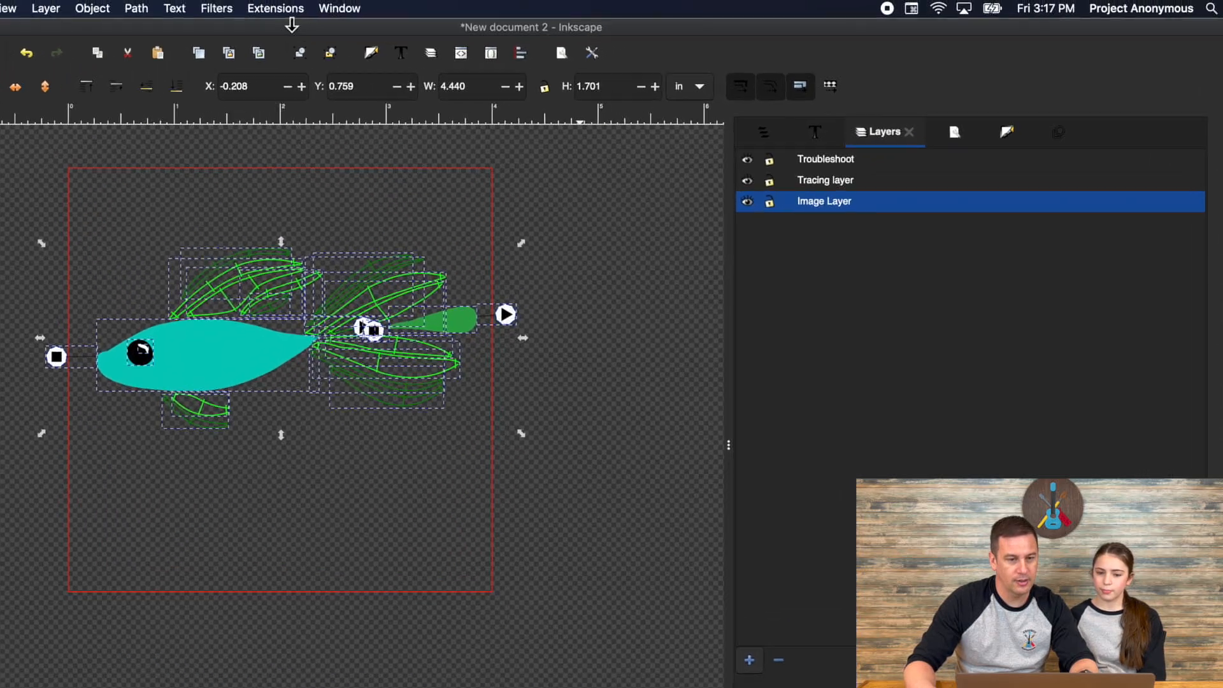
click(275, 9)
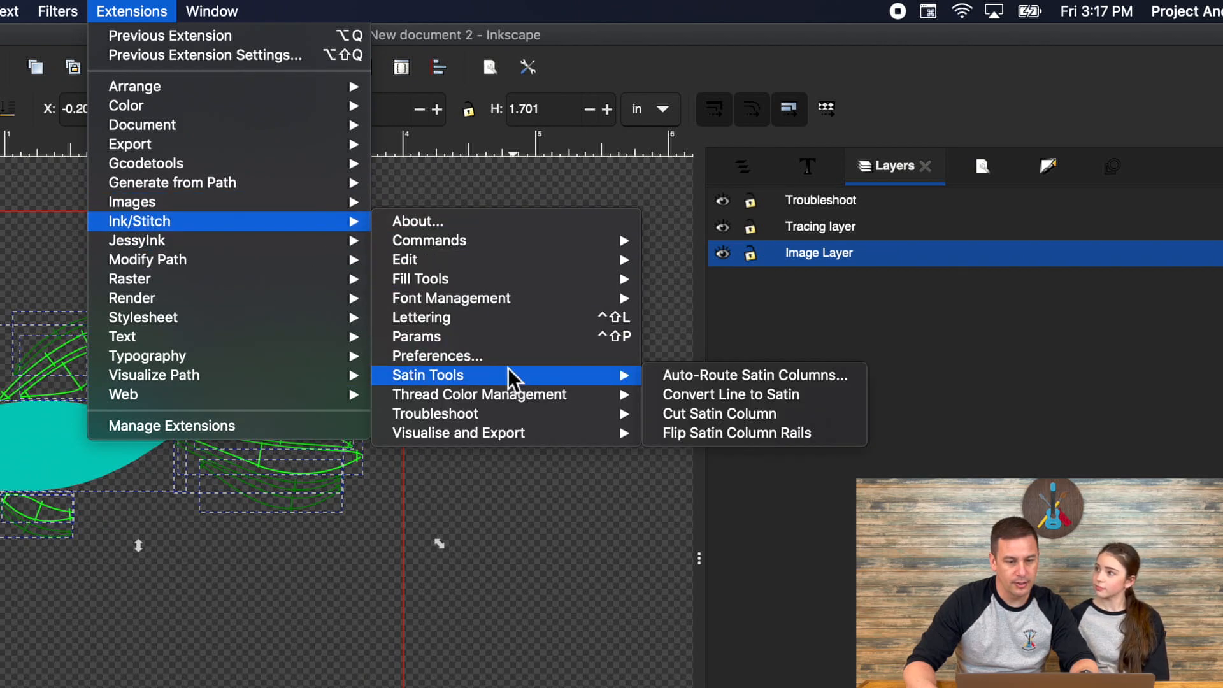
mouse_move(458, 433)
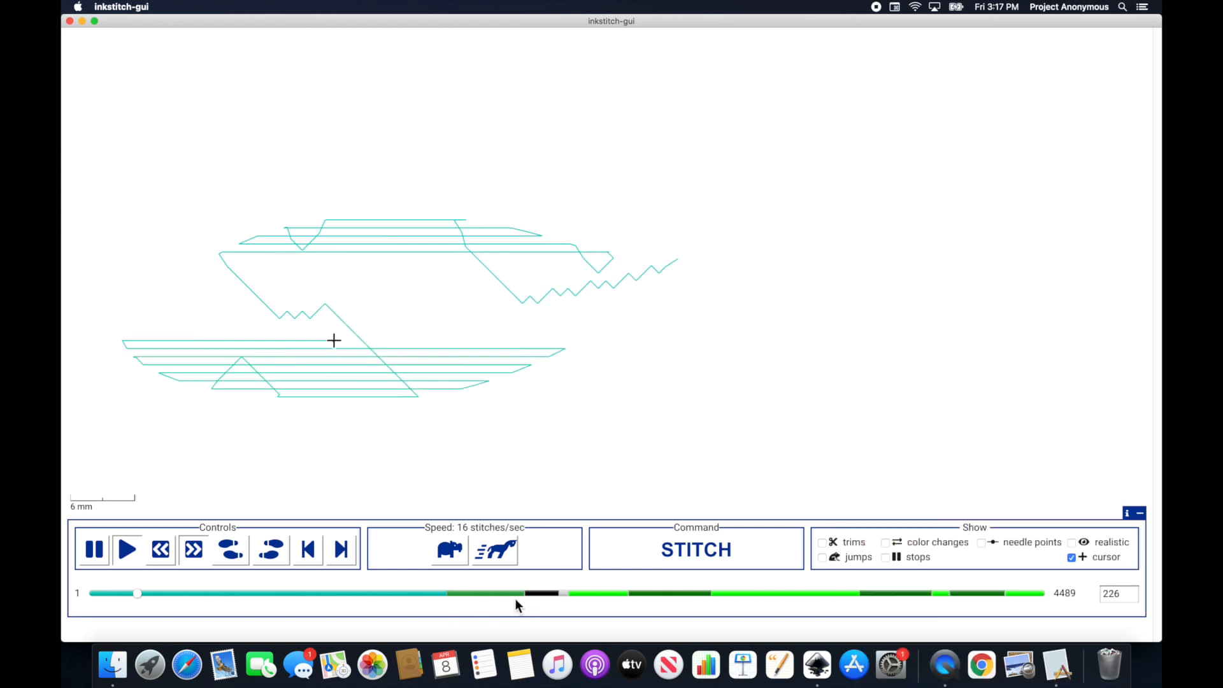
- Advance the simulation to render the complete stitched fish design
click(494, 548)
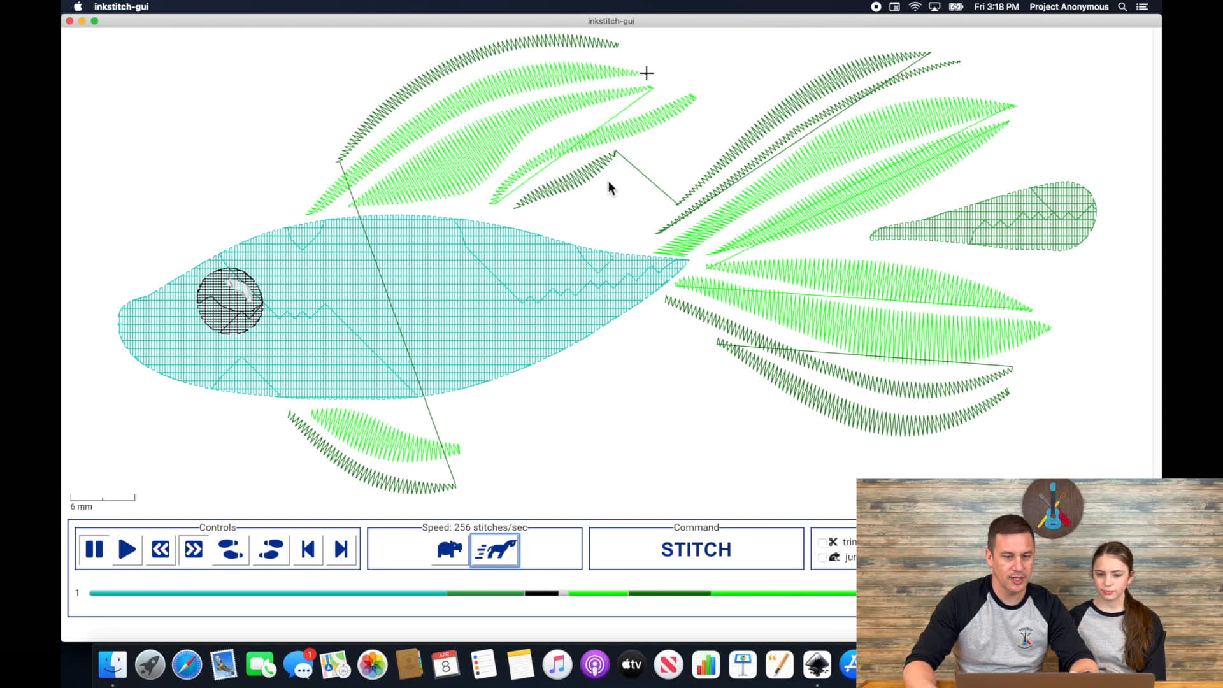
mouse_move(809, 314)
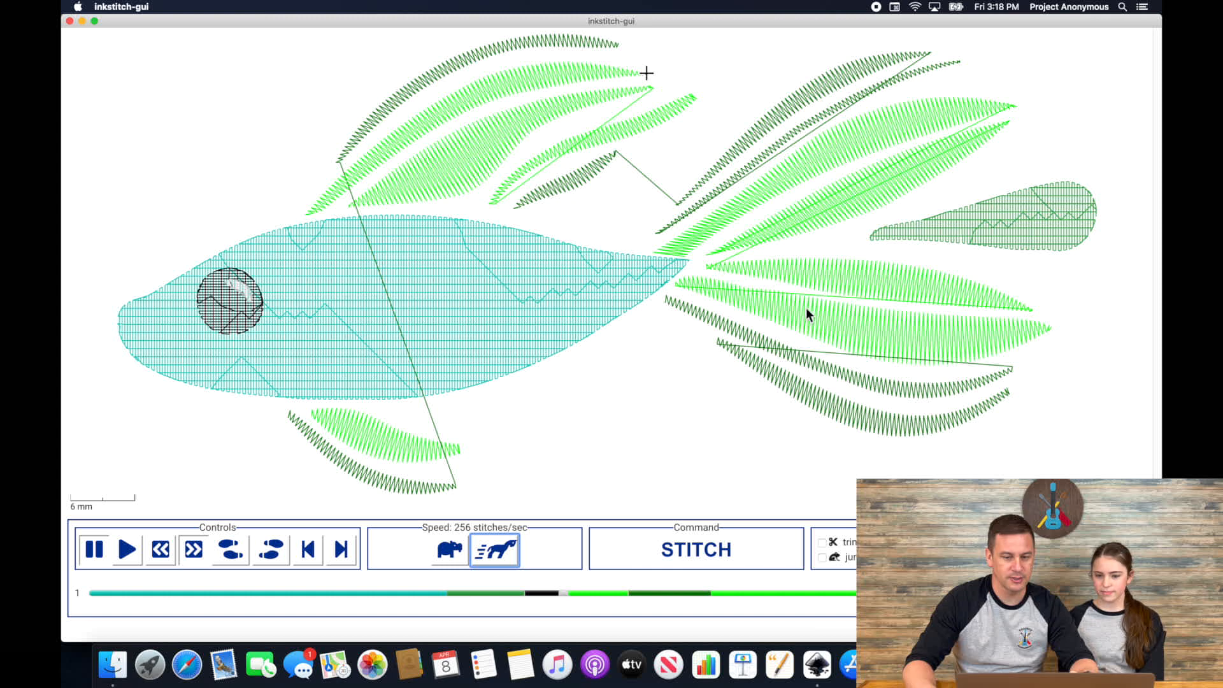
mouse_move(683, 548)
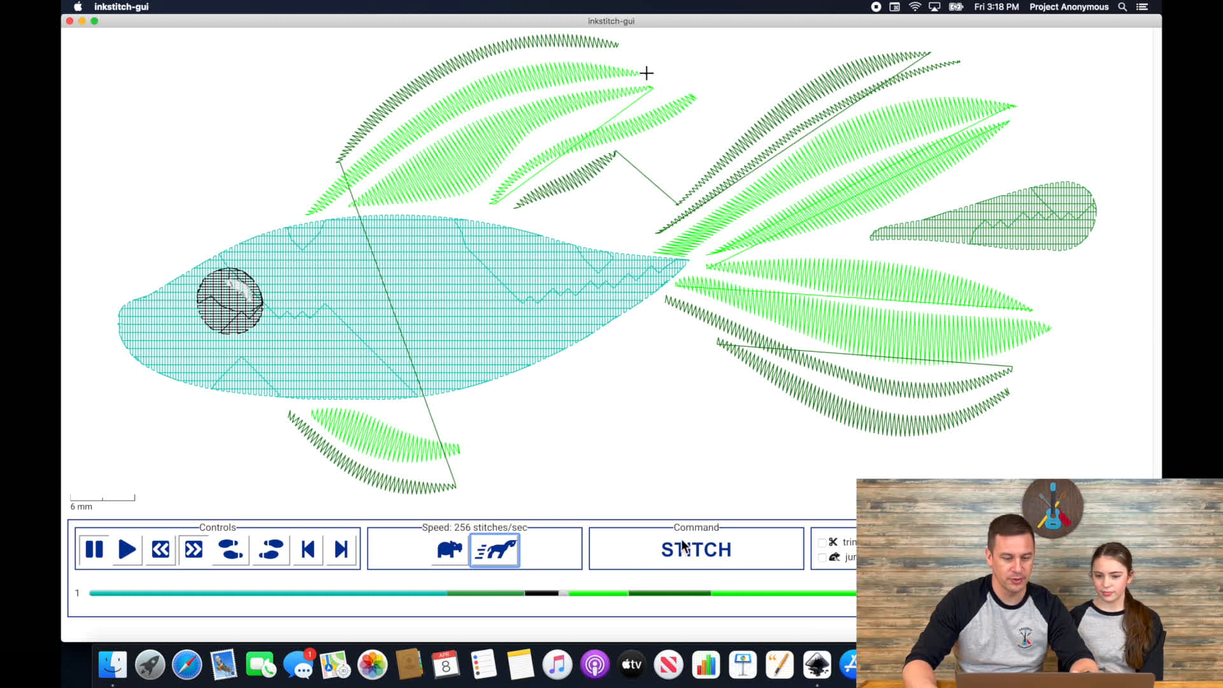
mouse_move(545, 445)
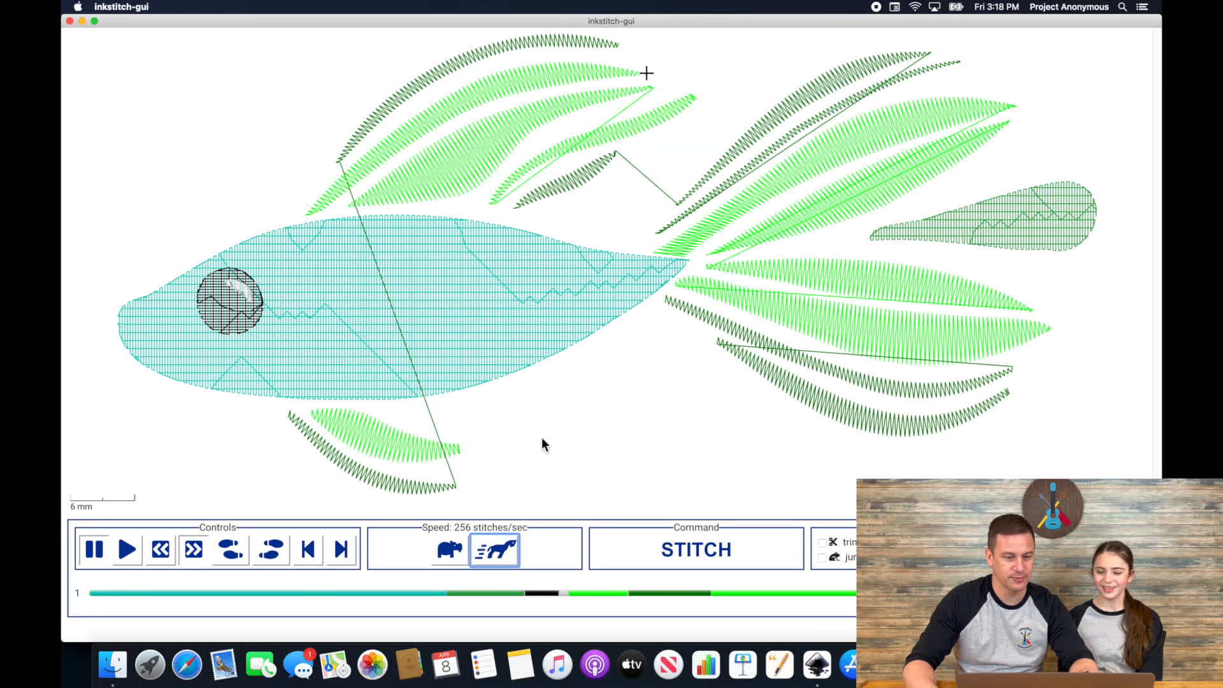
mouse_move(867, 158)
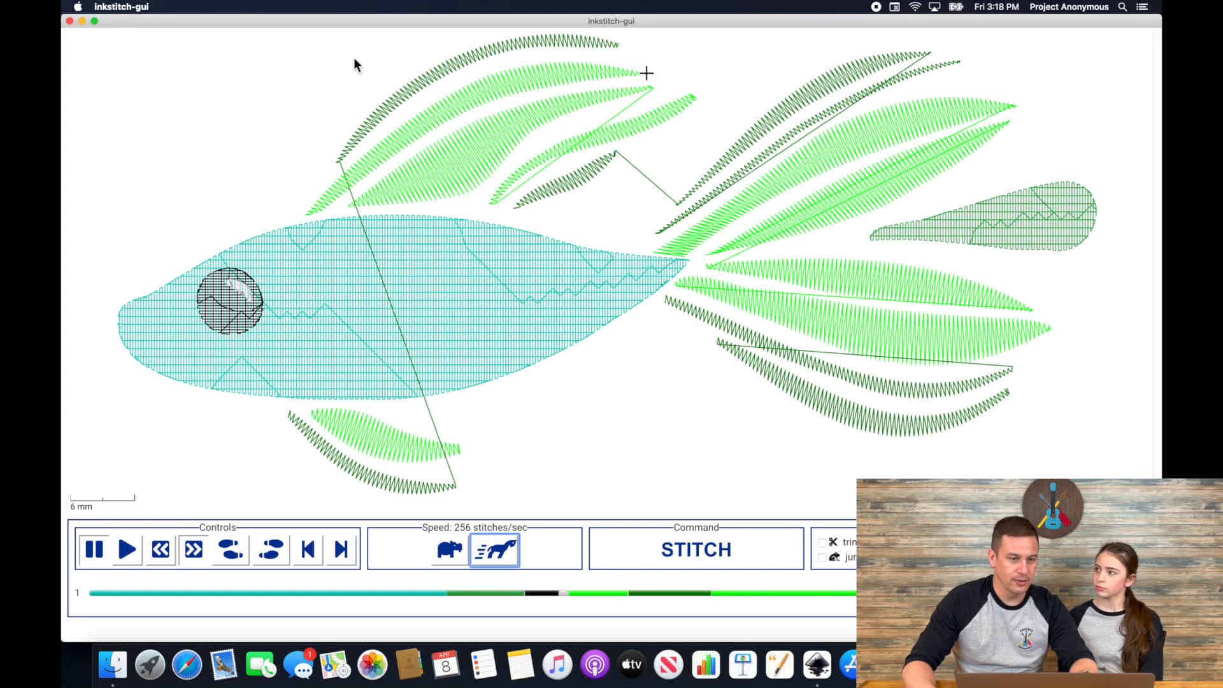
mouse_move(437, 88)
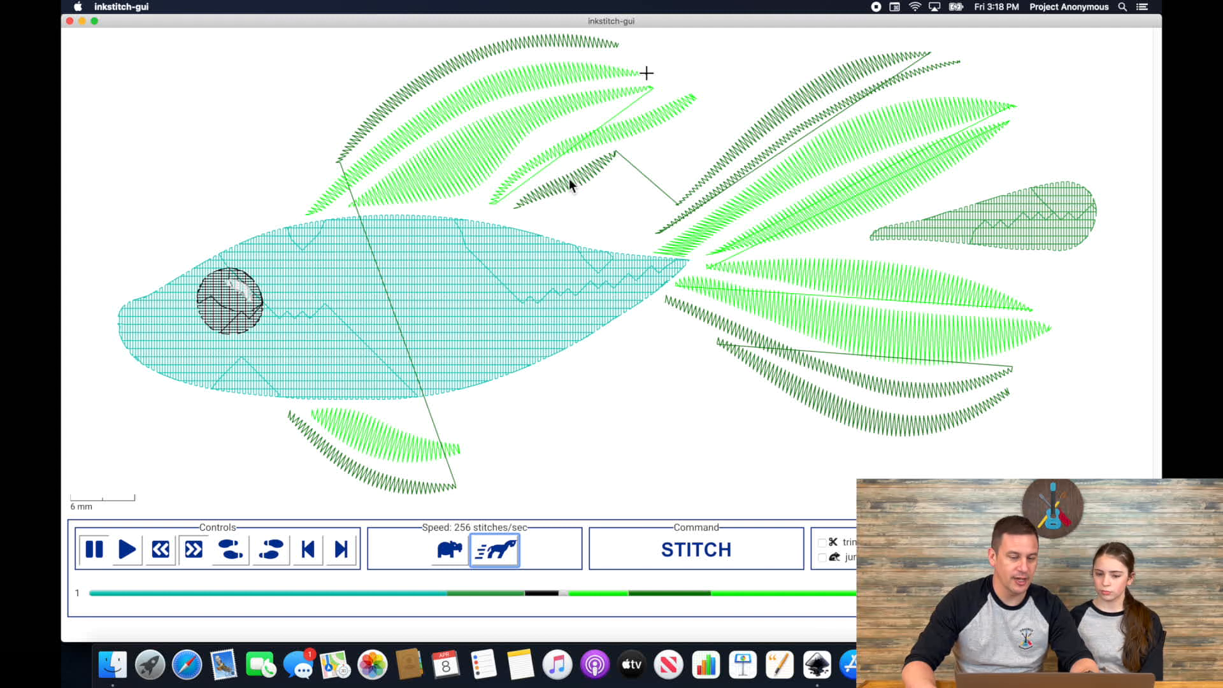
mouse_move(503, 142)
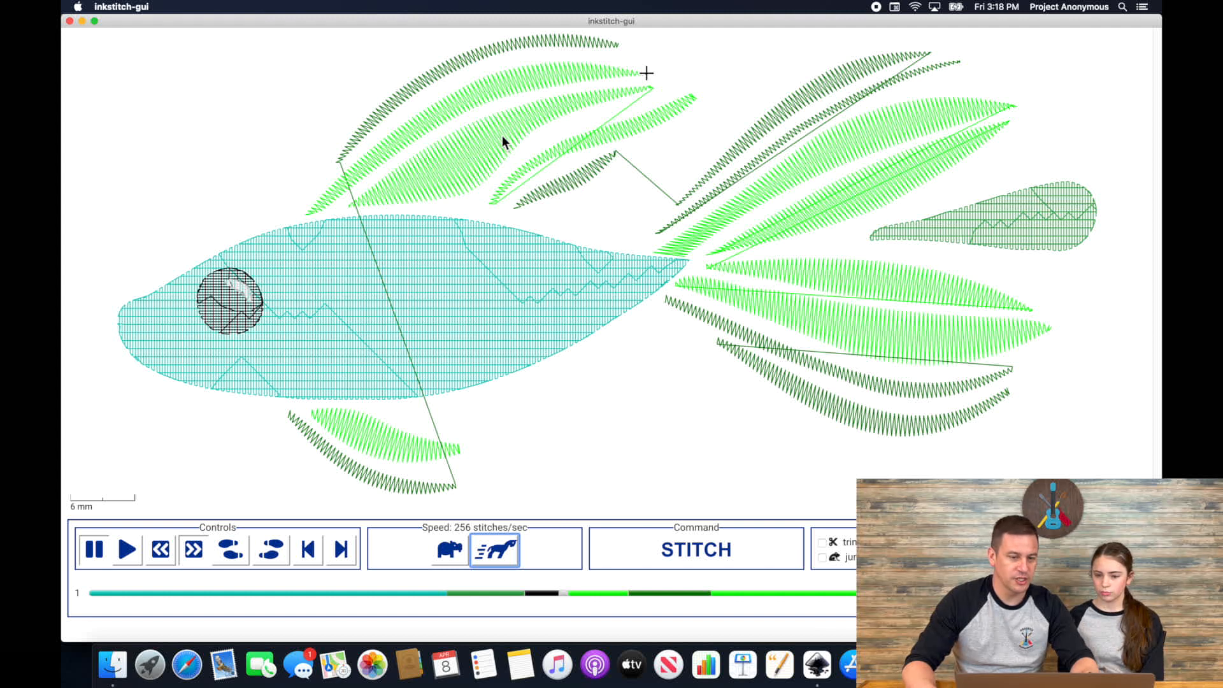
mouse_move(488, 141)
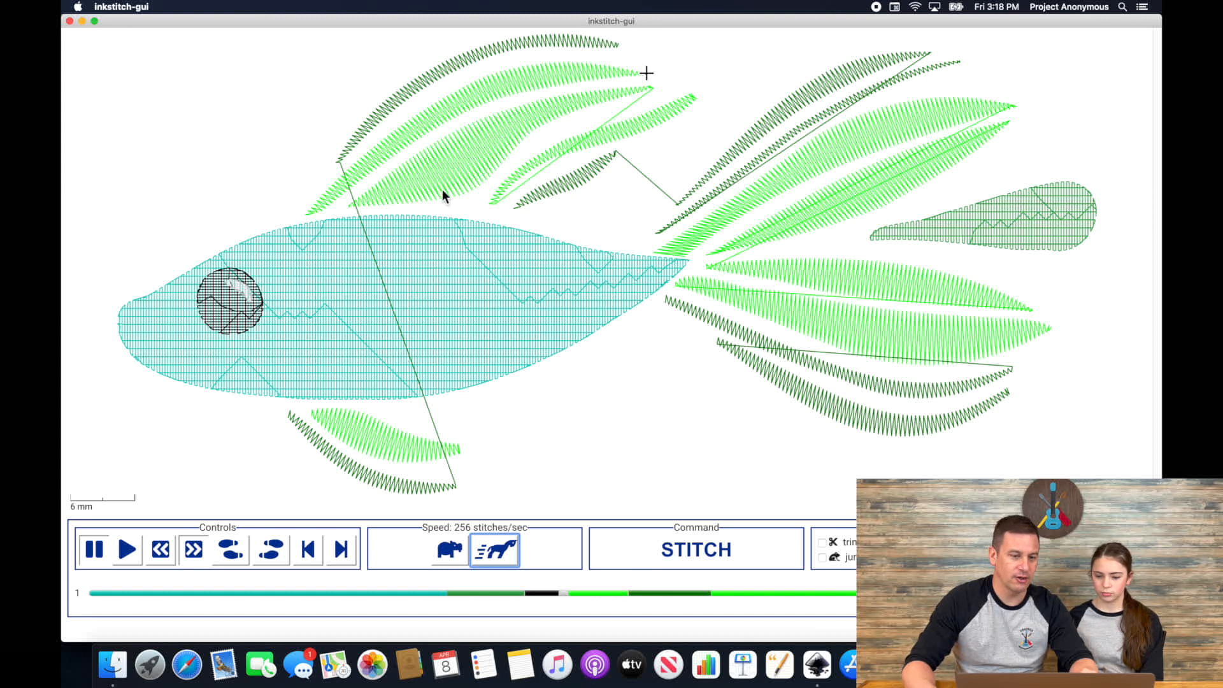
mouse_move(66, 8)
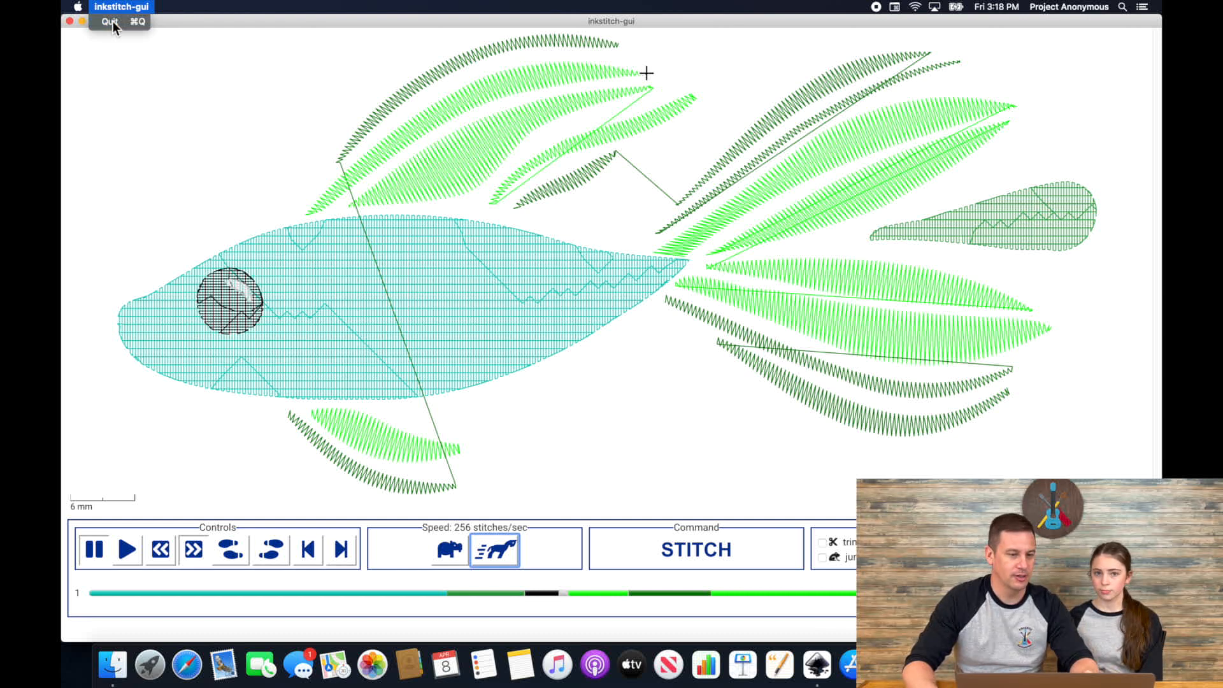
- Quit the simulator, then set satin pull compensation to .2 and zig-zag spacing to 0.3 mm
click(109, 22)
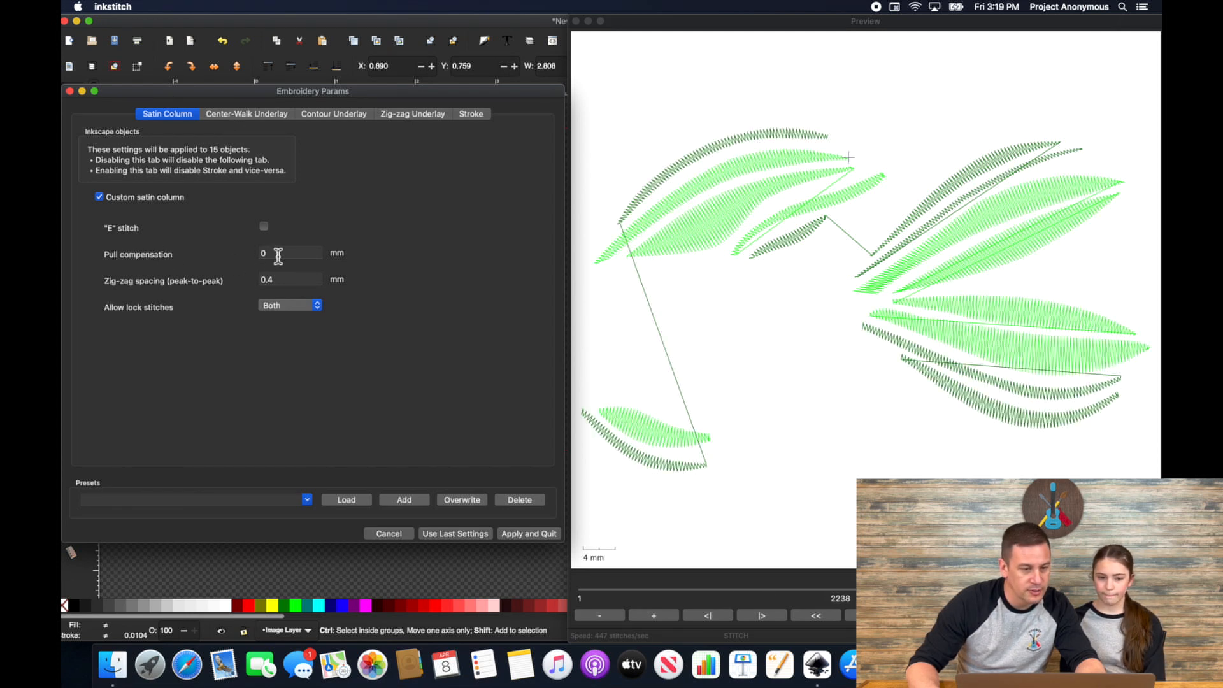
click(289, 252)
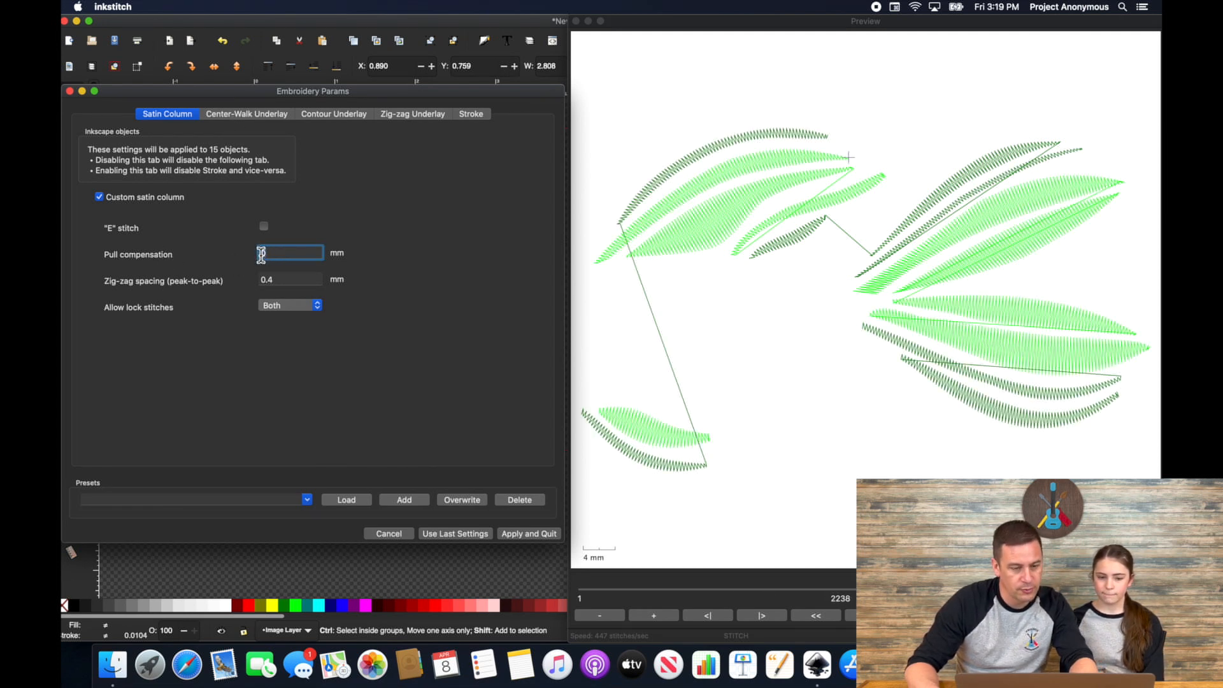
text(2)
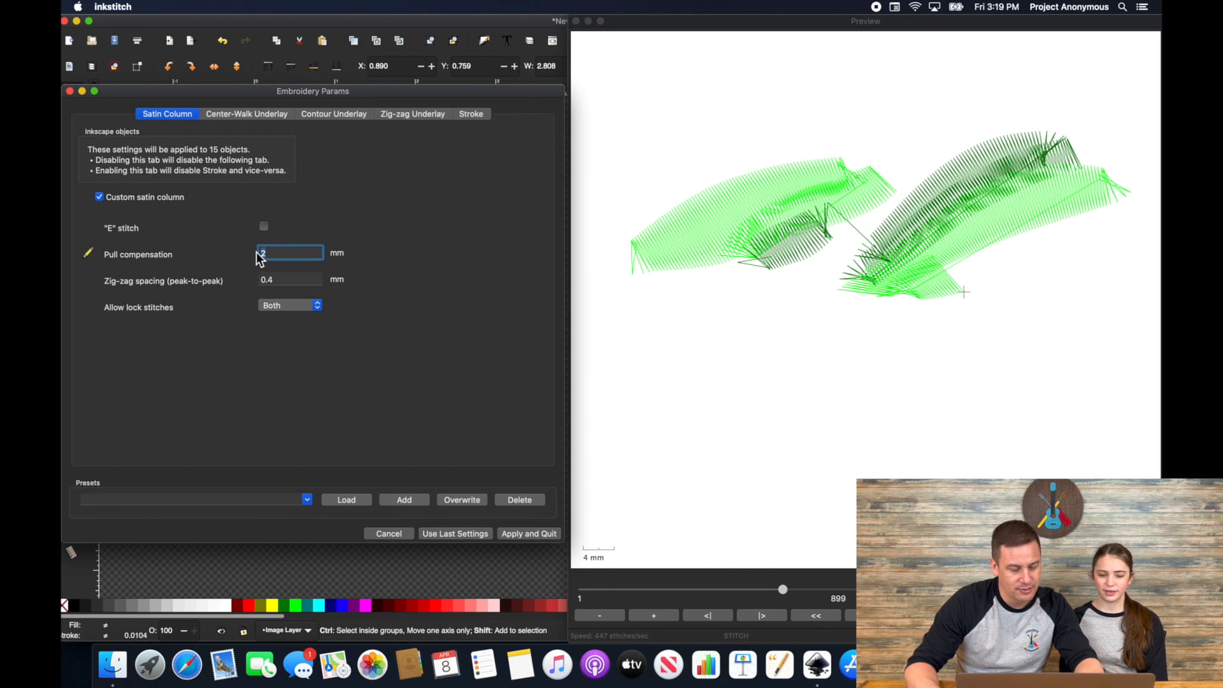
text(.5)
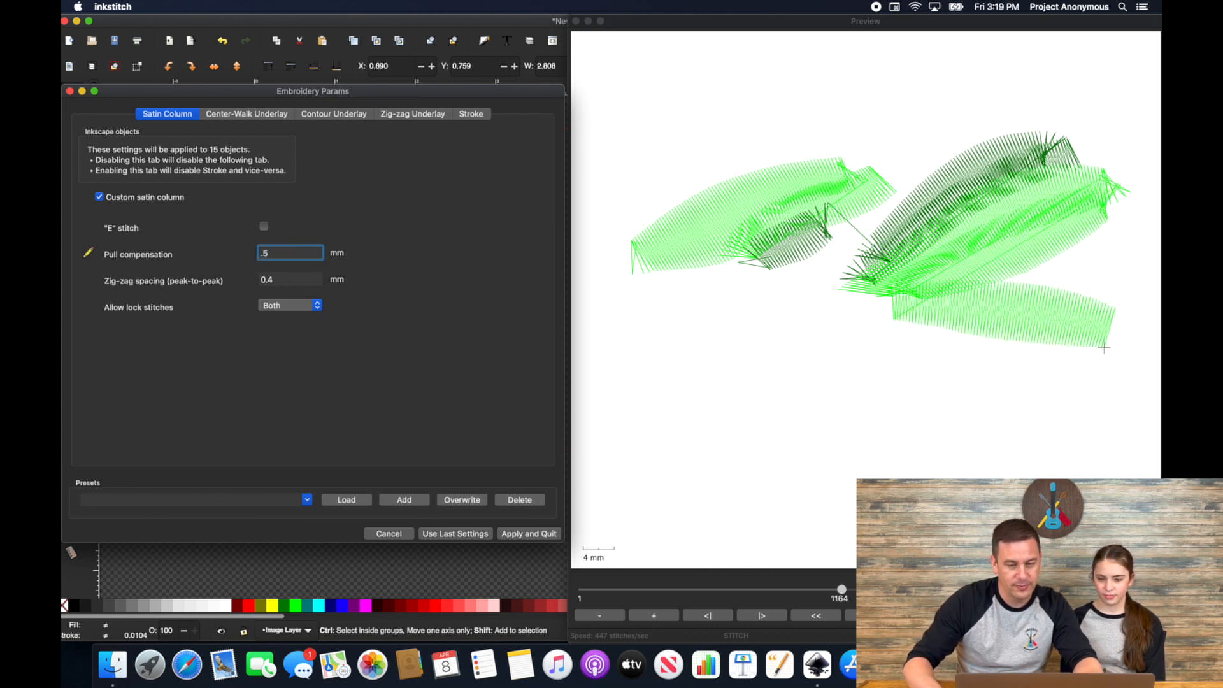
drag(841, 589, 786, 588)
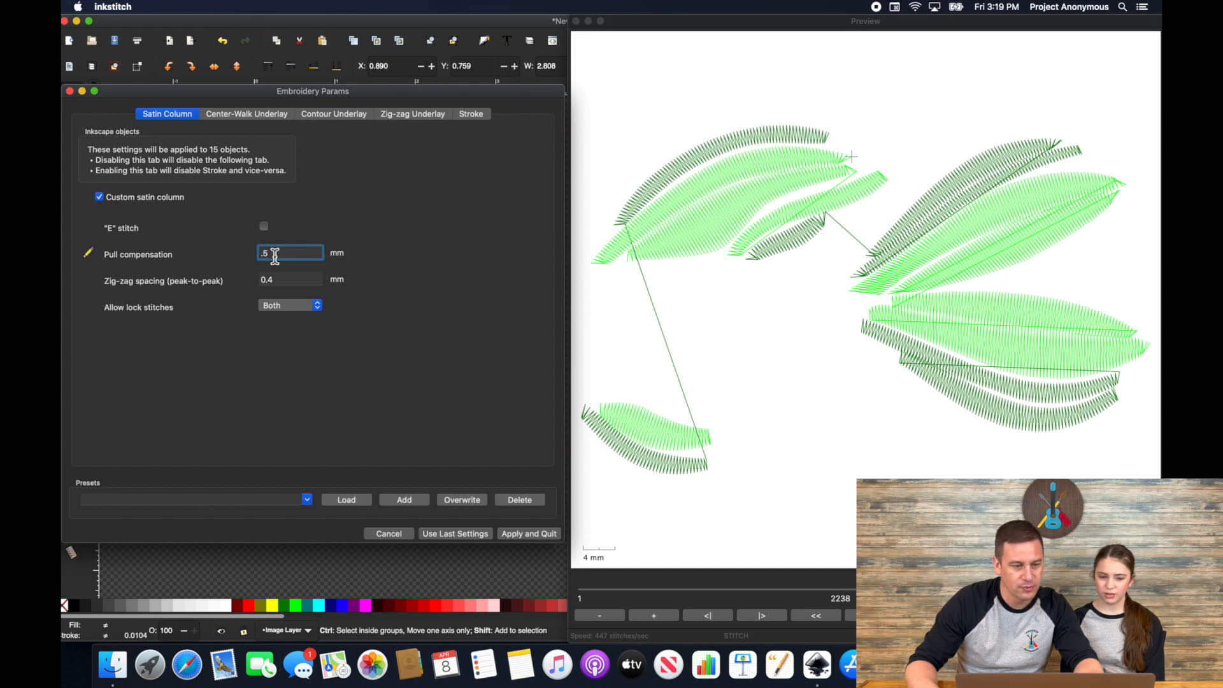
text(.2)
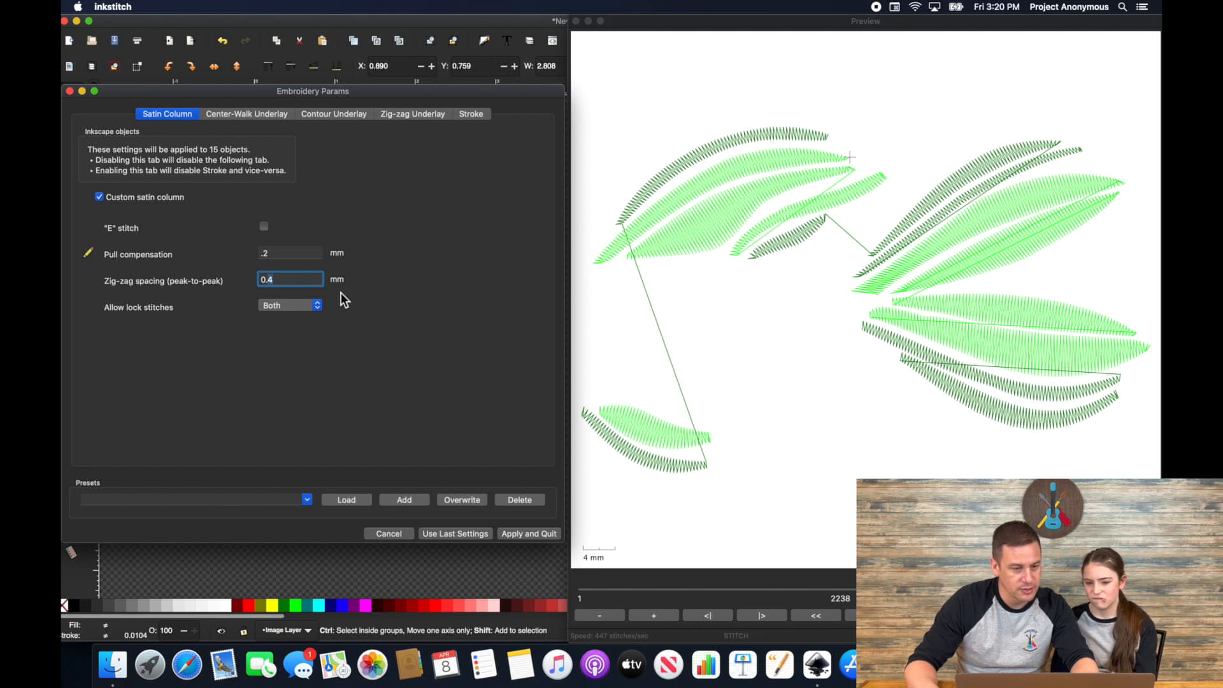
text(0.3)
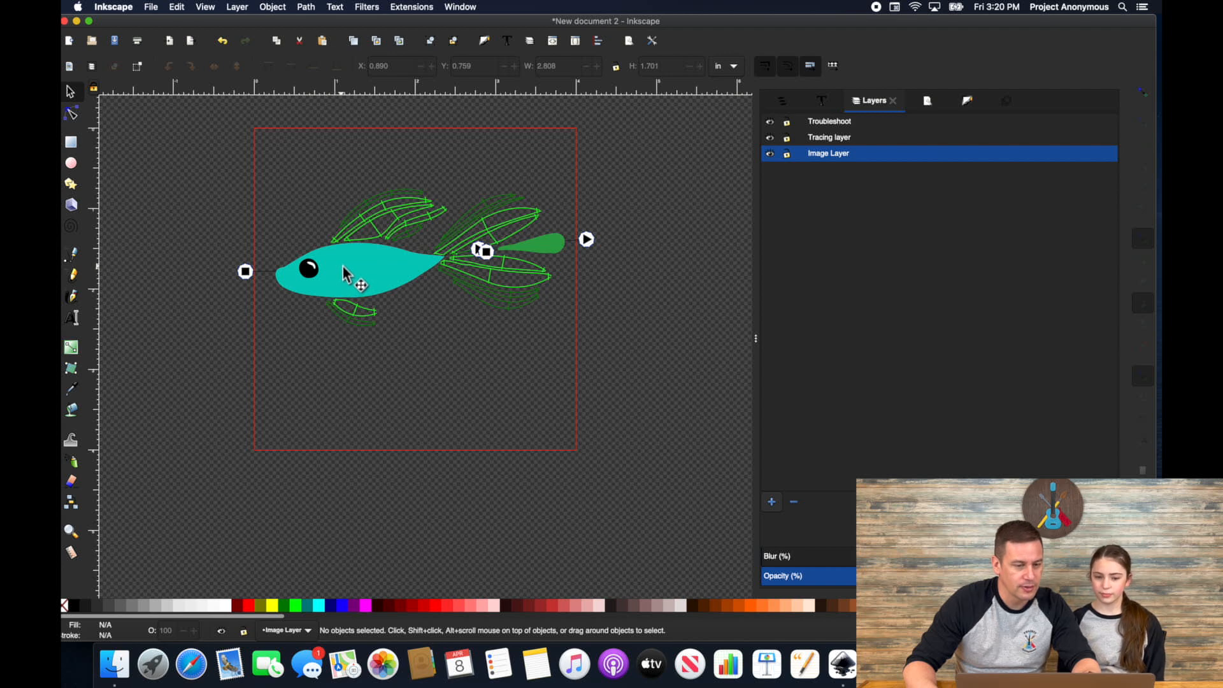
- Select body, eye and fins in stitch order and restack them via Ink/Stitch Re-stack objects
click(346, 273)
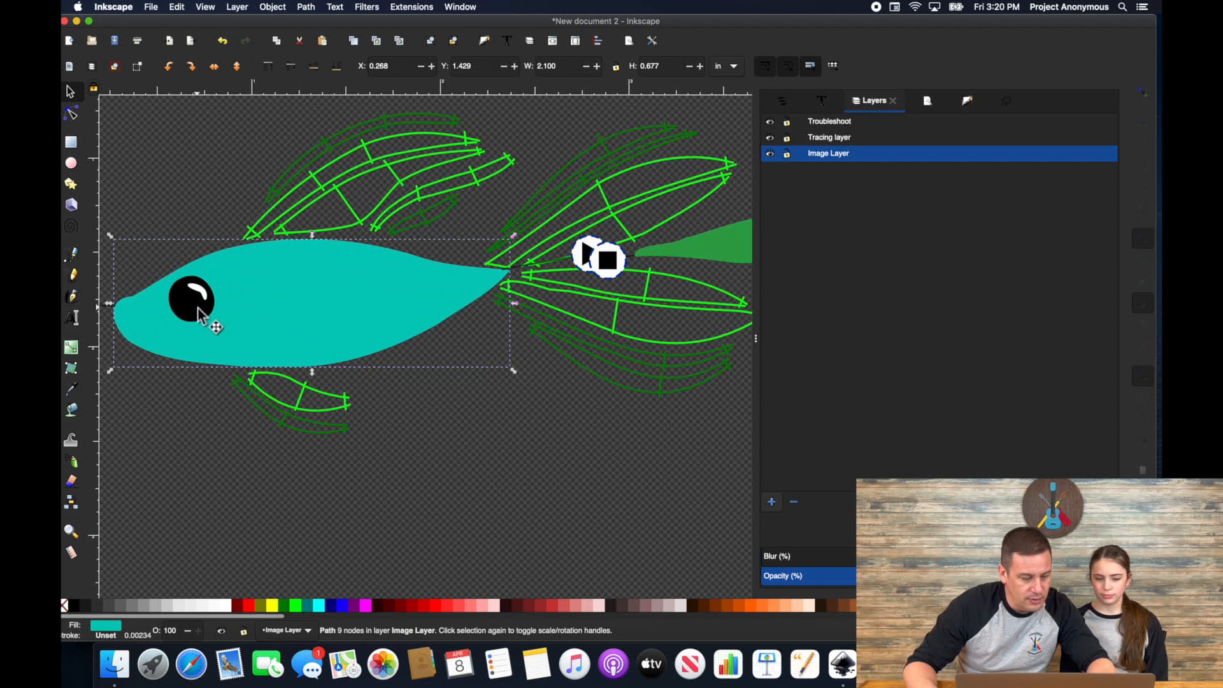
click(191, 300)
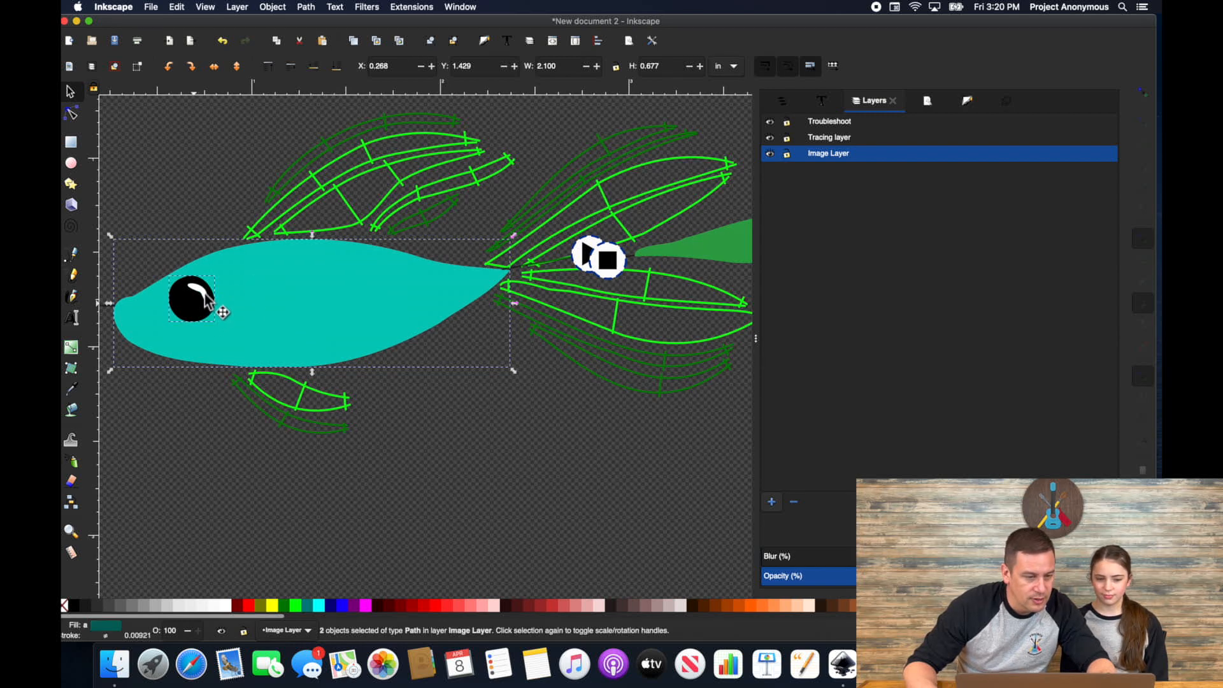
click(191, 301)
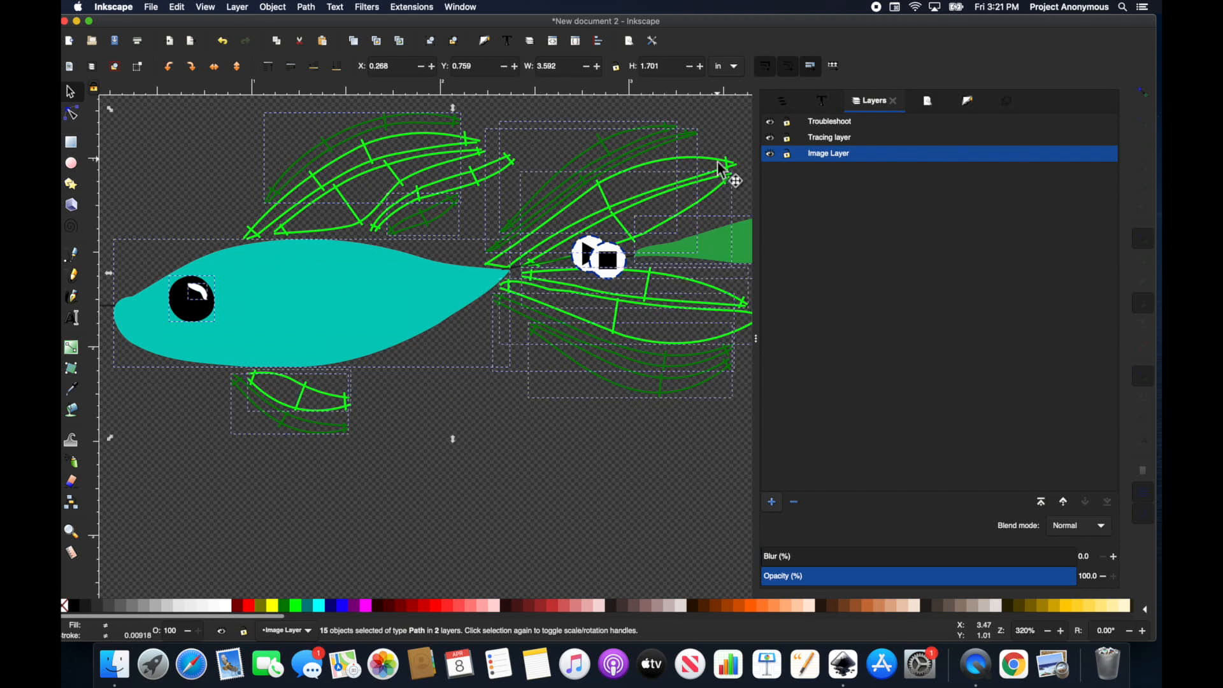
click(411, 7)
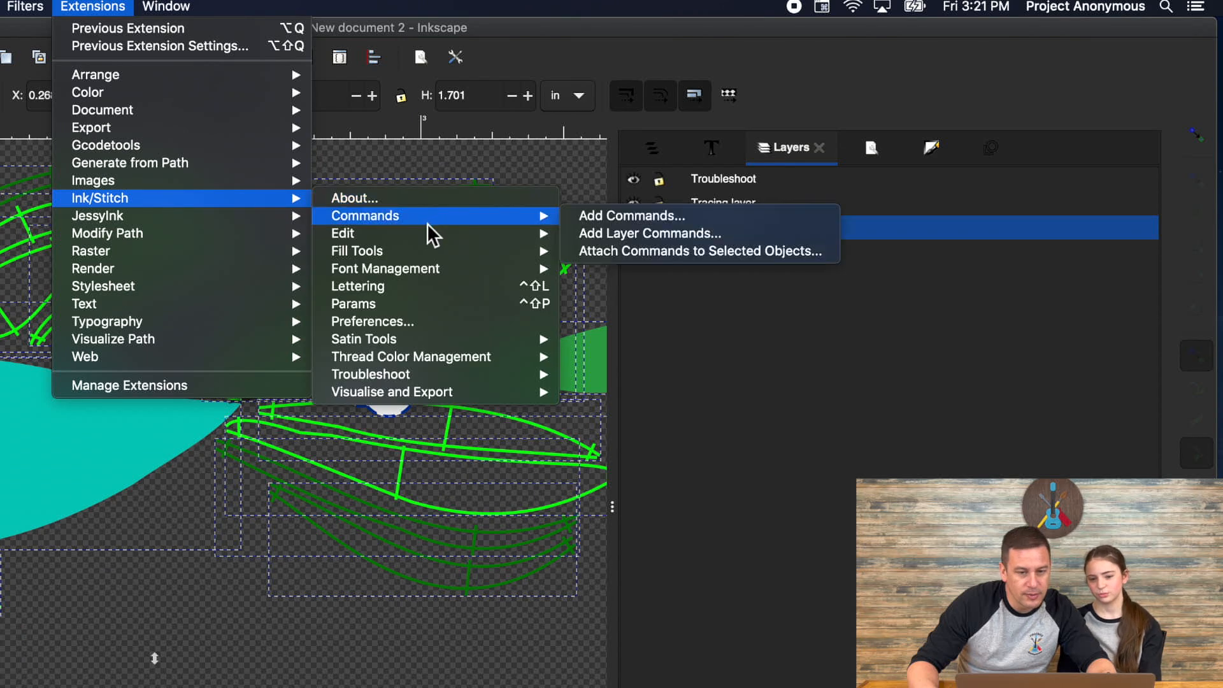
mouse_move(343, 232)
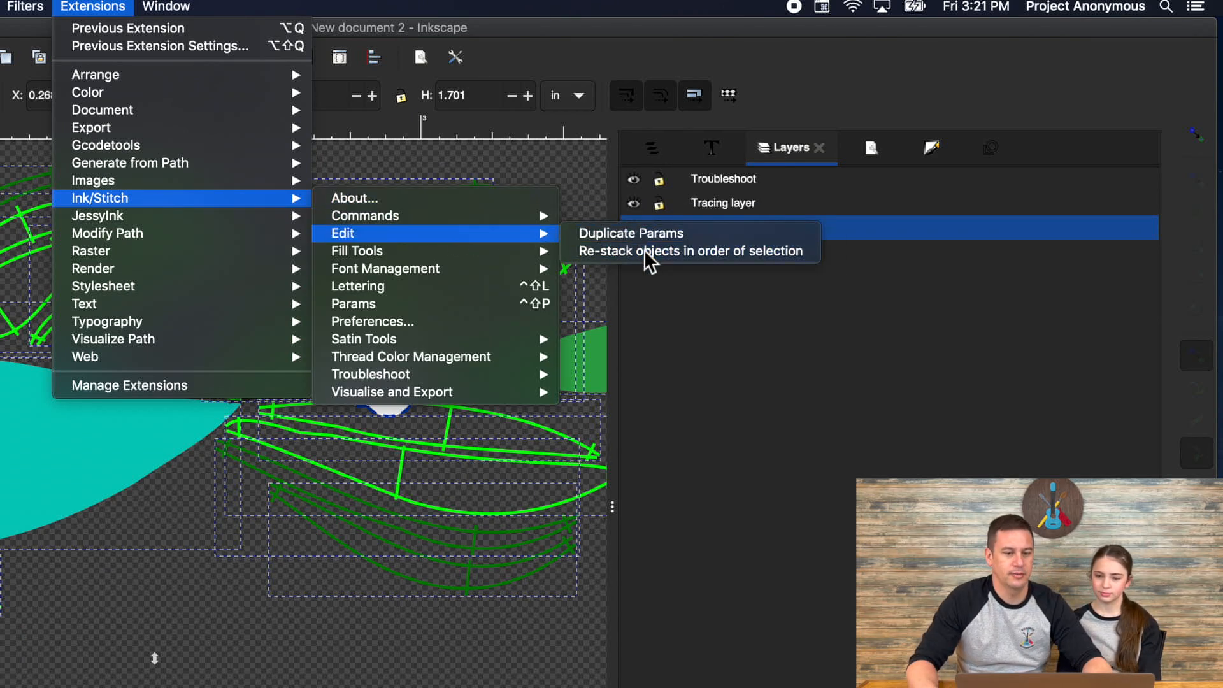
click(691, 251)
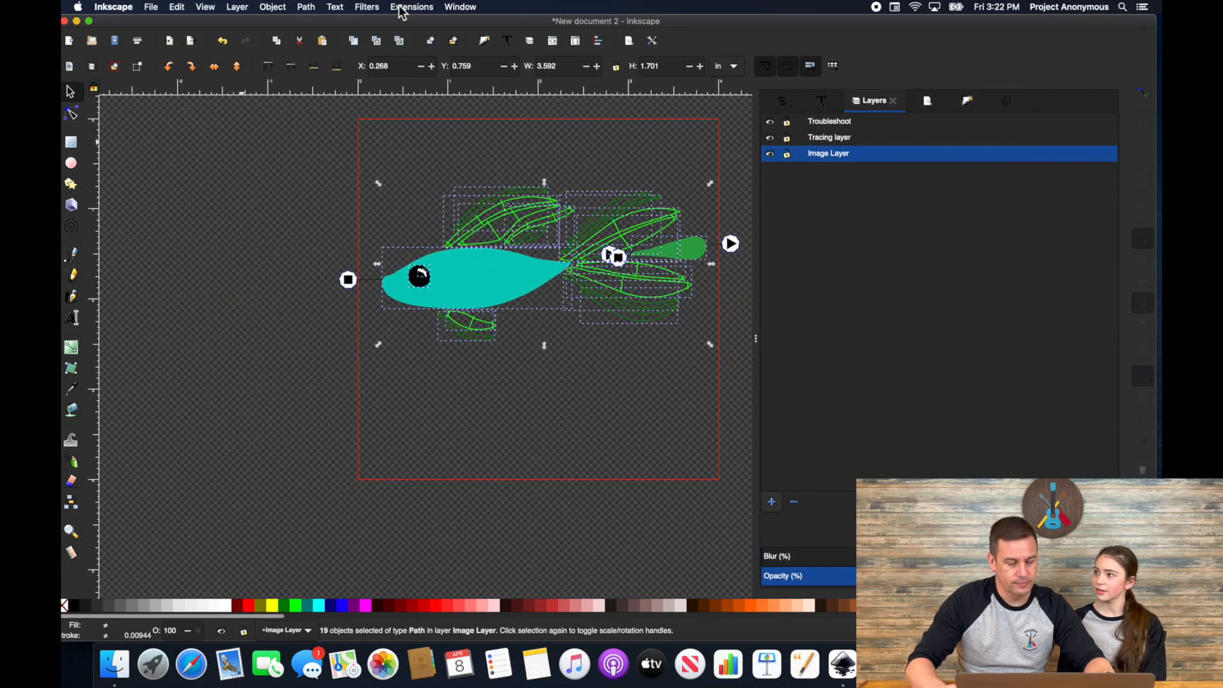
- Preview the restacked fish in the simulator with Realistic stitch rendering, then close it
click(412, 8)
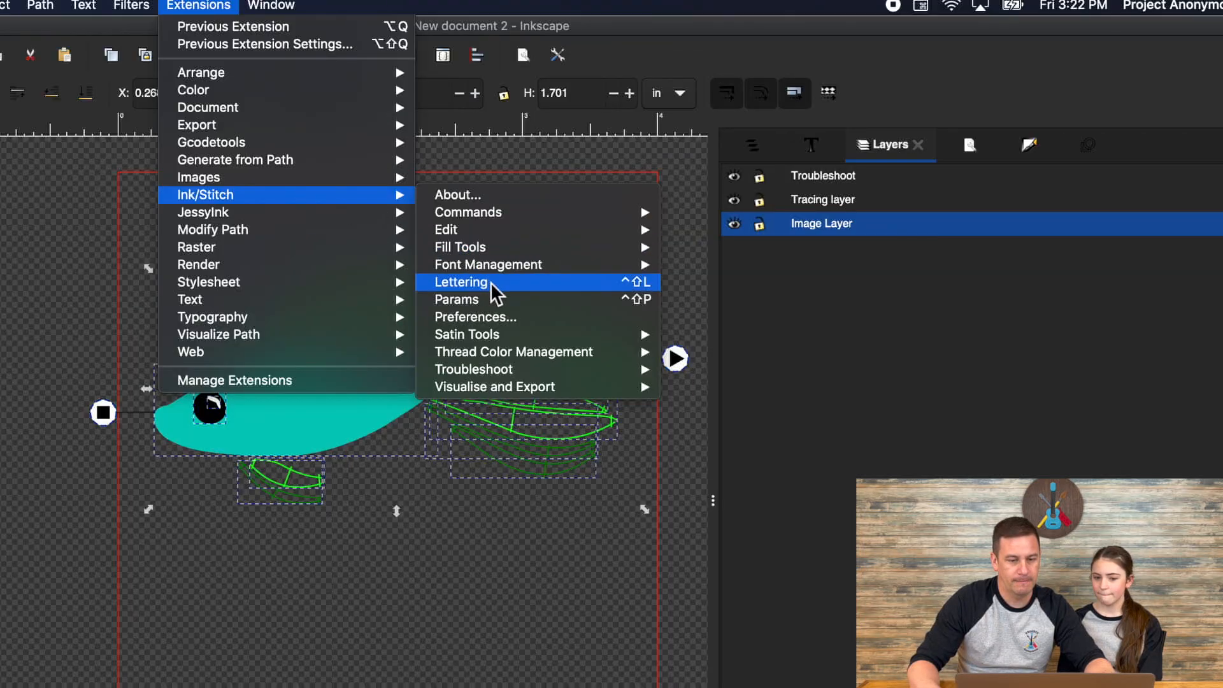
mouse_move(493, 386)
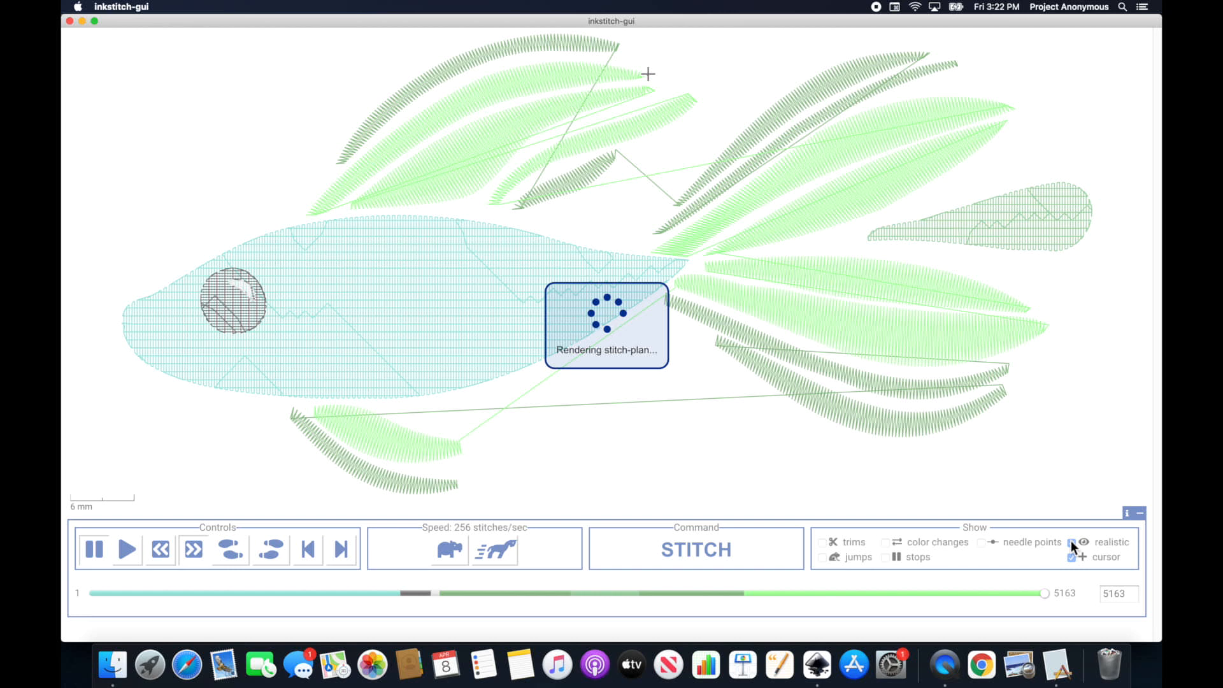
click(1072, 543)
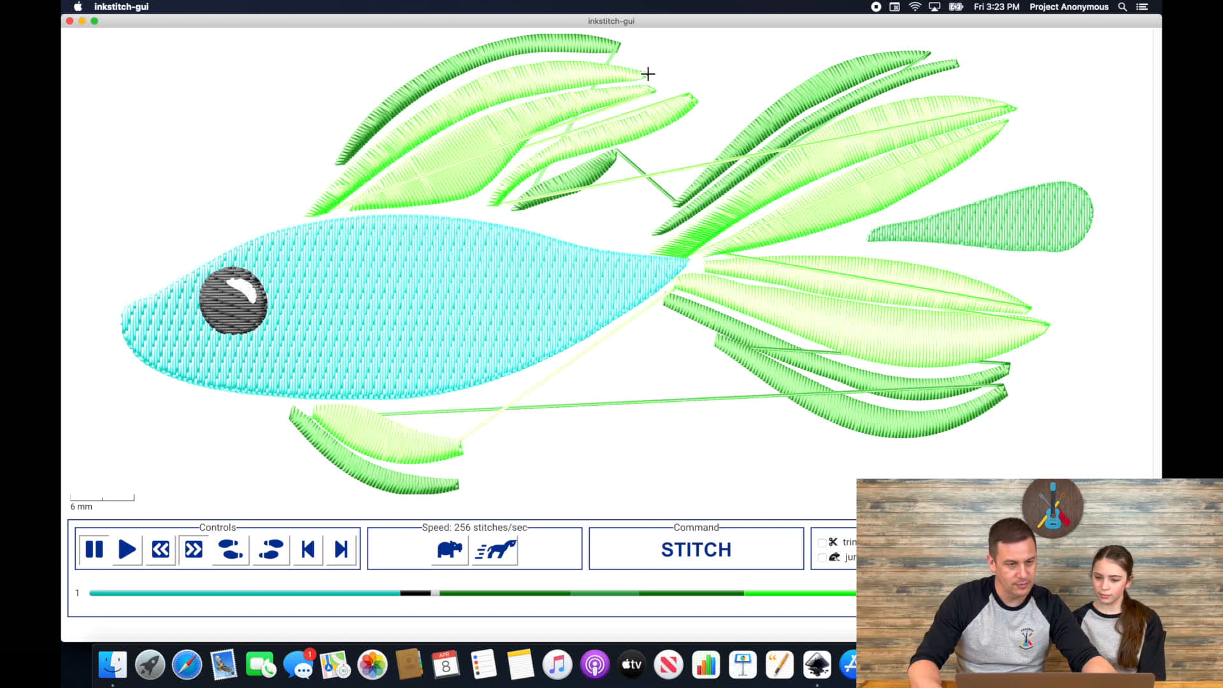
click(121, 6)
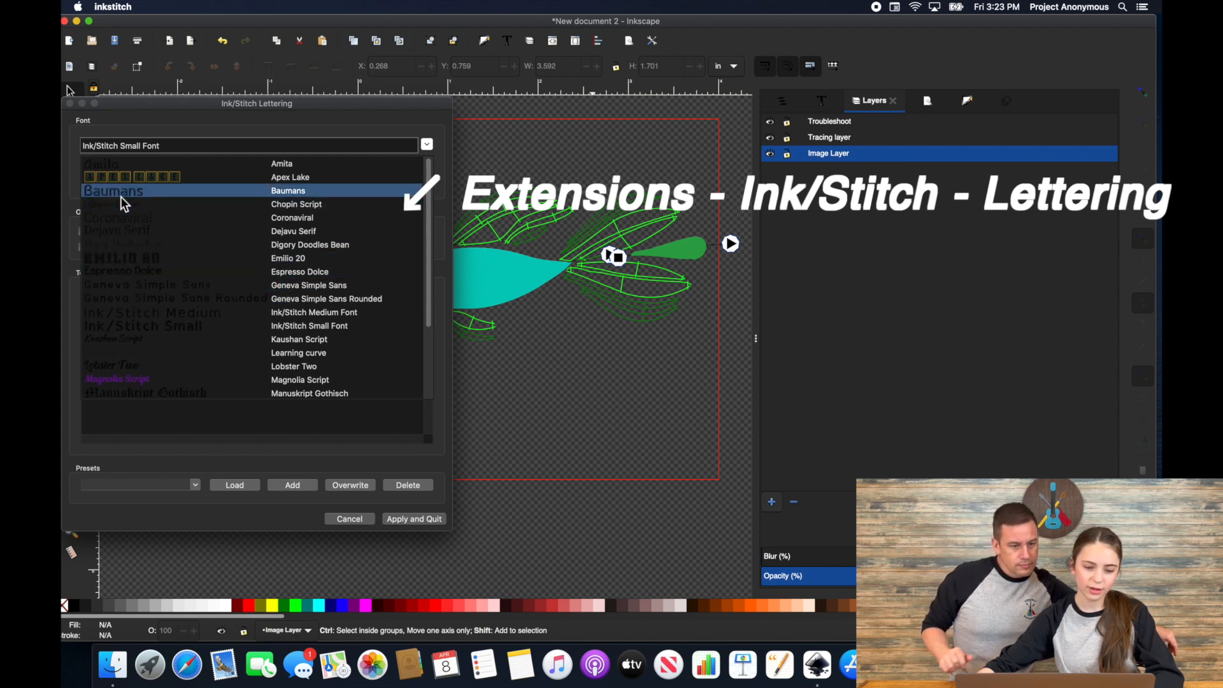
- Add Ink/Stitch lettering 'Fintastic' in the Baumans font beneath the fish
click(114, 190)
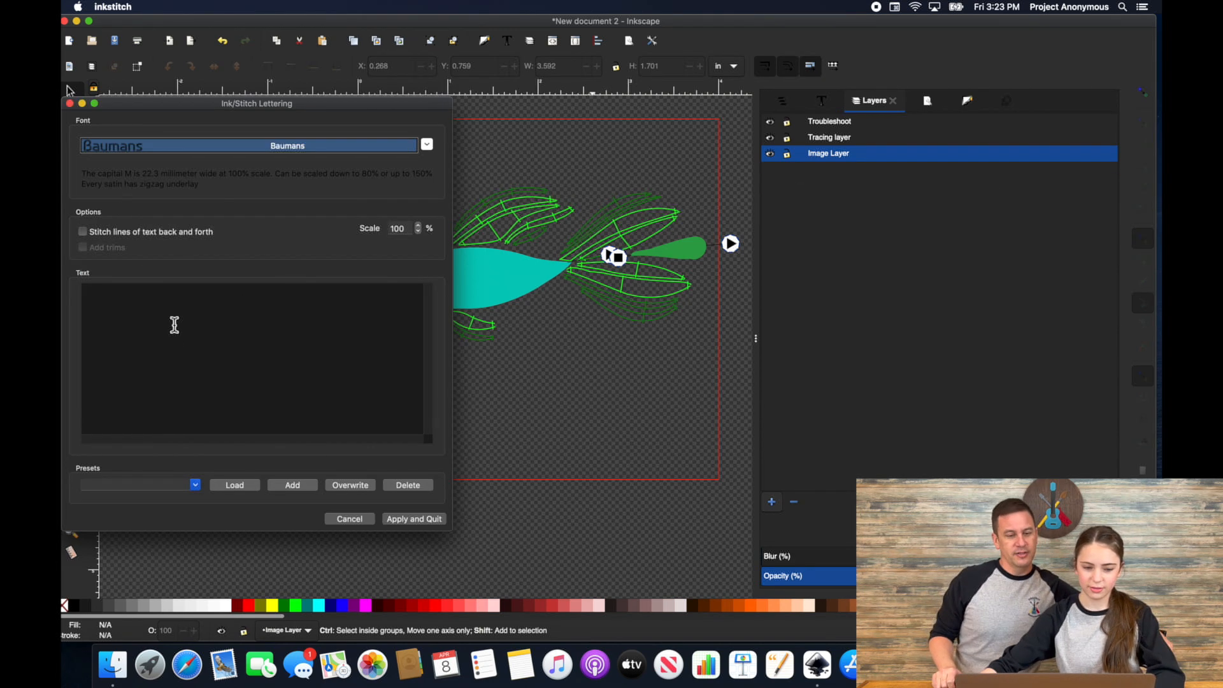
text(F)
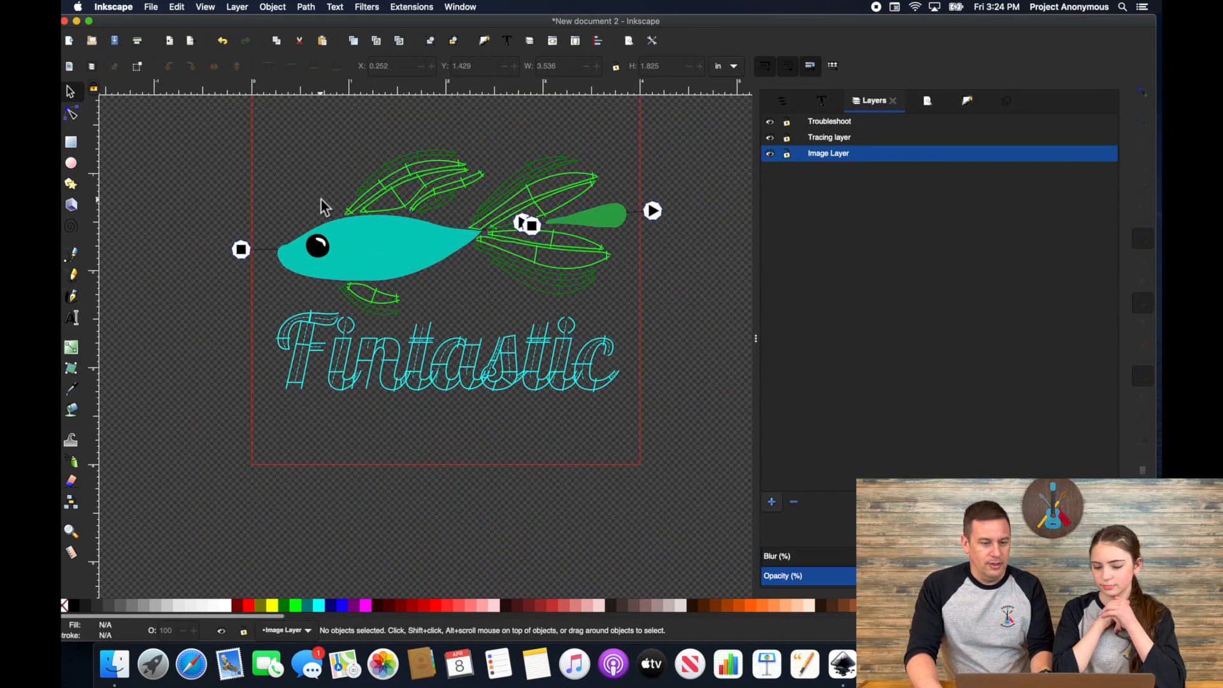
mouse_move(313, 198)
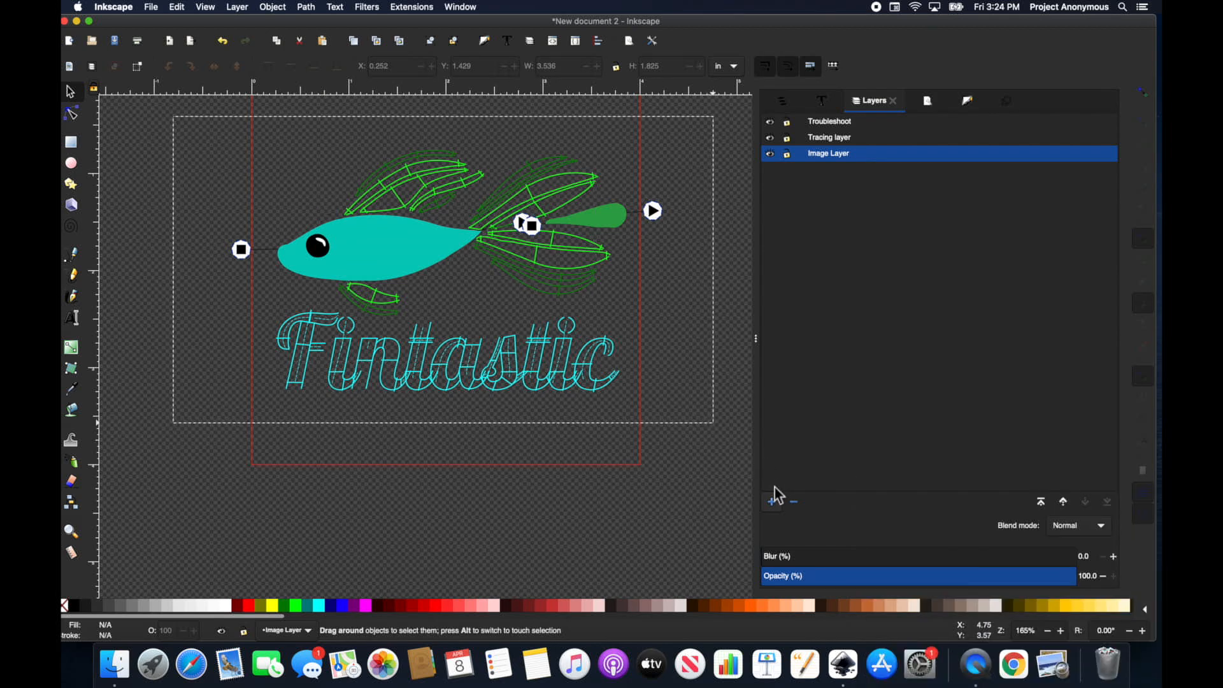
- Save the fish and lettering as Fintastic.zip with PES and SVG formats included
click(152, 6)
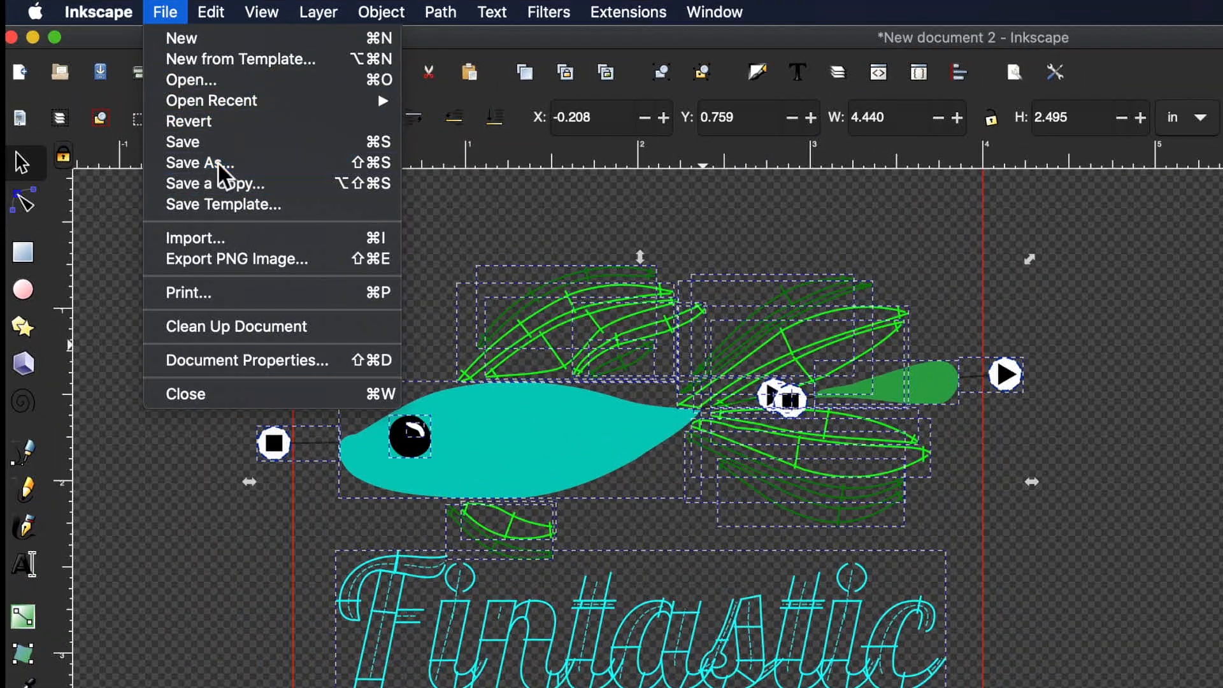
click(200, 163)
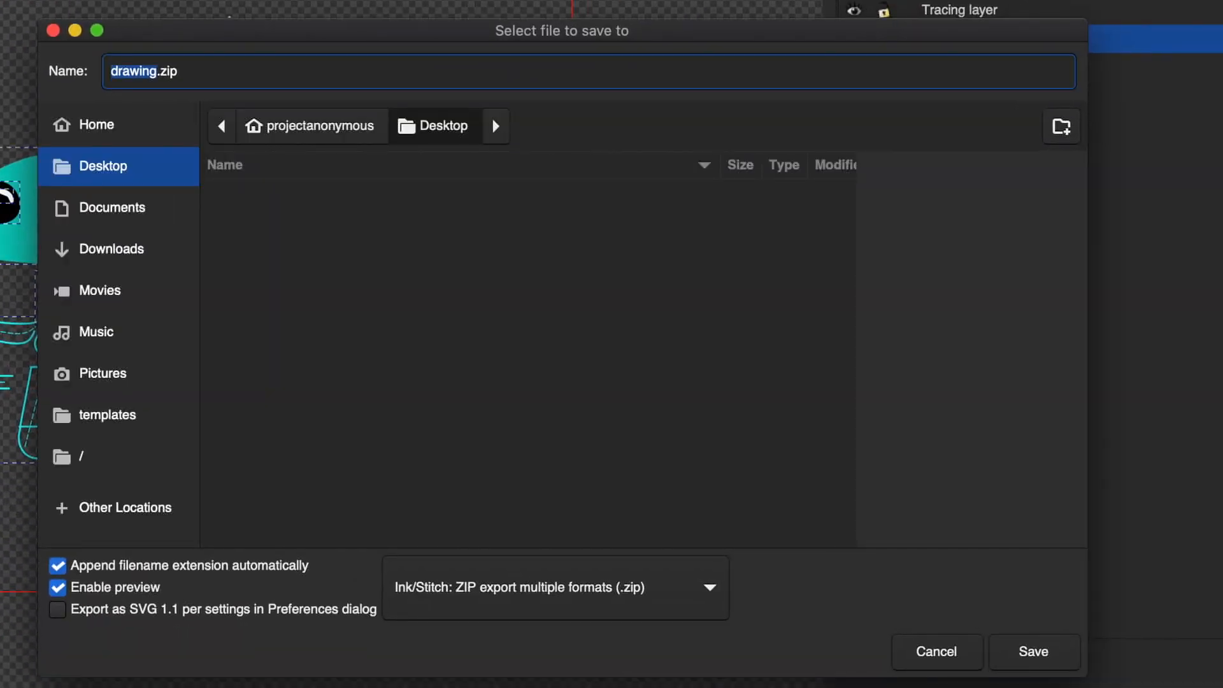
text(Fintastic)
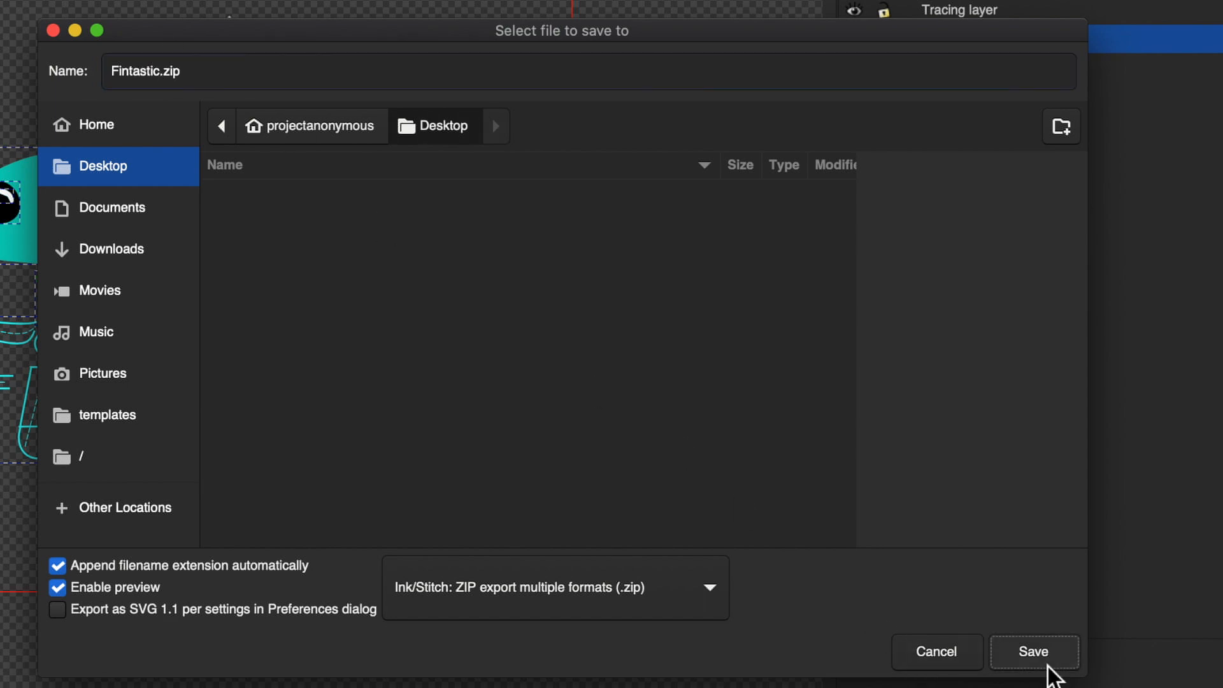
click(1034, 651)
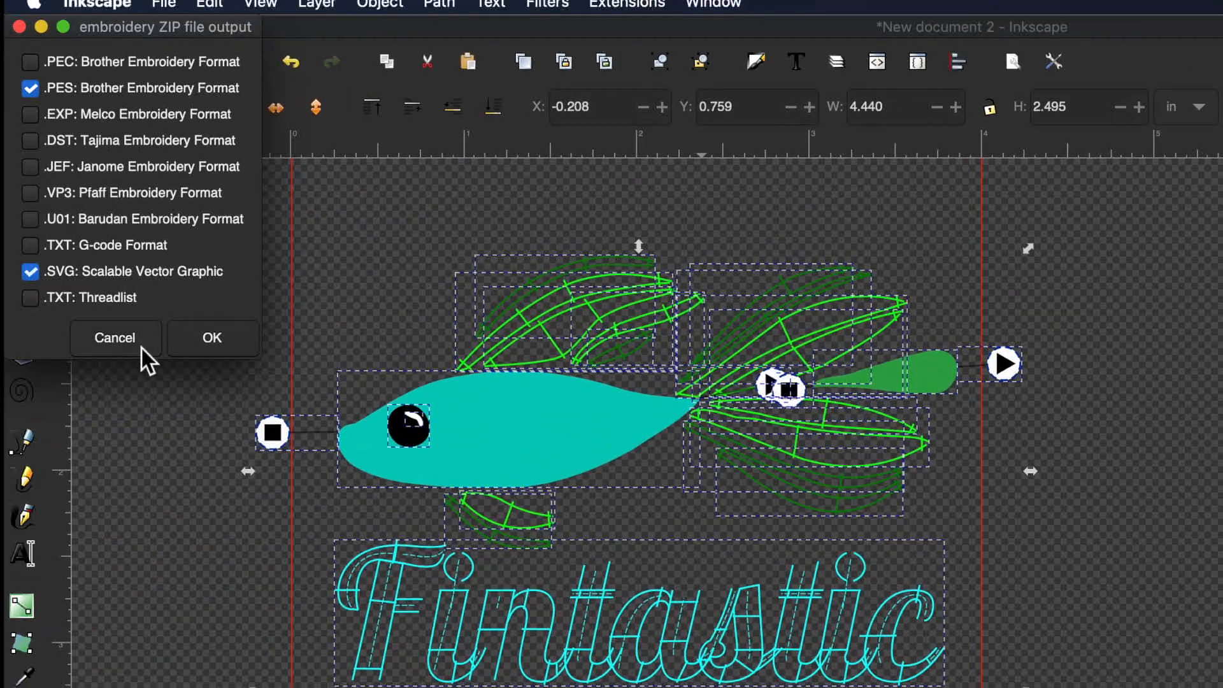